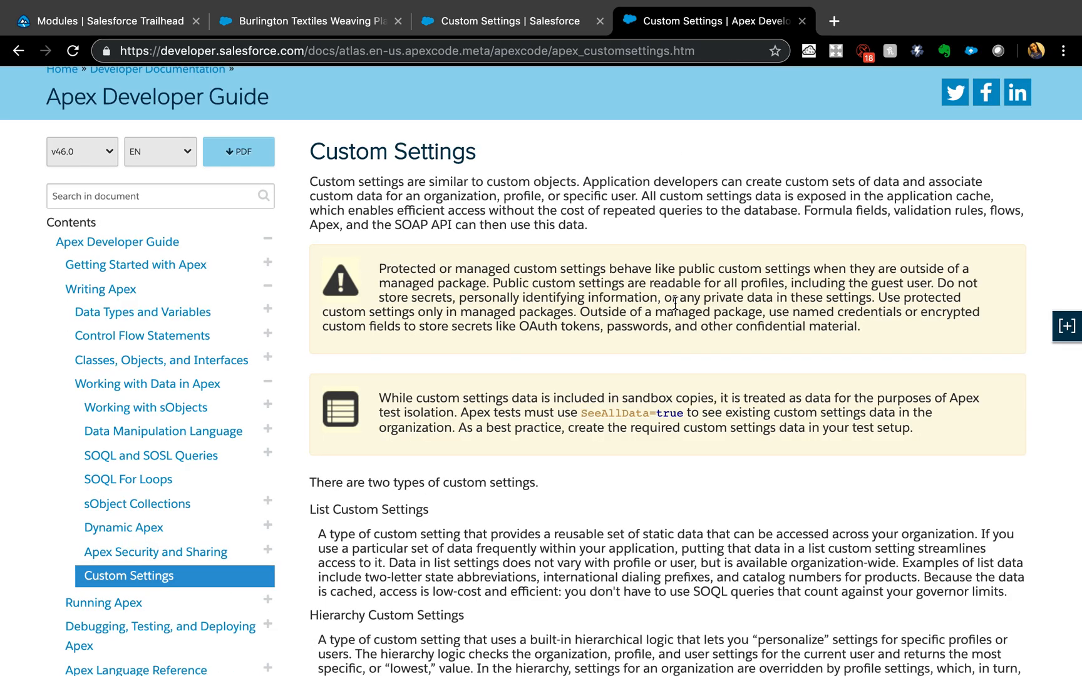
- Repeatedly operate the same control on the Setup page, then switch browser tabs
left_click(1066, 326)
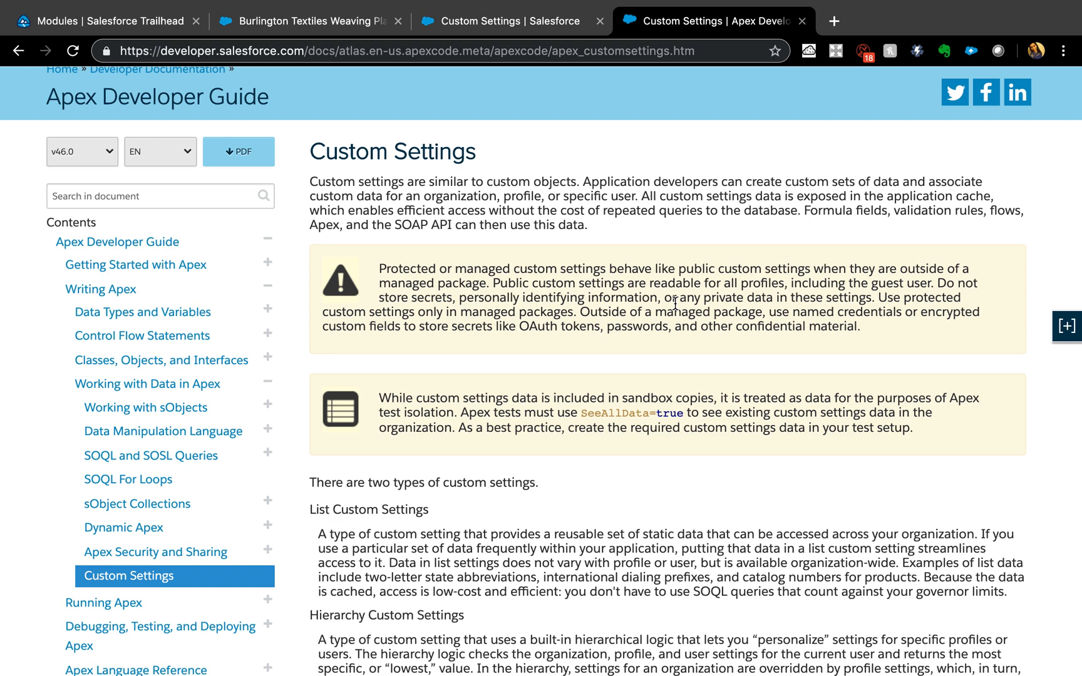
left_click(1067, 326)
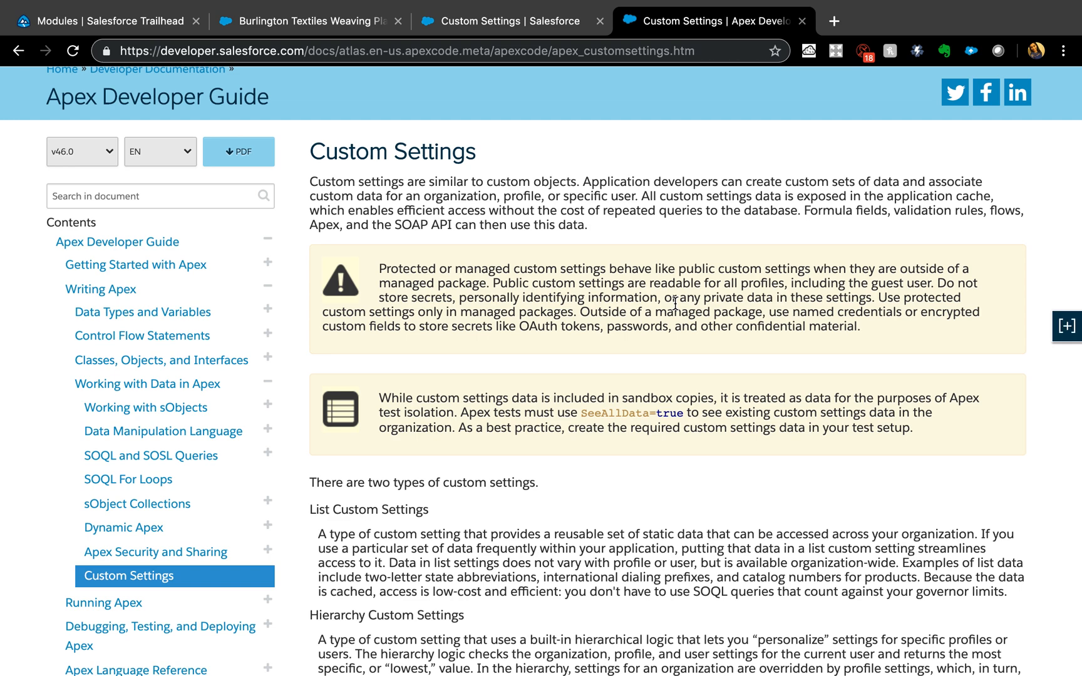
left_click(1066, 326)
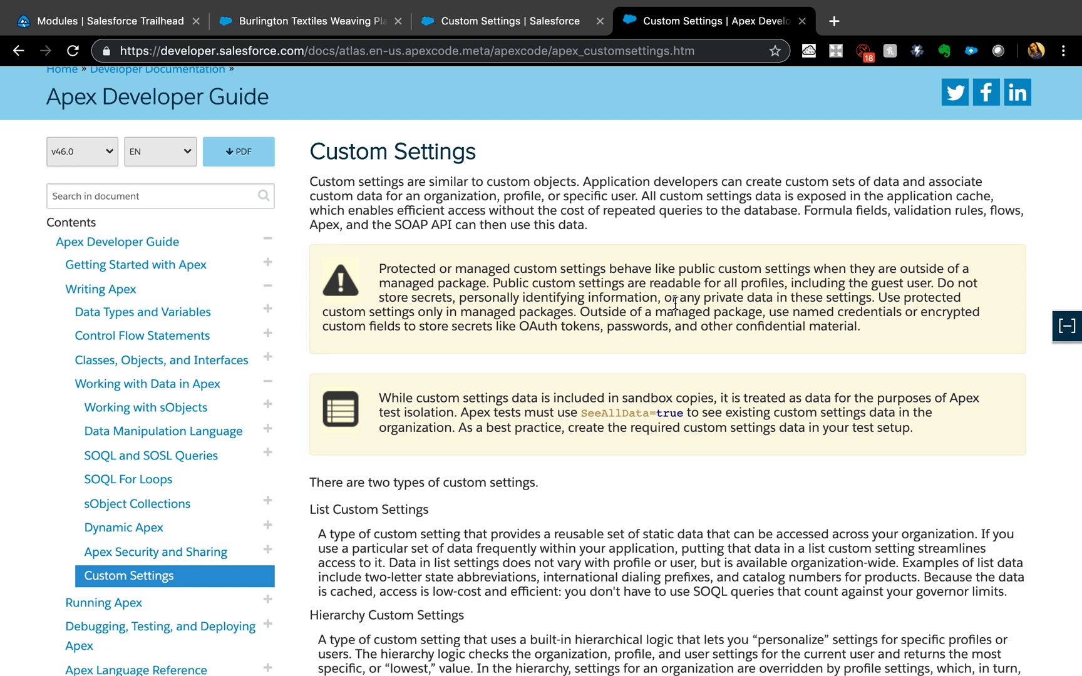
left_click(1066, 326)
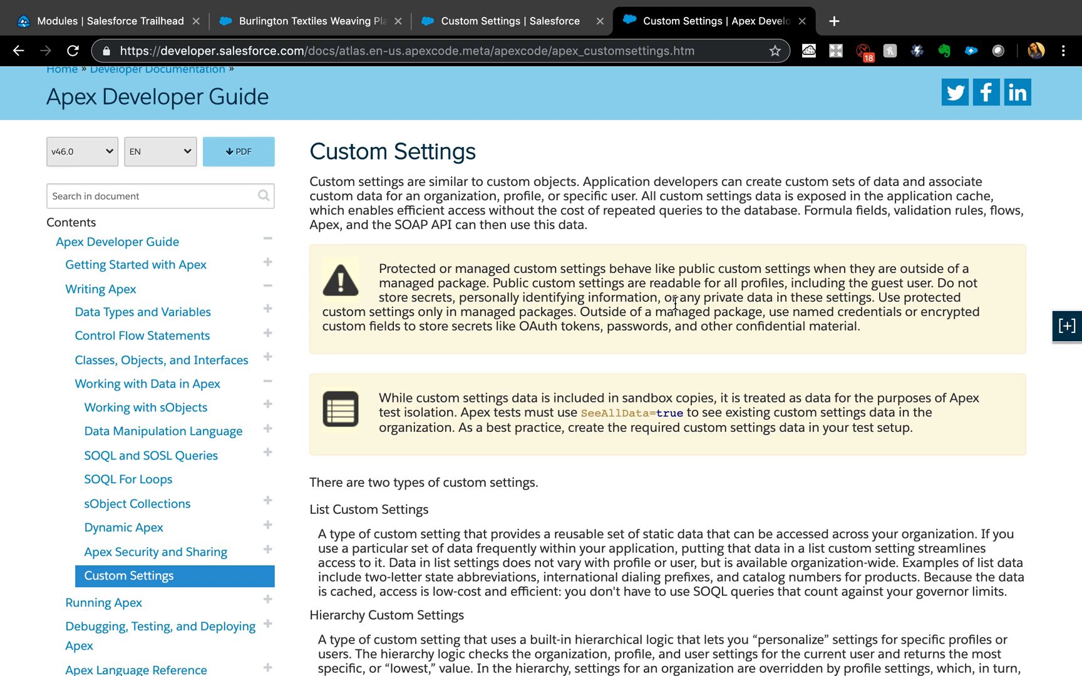
left_click(1066, 326)
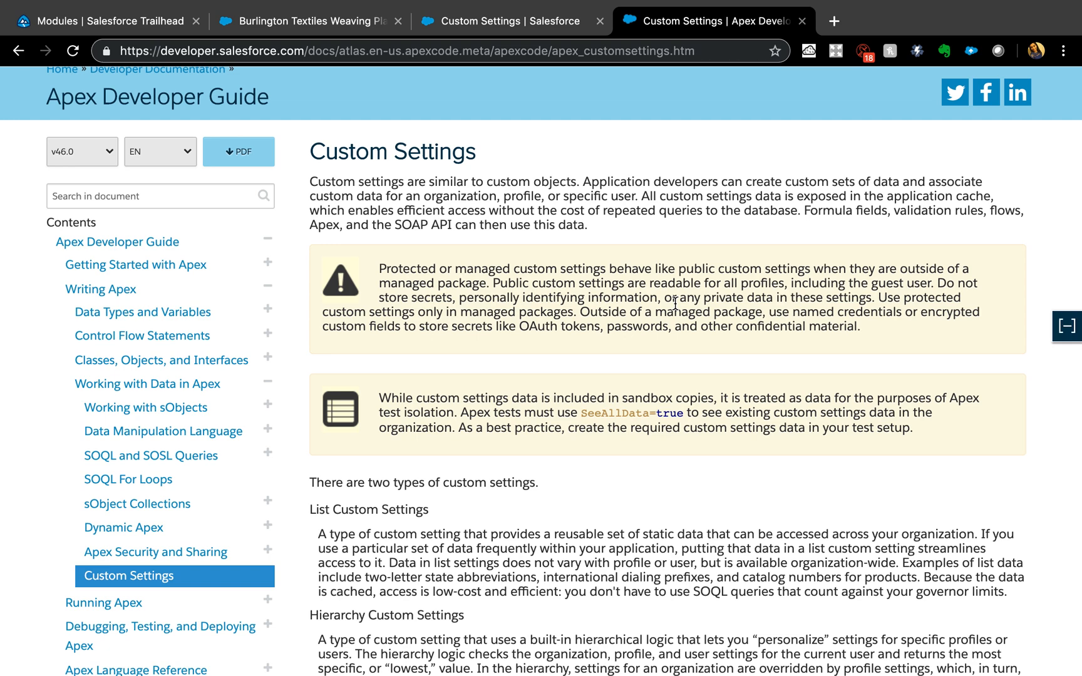
left_click(1066, 326)
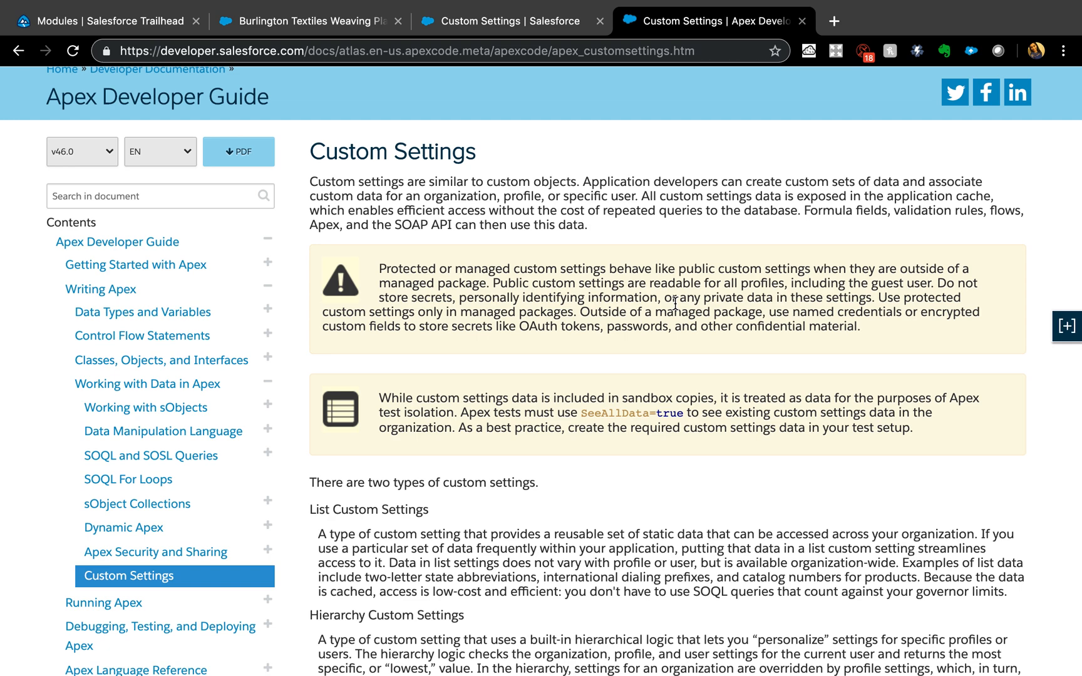
left_click(1065, 326)
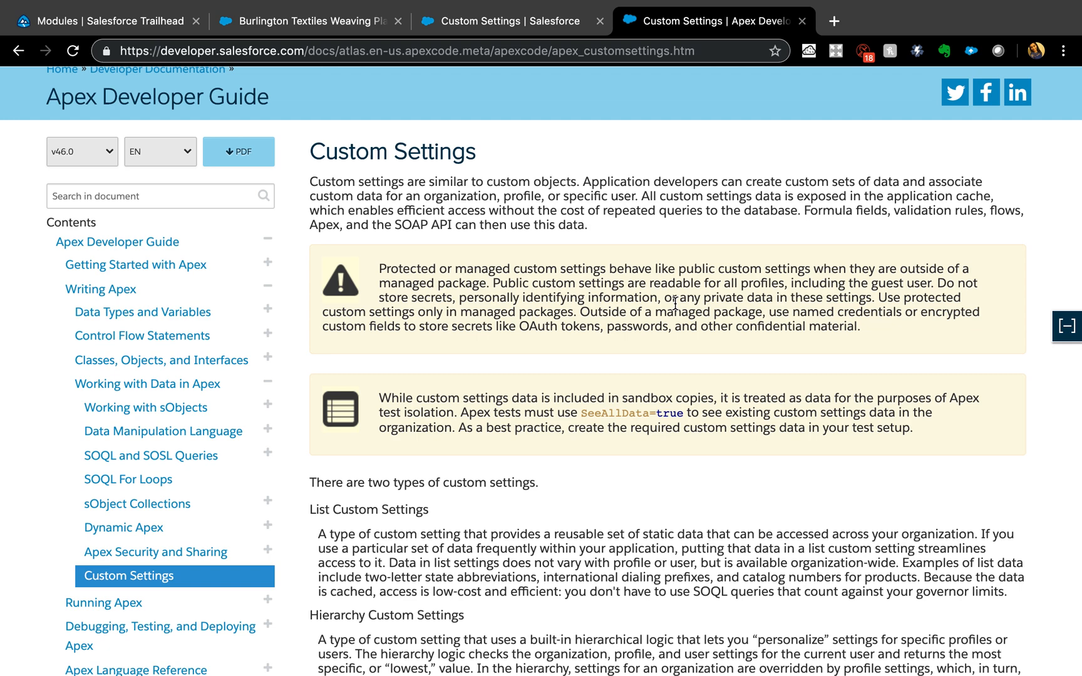
left_click(1066, 326)
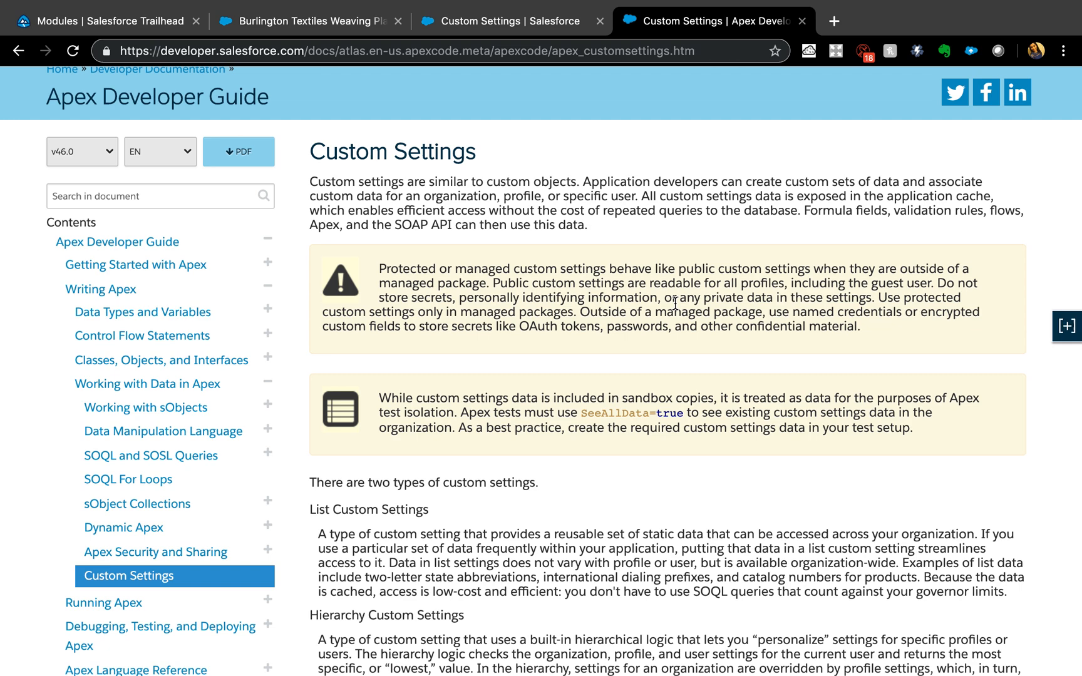
left_click(1067, 326)
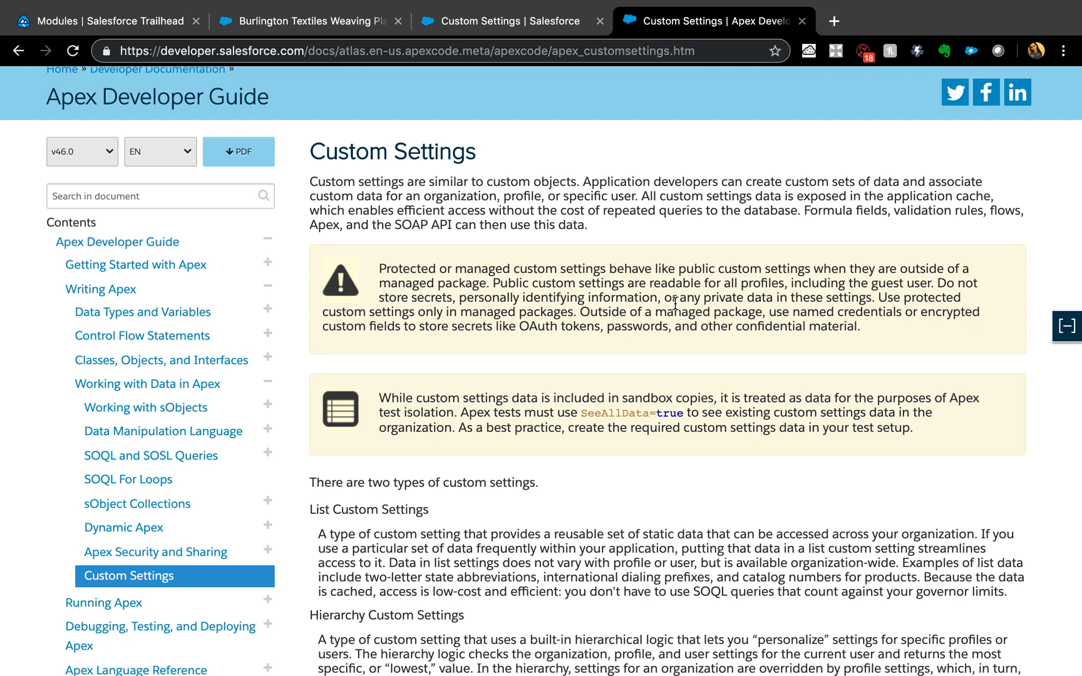
left_click(1066, 326)
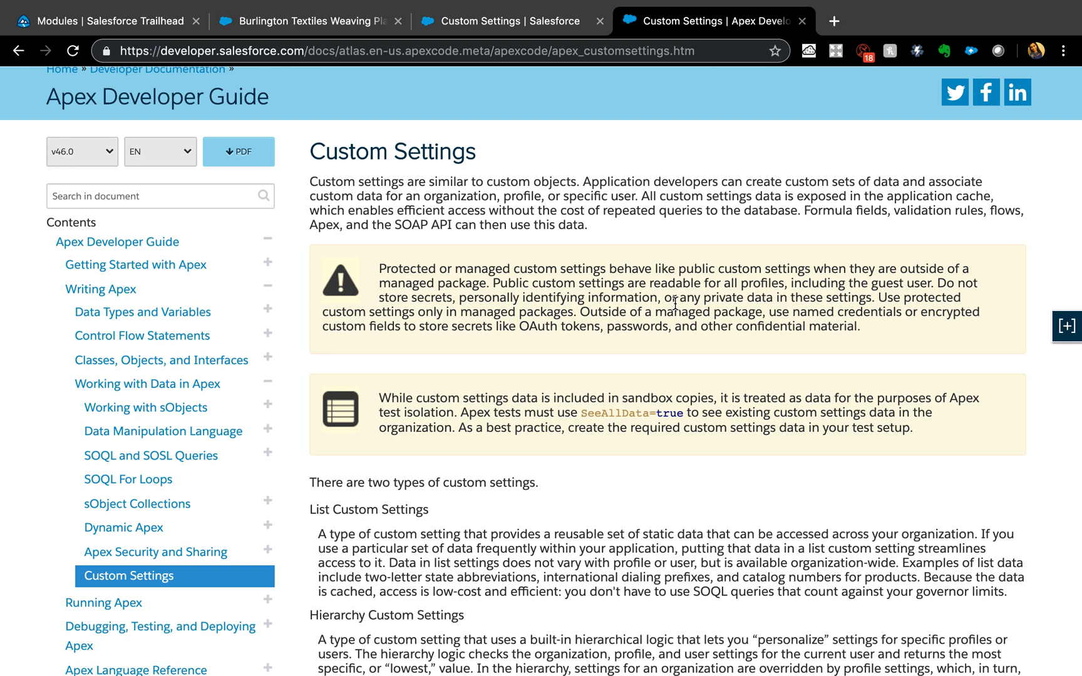
left_click(1067, 325)
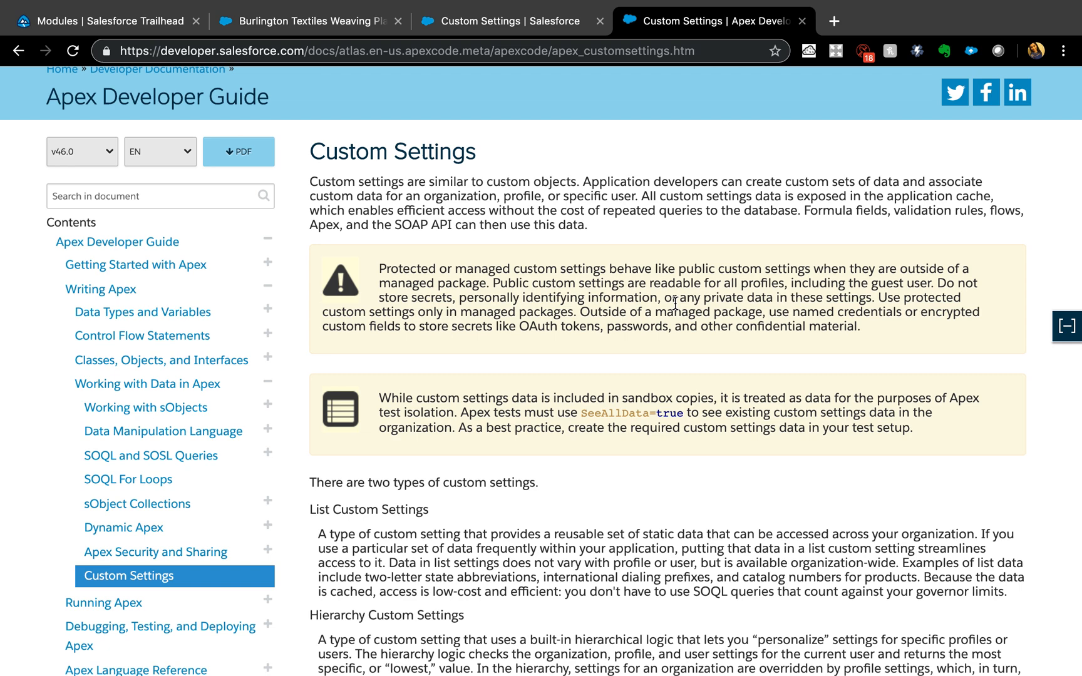
left_click(1067, 325)
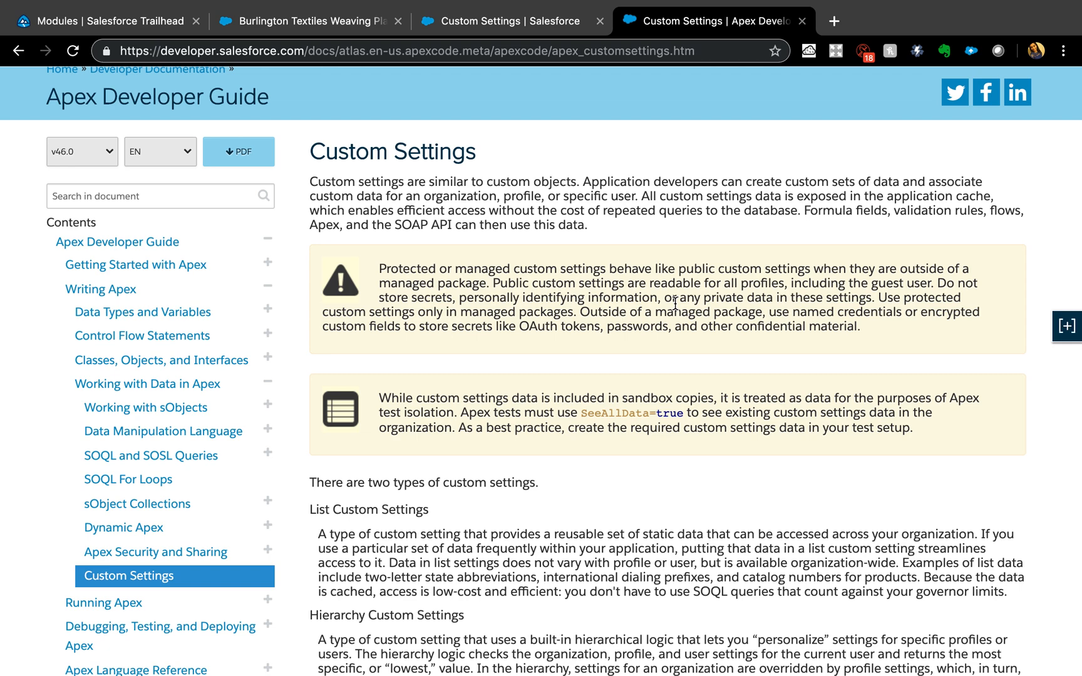
left_click(1066, 326)
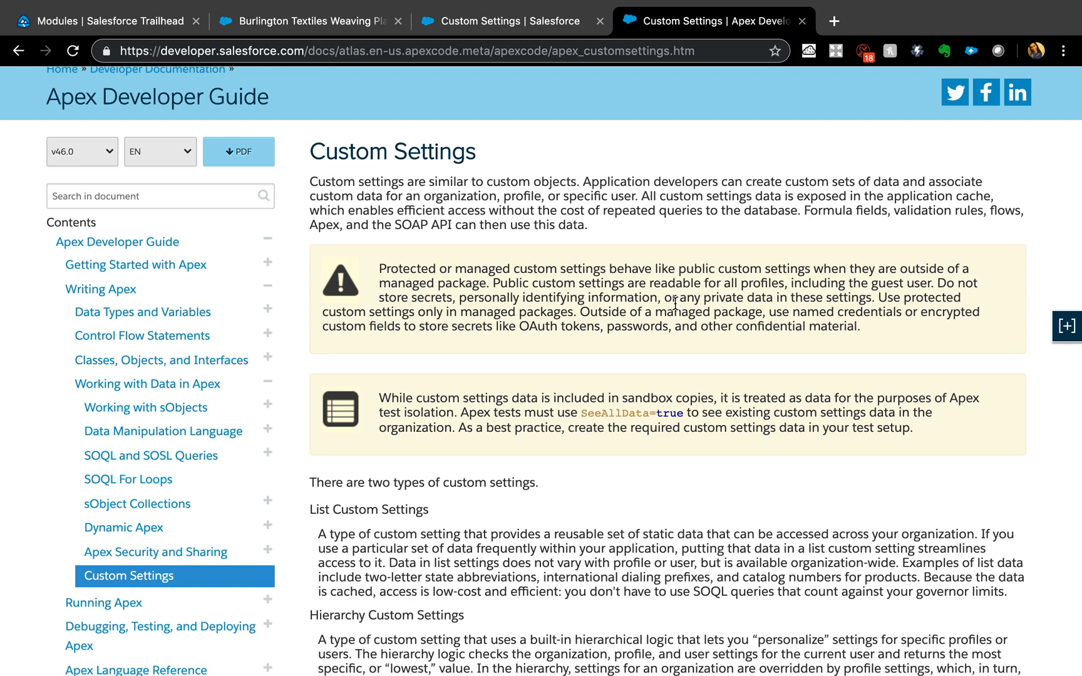
left_click(1066, 326)
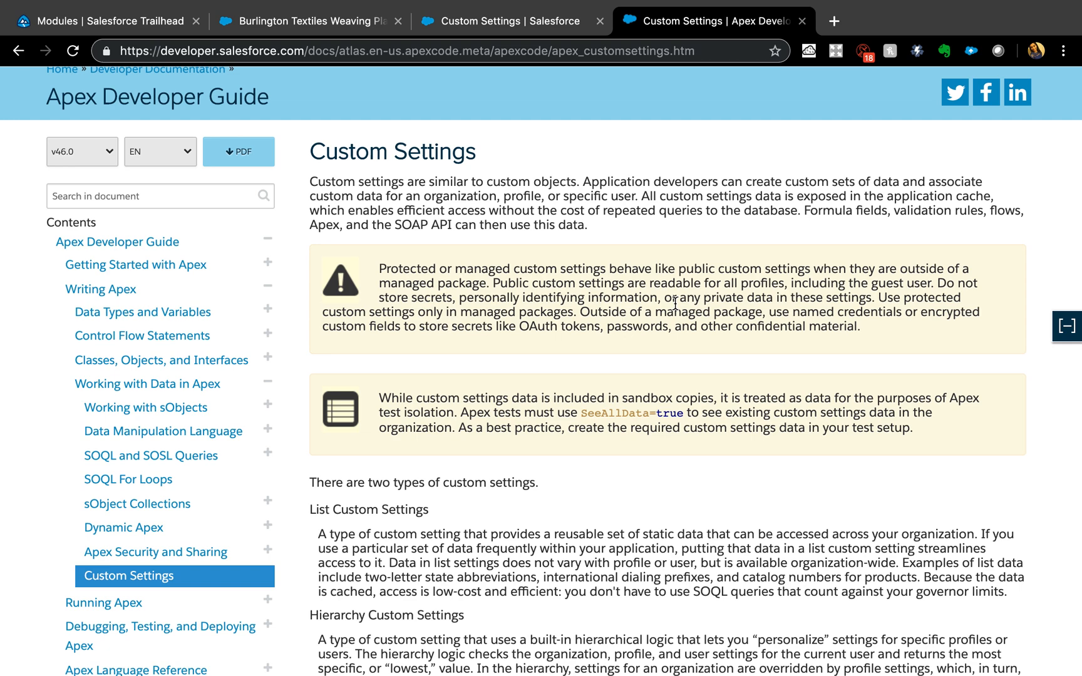
left_click(1069, 326)
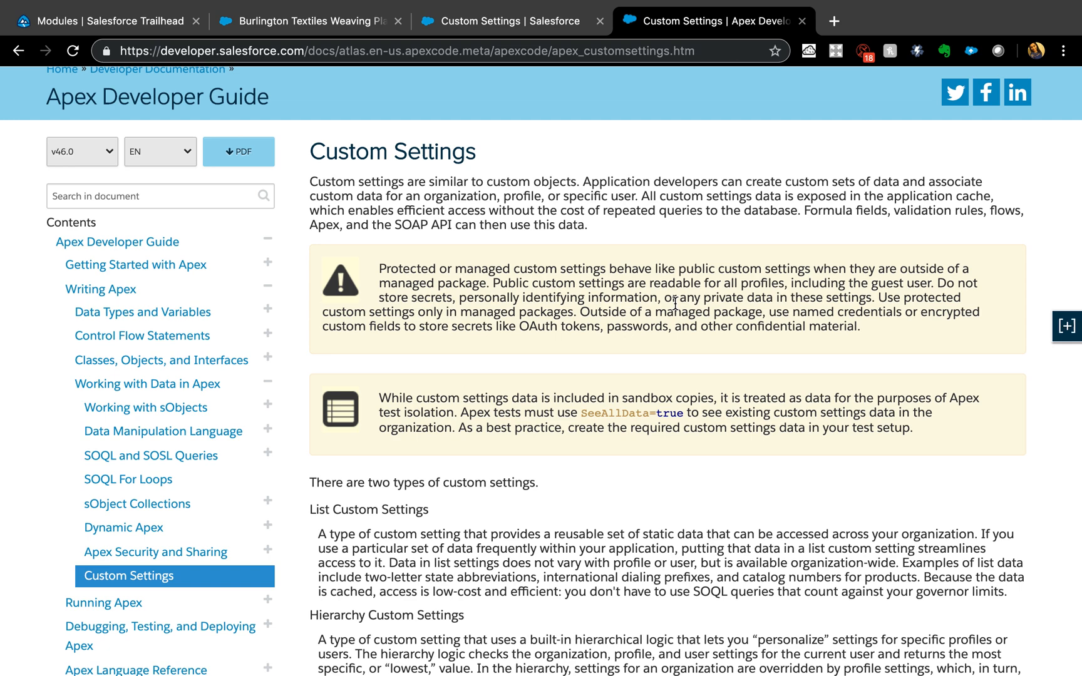
left_click(1067, 325)
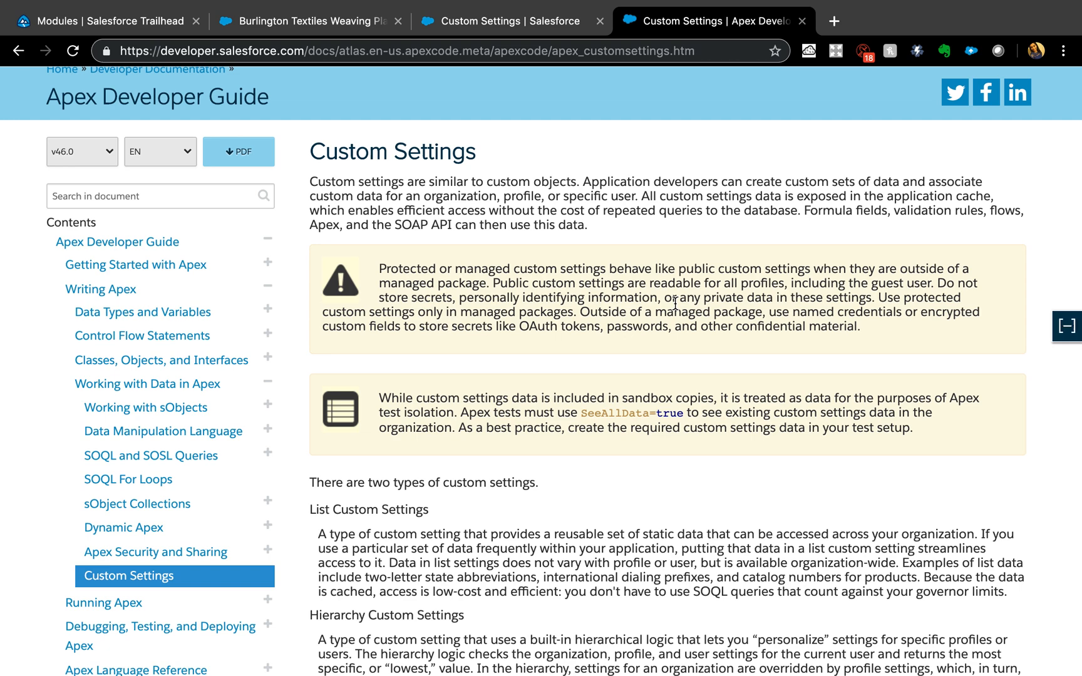
left_click(1066, 325)
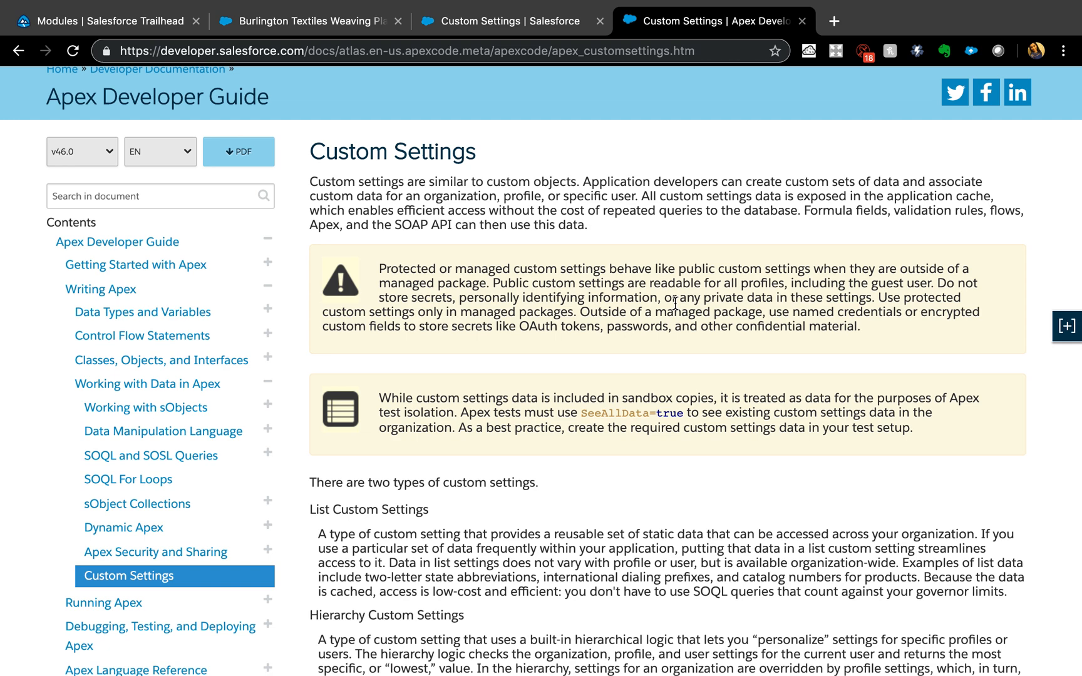
left_click(1066, 326)
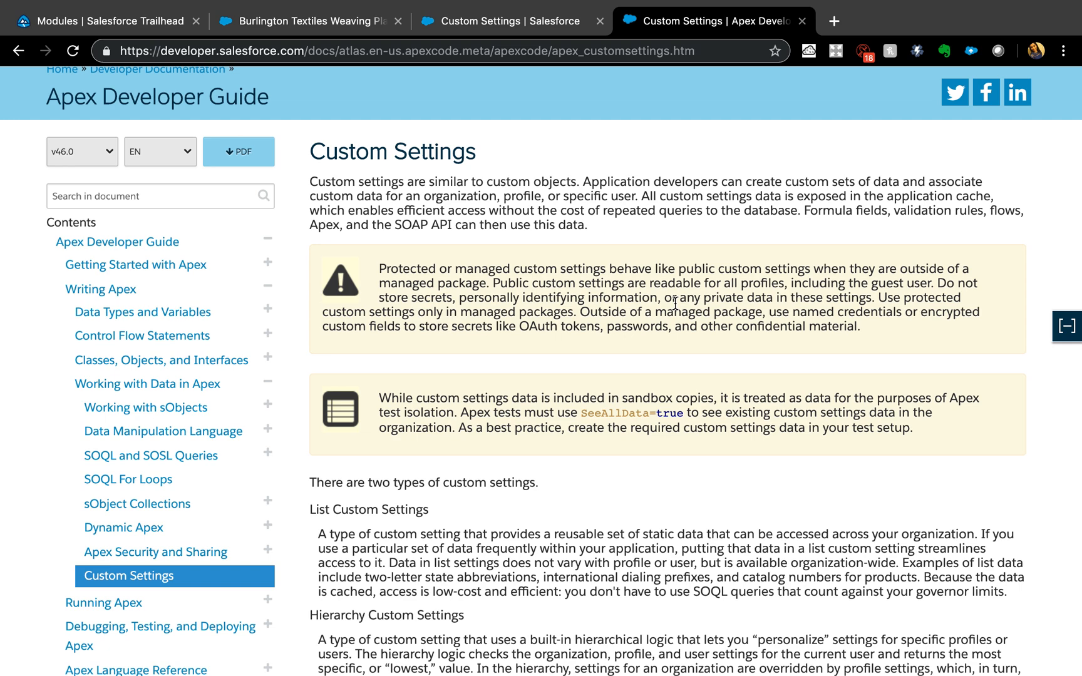
left_click(1069, 326)
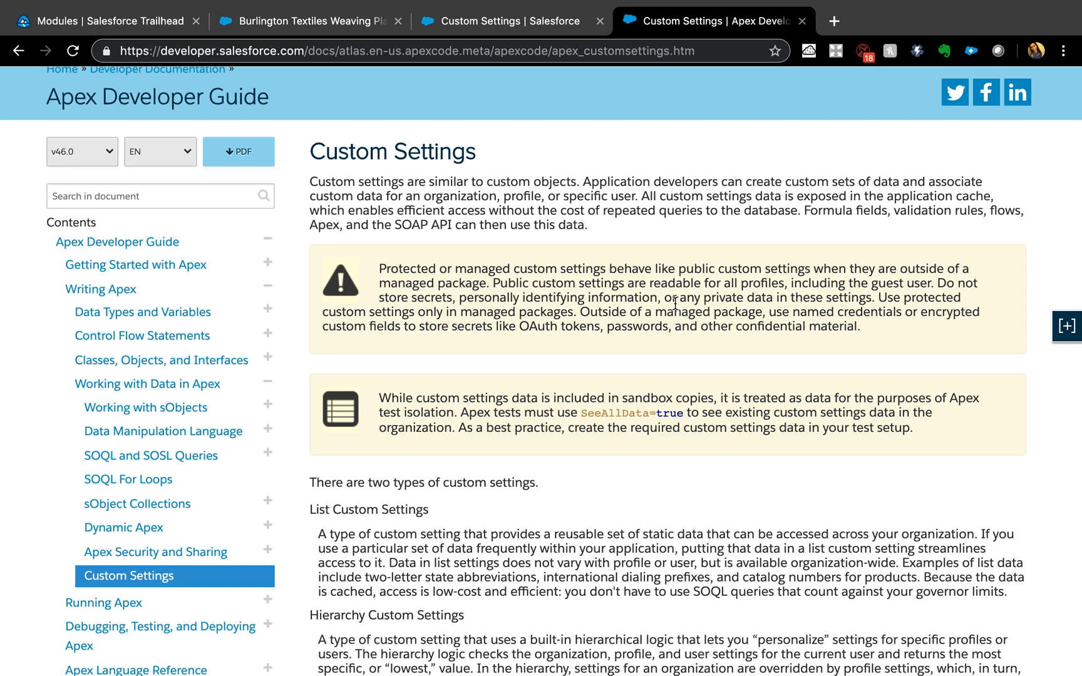
left_click(1066, 326)
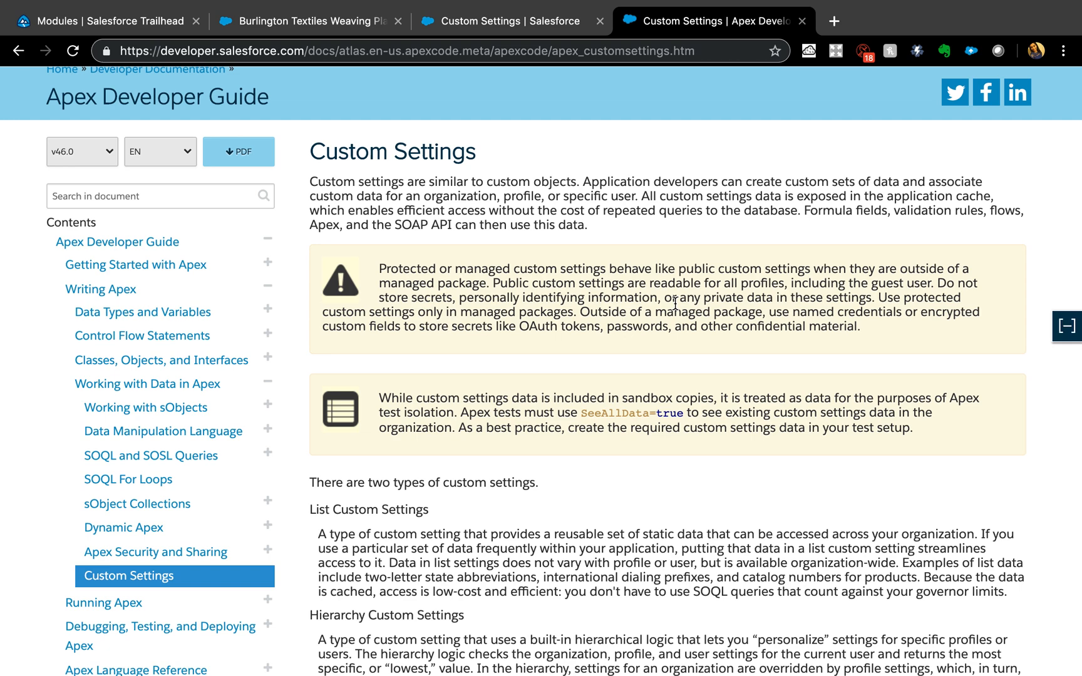
left_click(1067, 326)
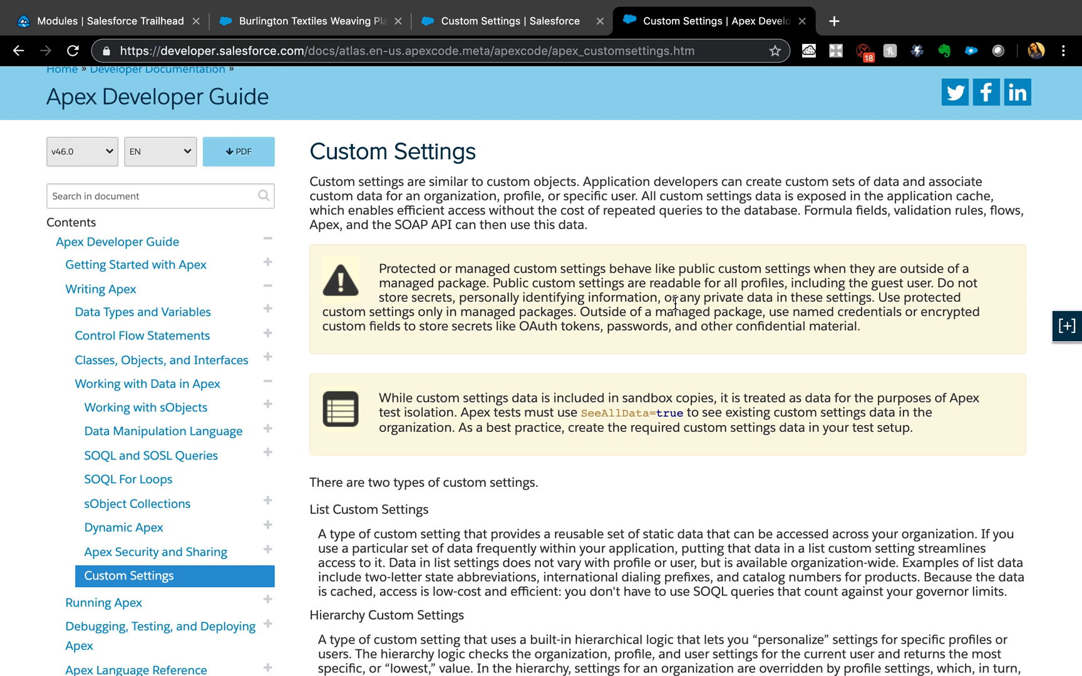
left_click(1067, 325)
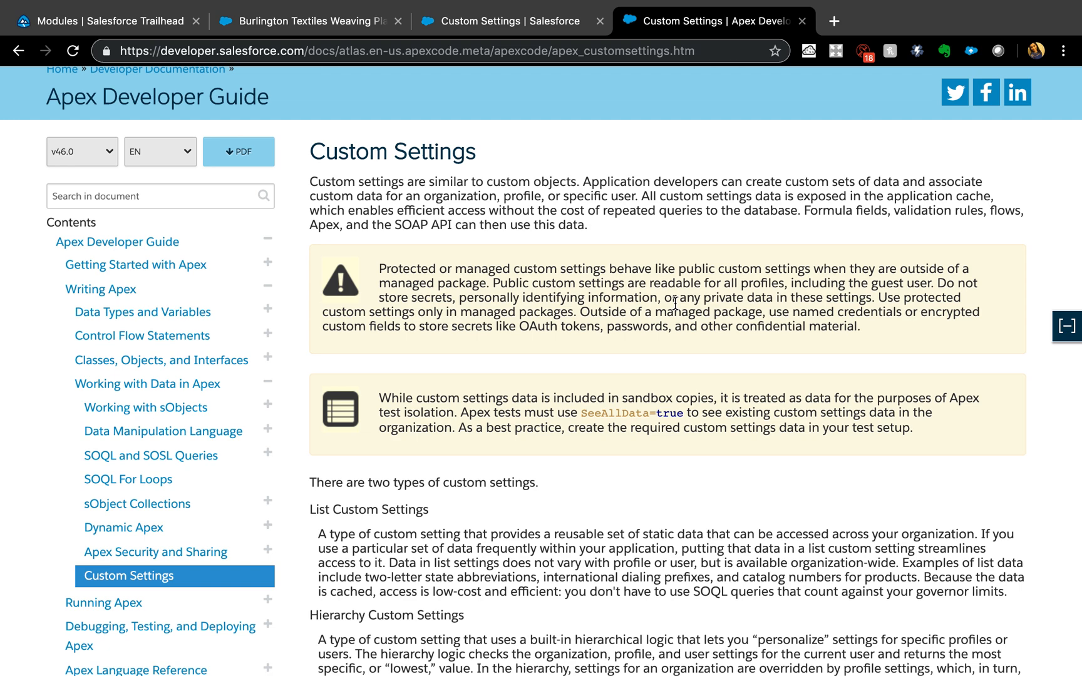
left_click(1067, 326)
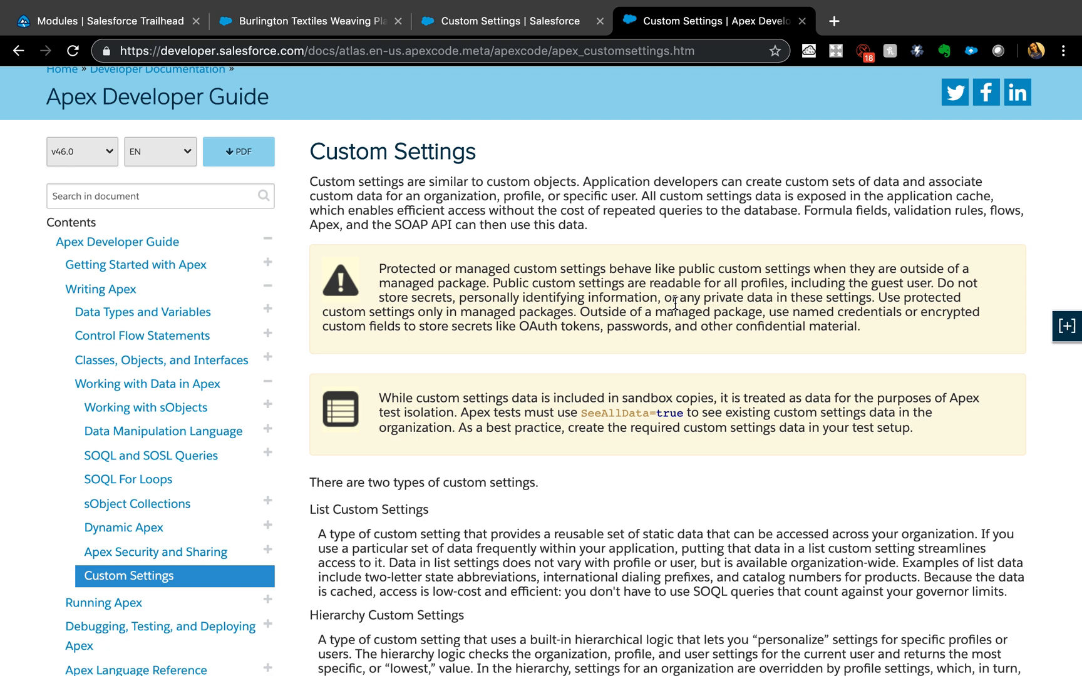
left_click(1065, 325)
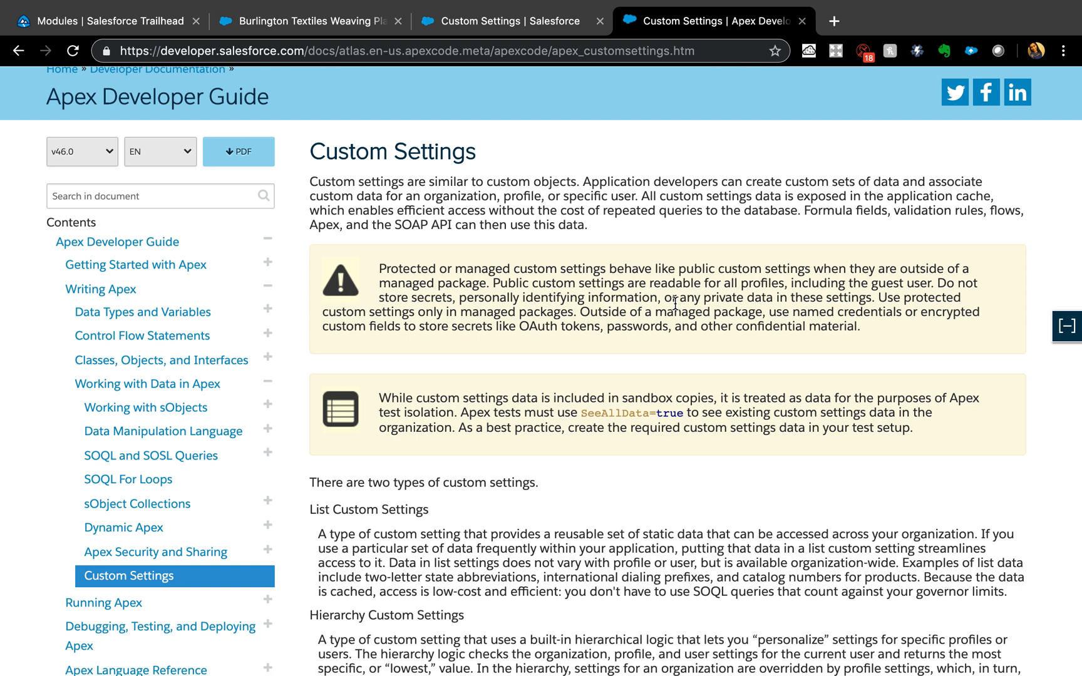
left_click(1067, 326)
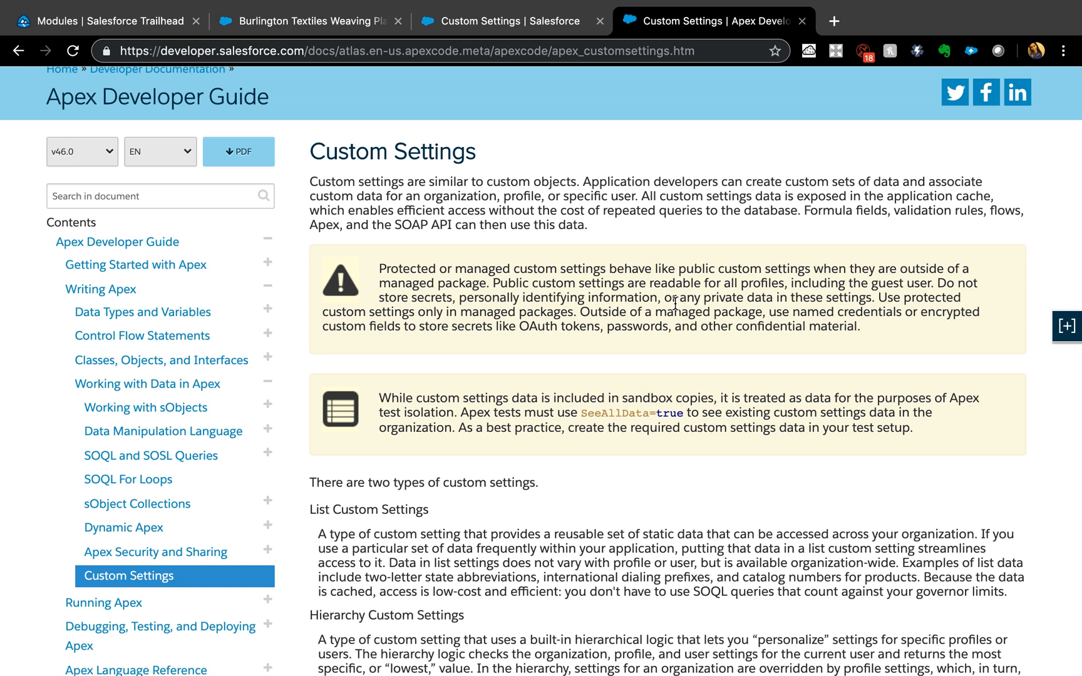
left_click(1066, 326)
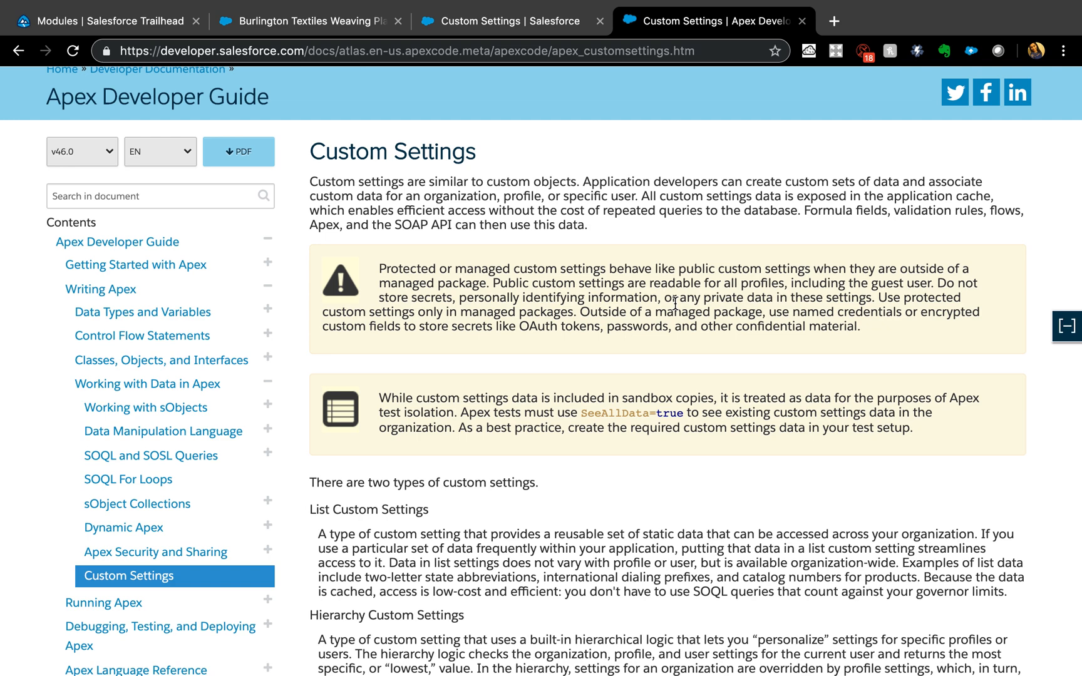
left_click(1066, 325)
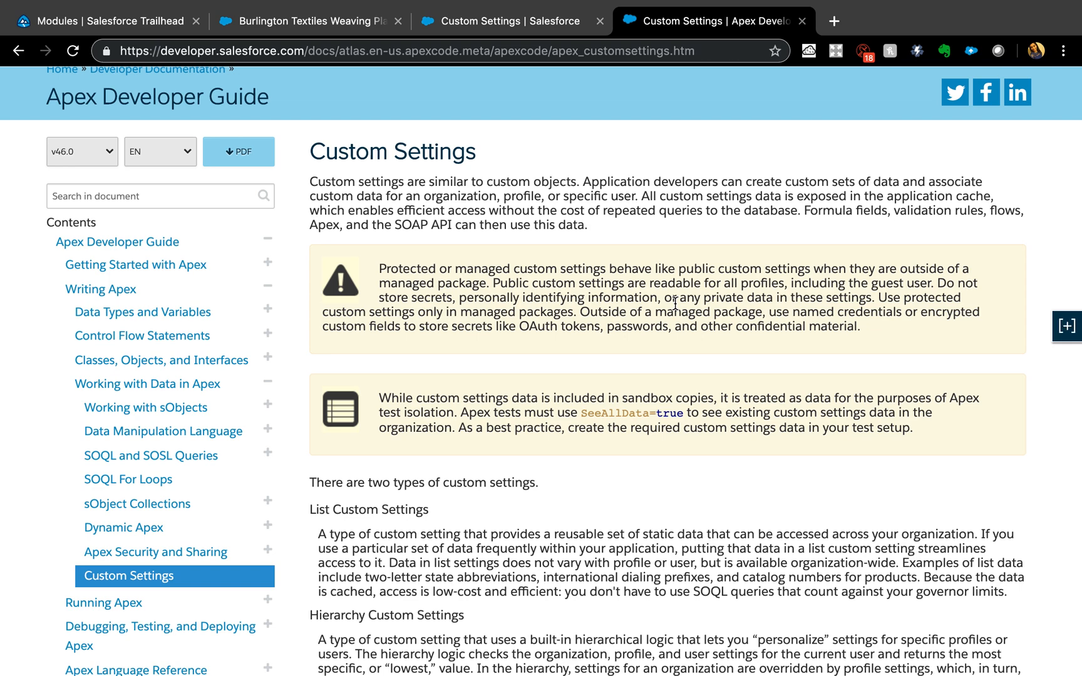
left_click(1066, 326)
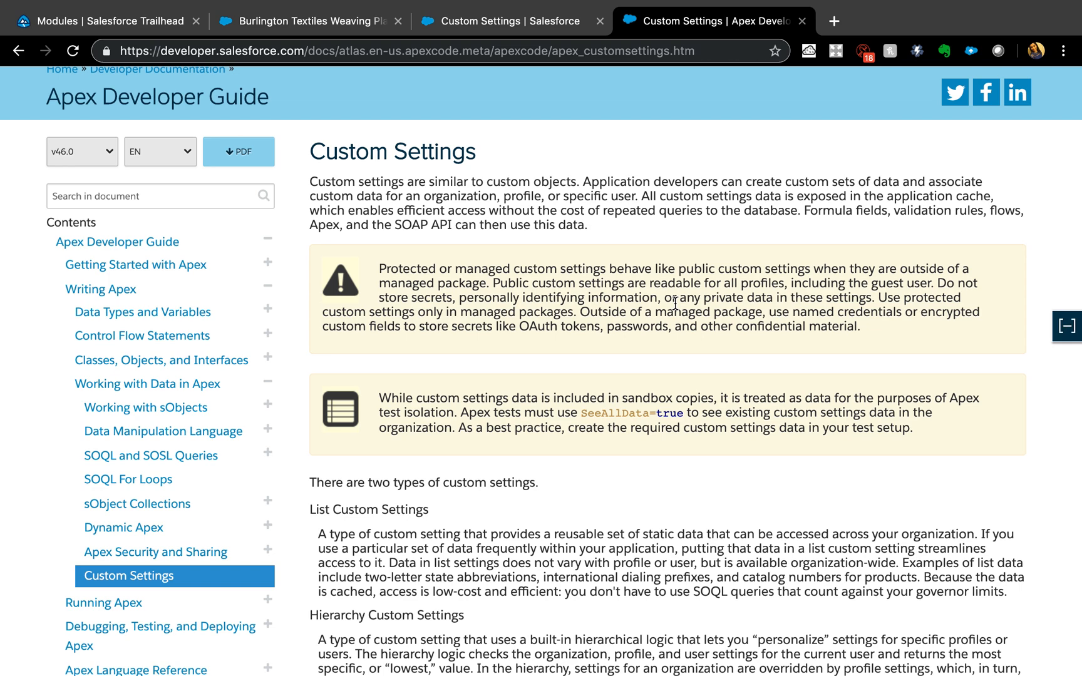
left_click(1067, 325)
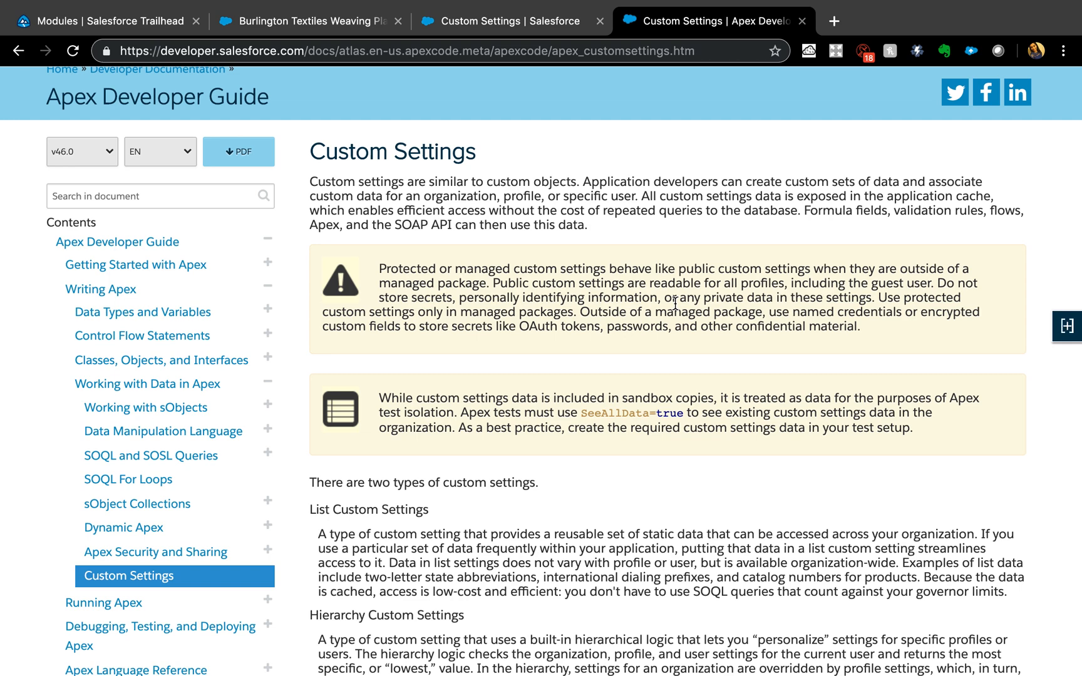
left_click(1066, 326)
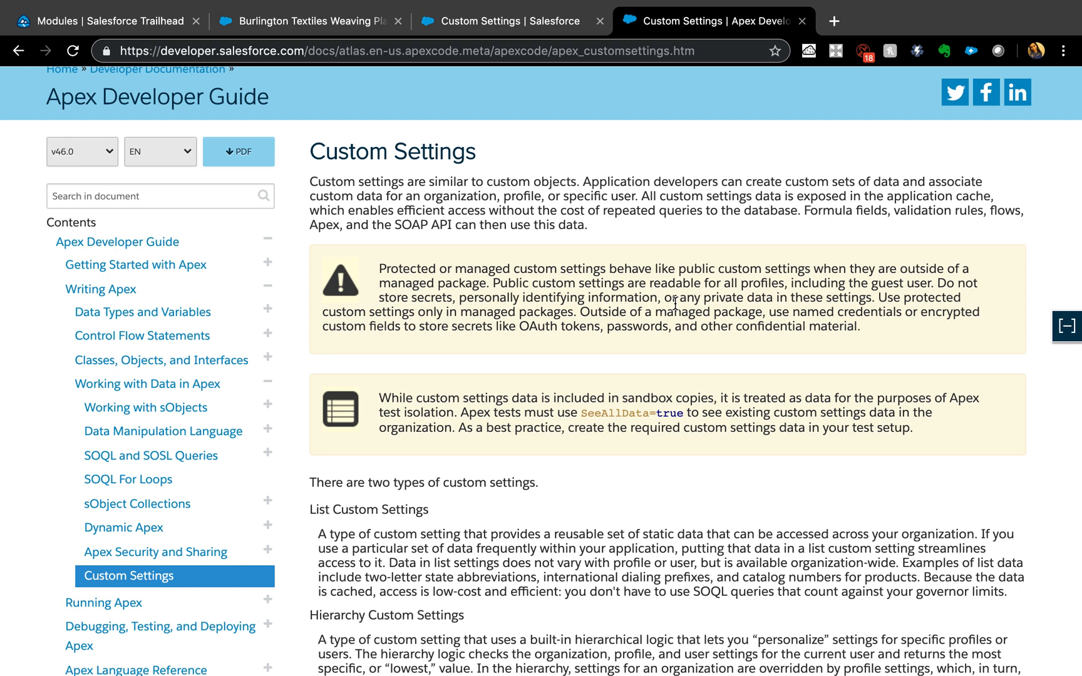
left_click(1067, 325)
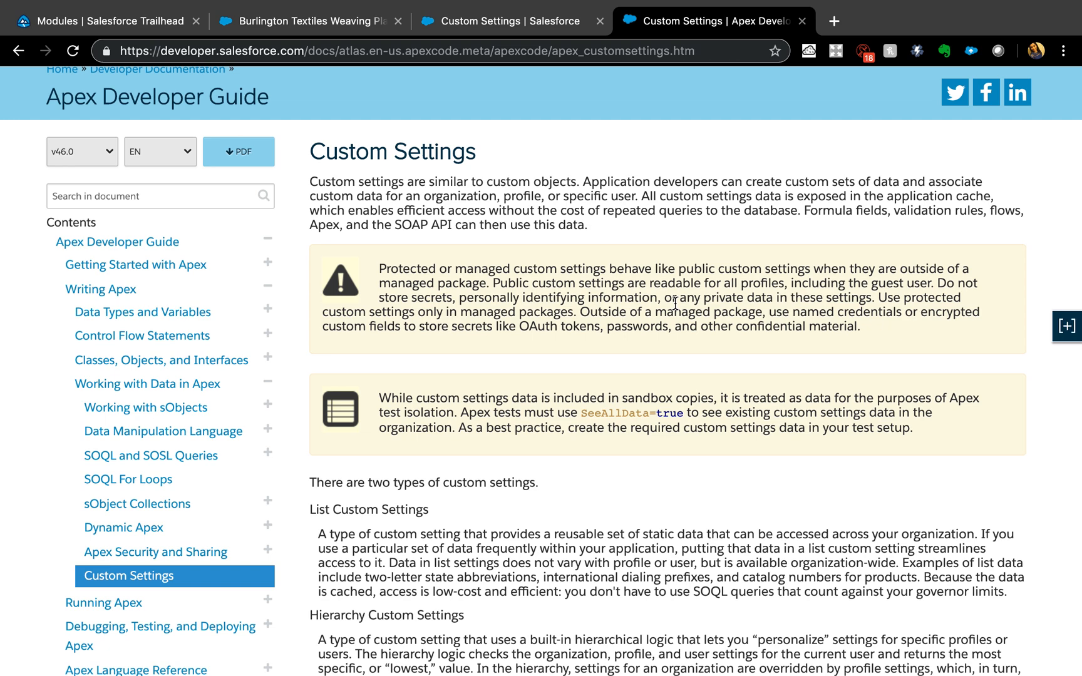
left_click(1066, 326)
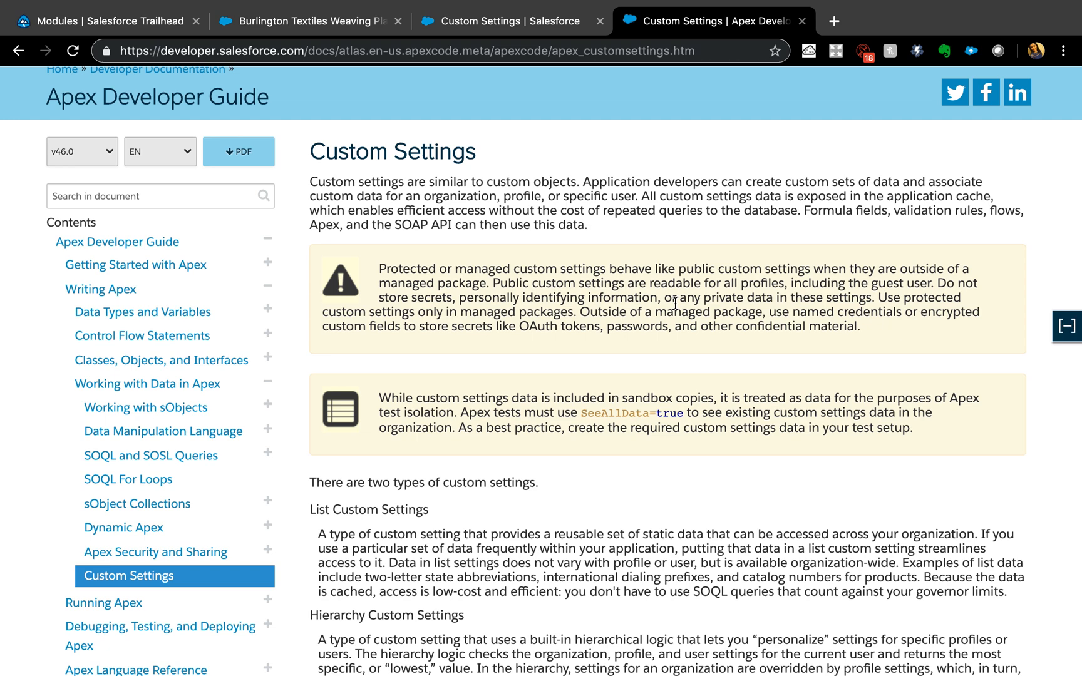
left_click(1067, 326)
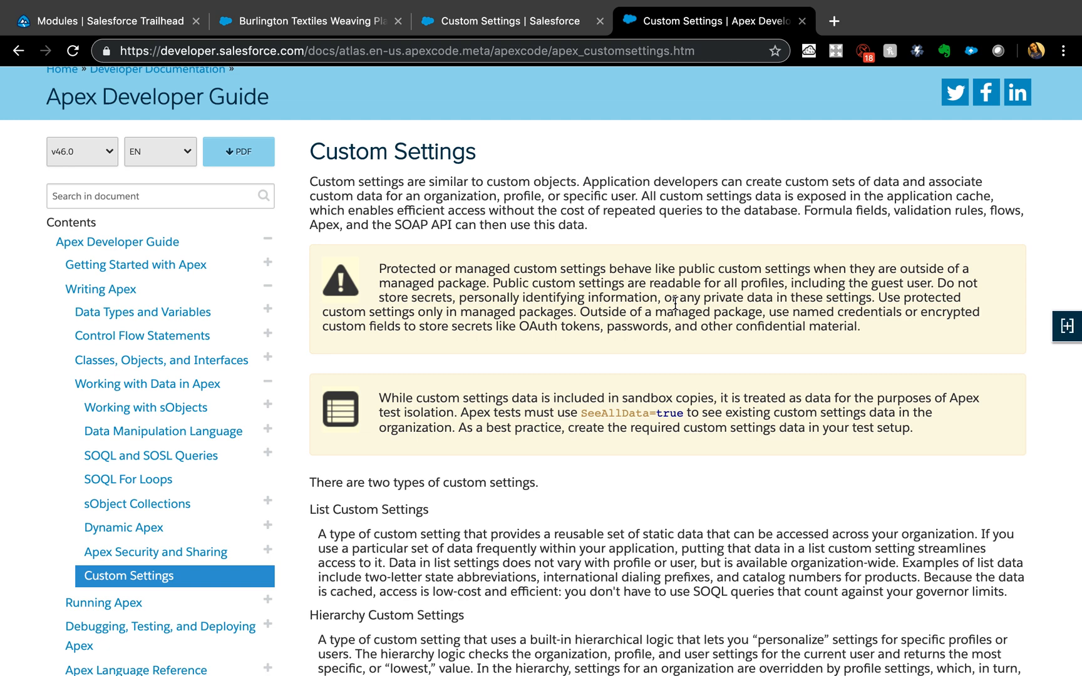
left_click(1067, 326)
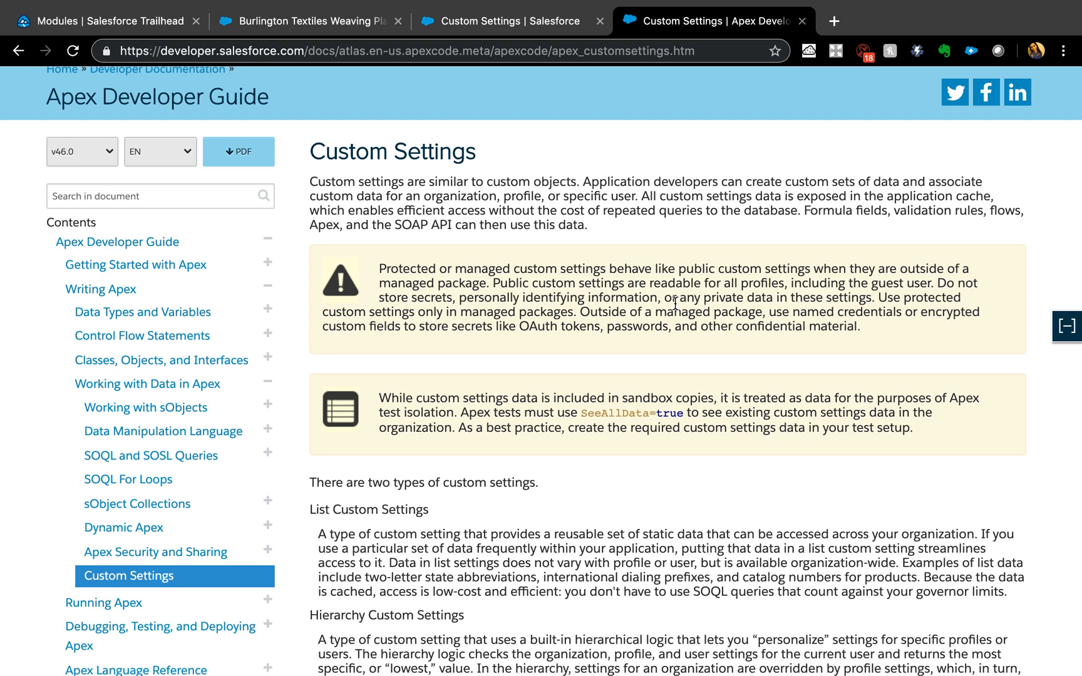
left_click(1067, 326)
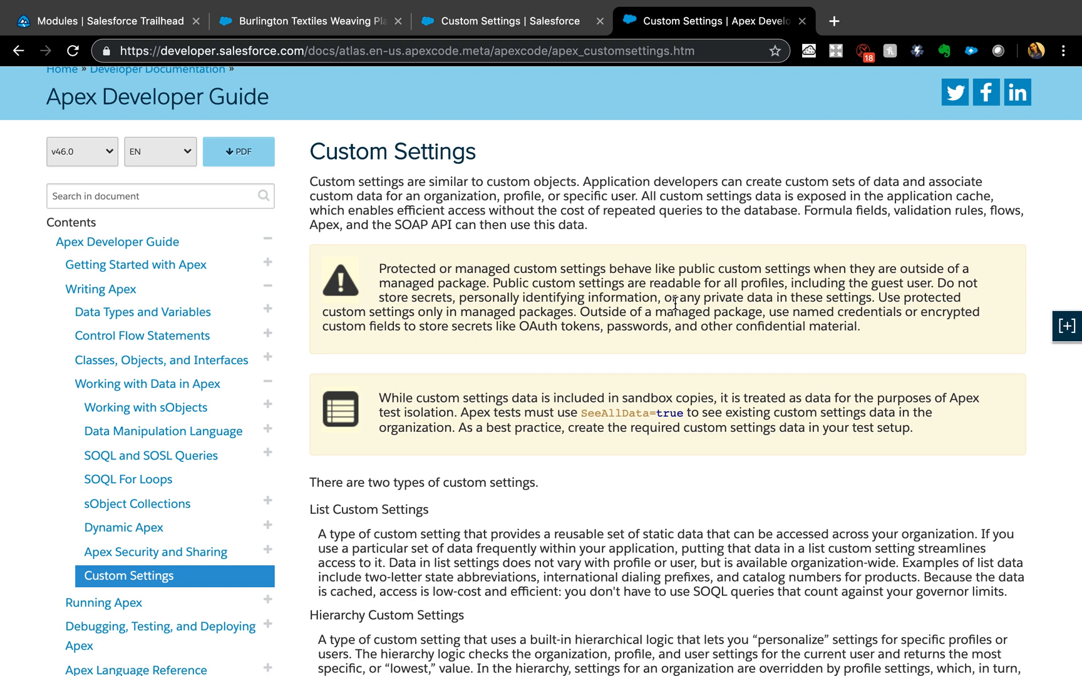
left_click(1066, 325)
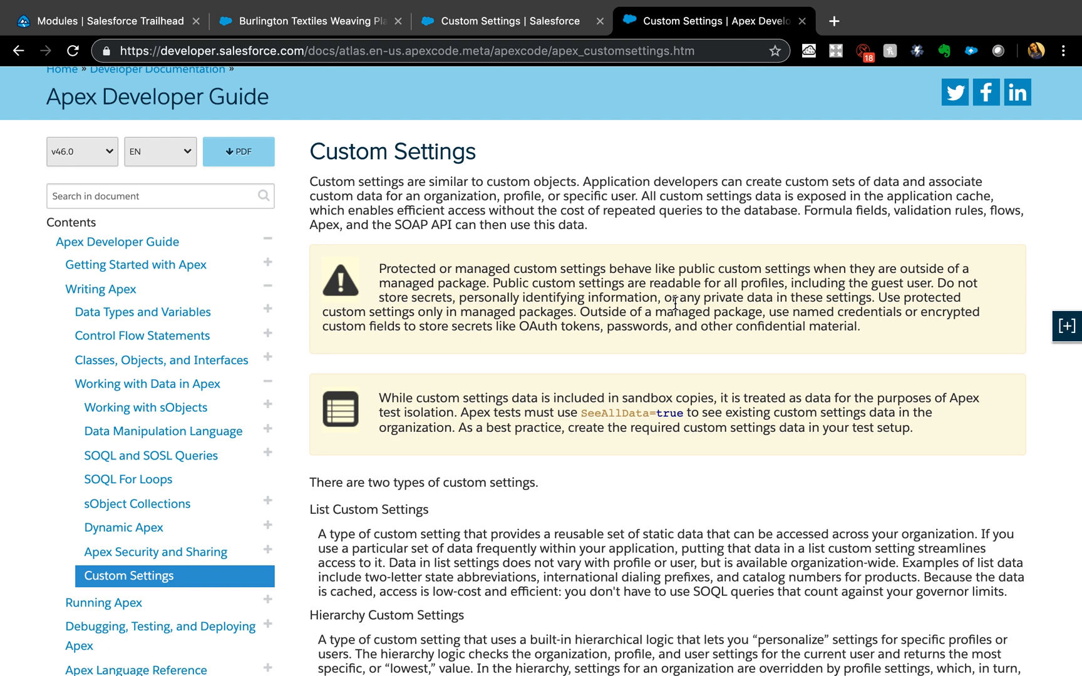
left_click(1067, 326)
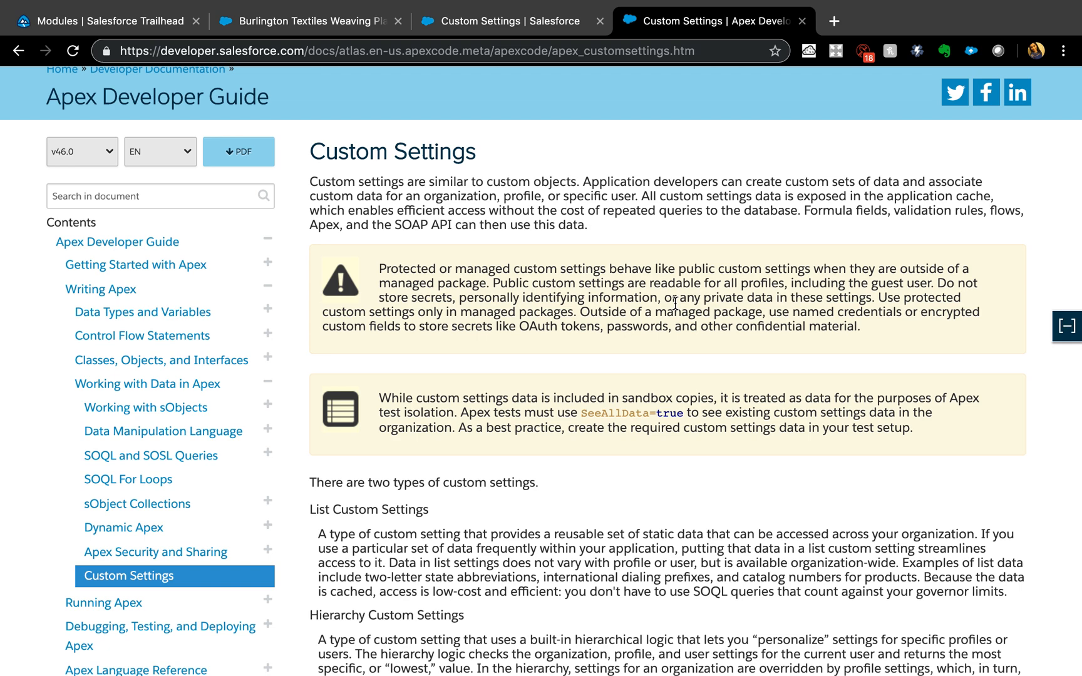
left_click(1067, 326)
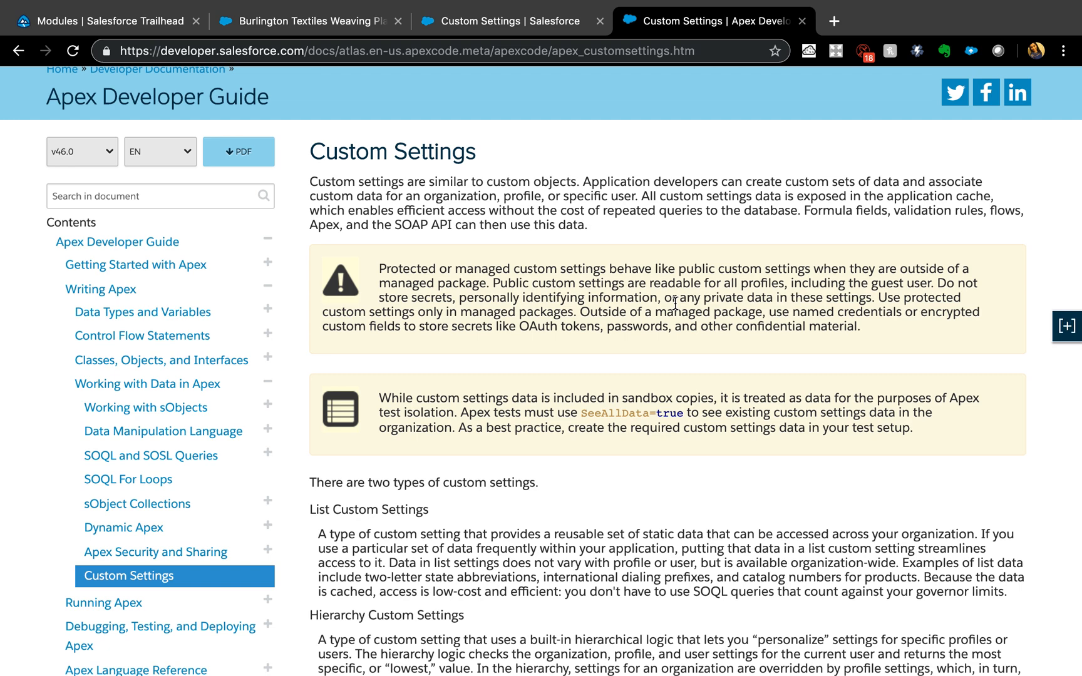
left_click(1066, 325)
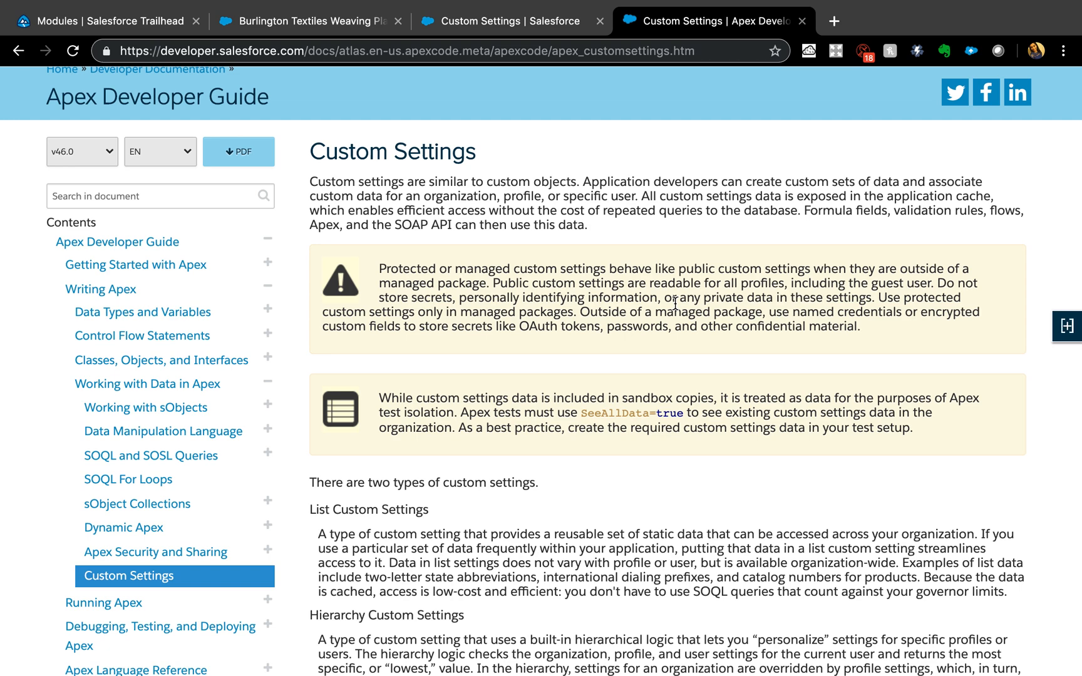
left_click(1066, 326)
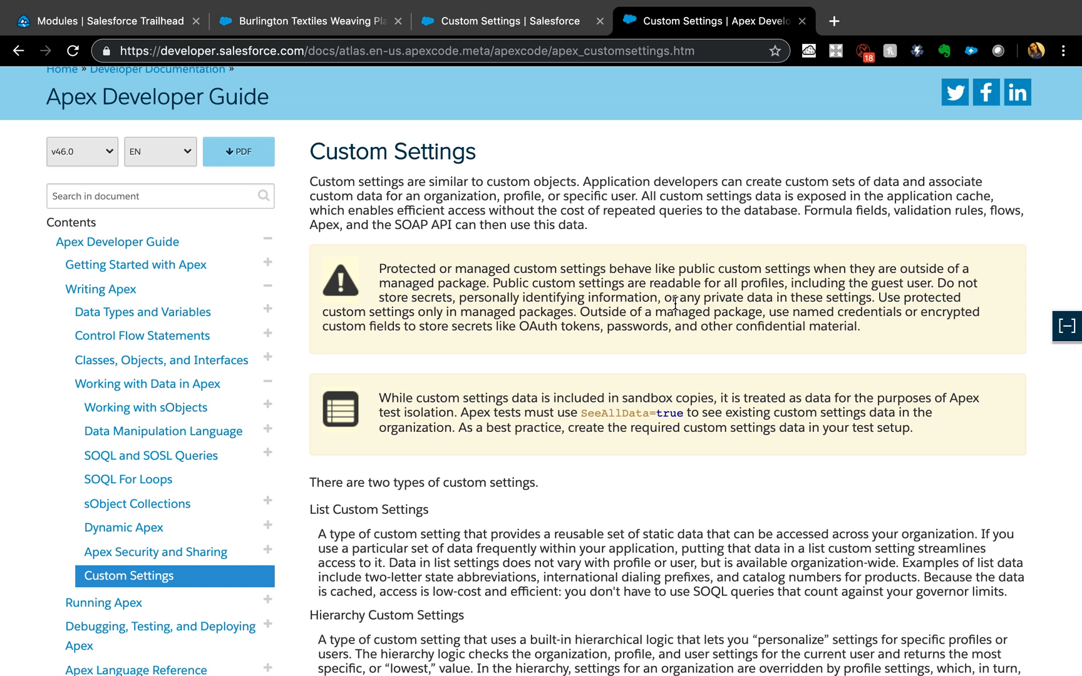
left_click(1066, 326)
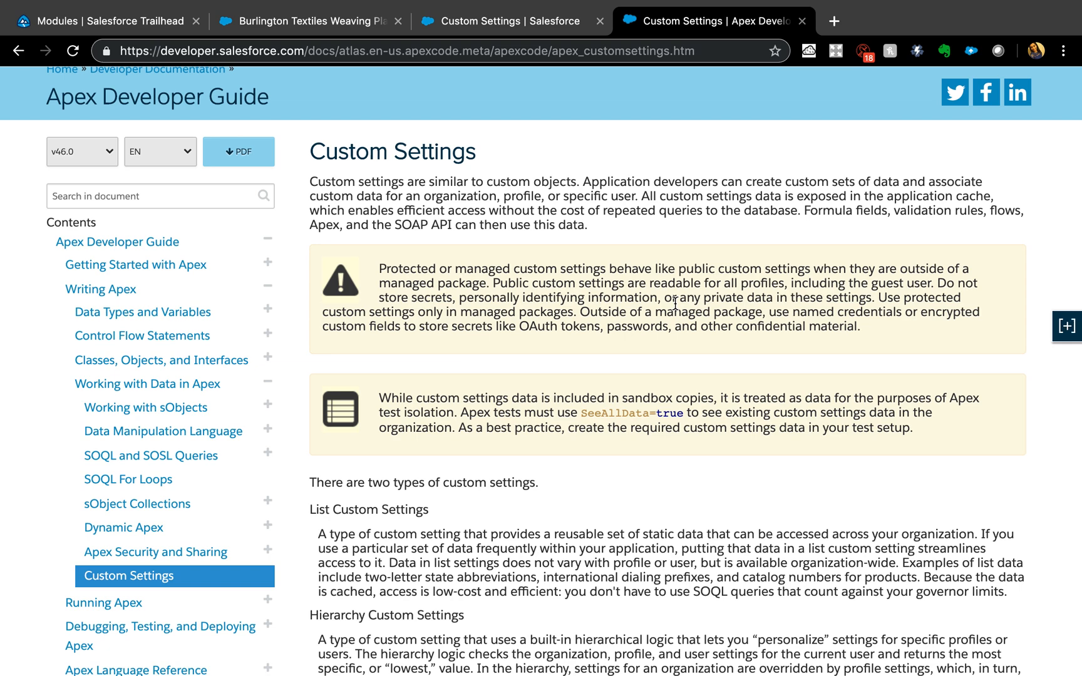
scroll("down", 3)
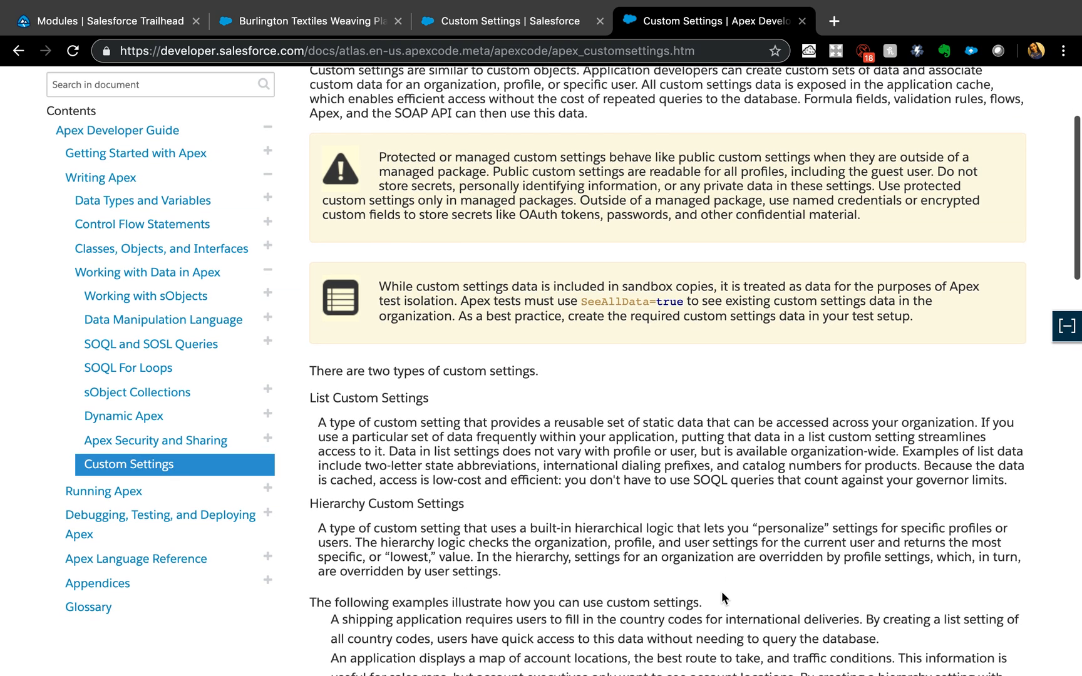
left_click(1066, 326)
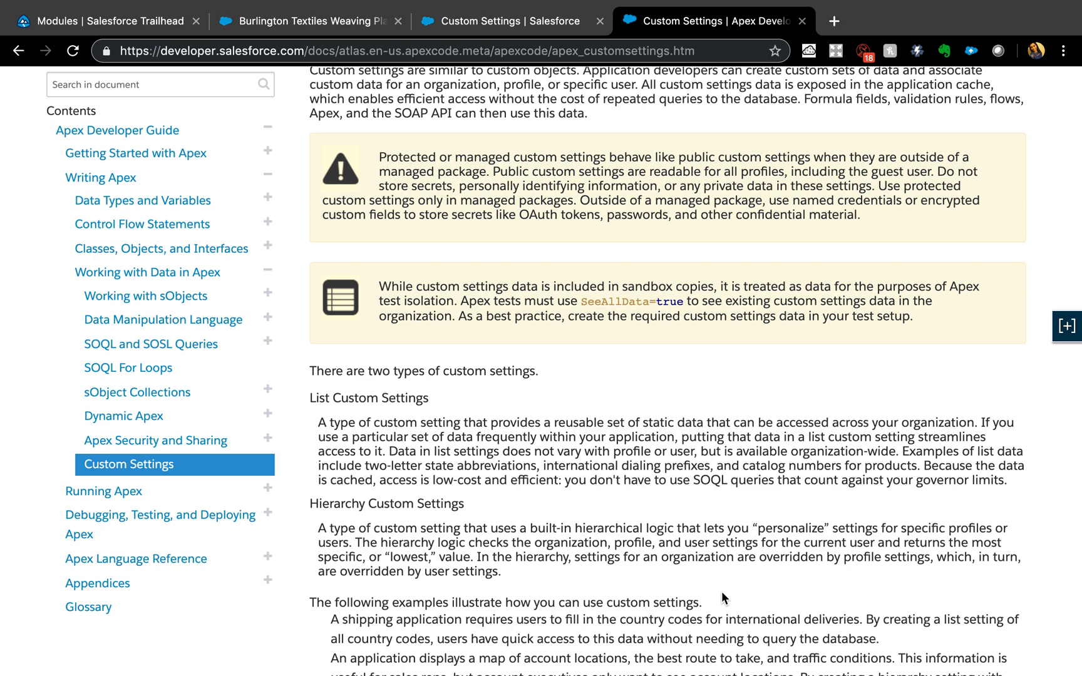
left_click(1066, 326)
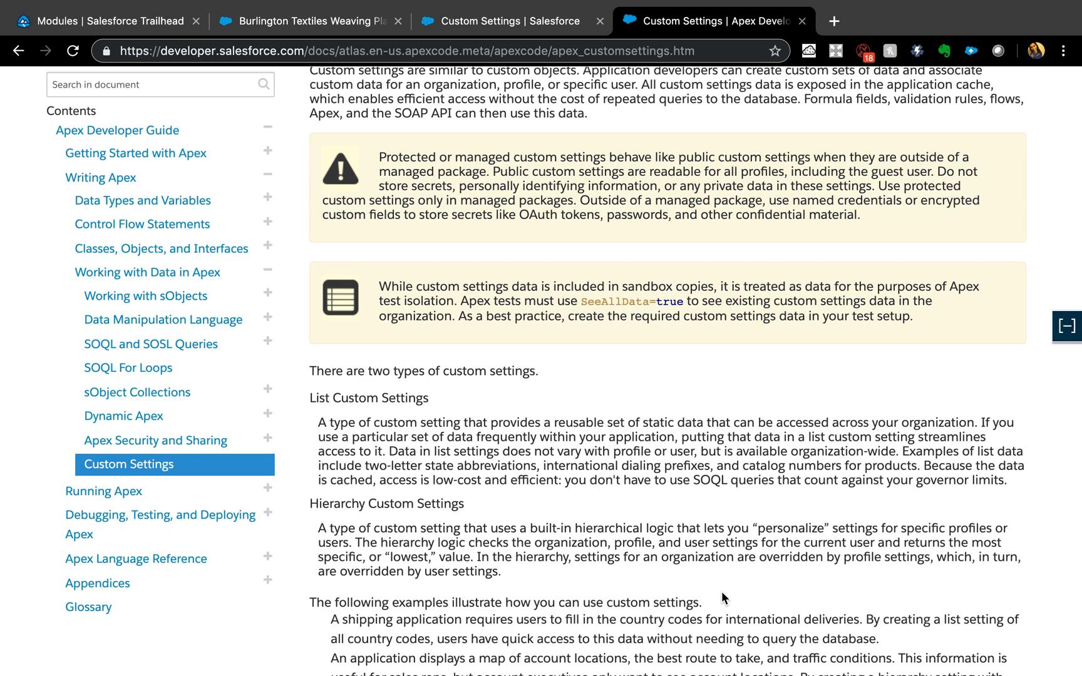
left_click(1066, 326)
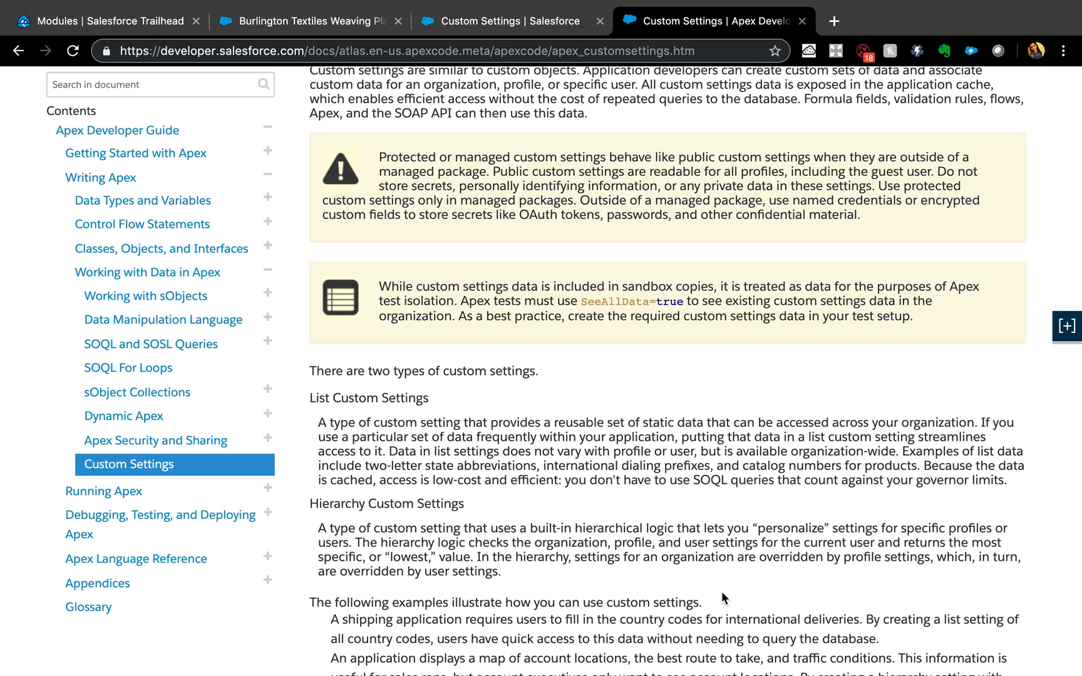
left_click(1066, 326)
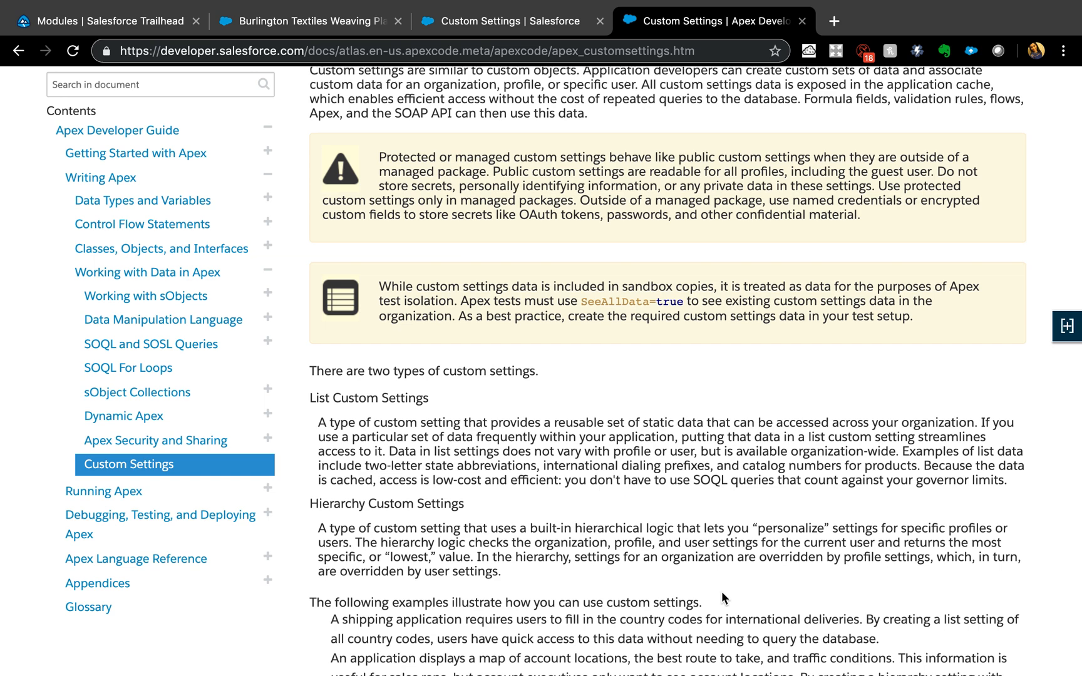
left_click(1066, 326)
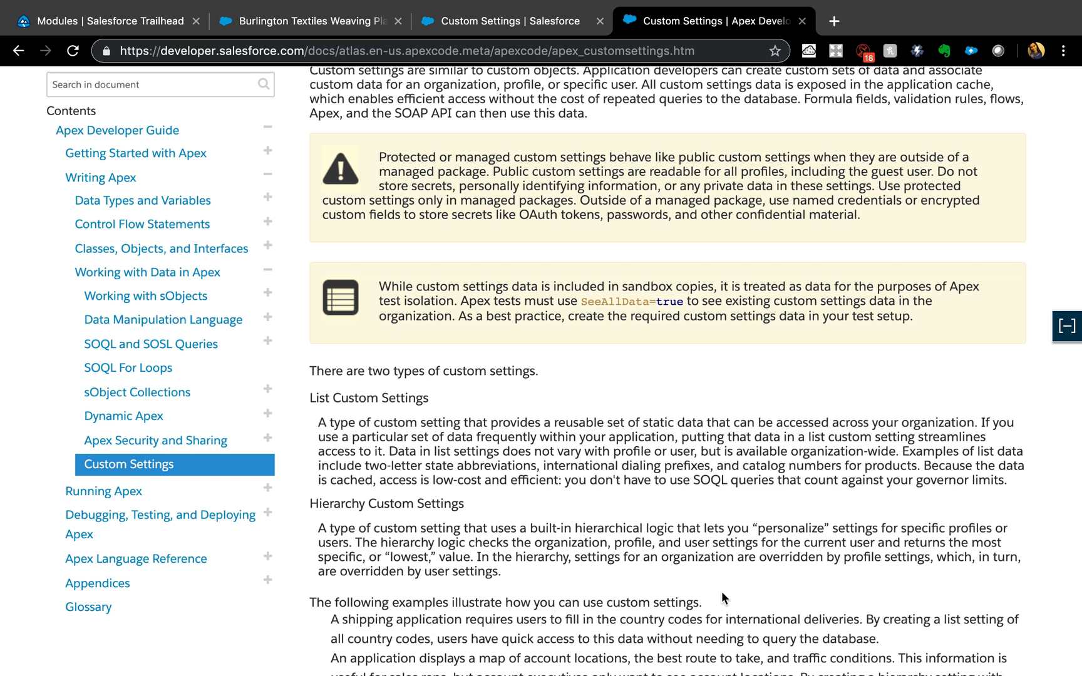
left_click(1064, 325)
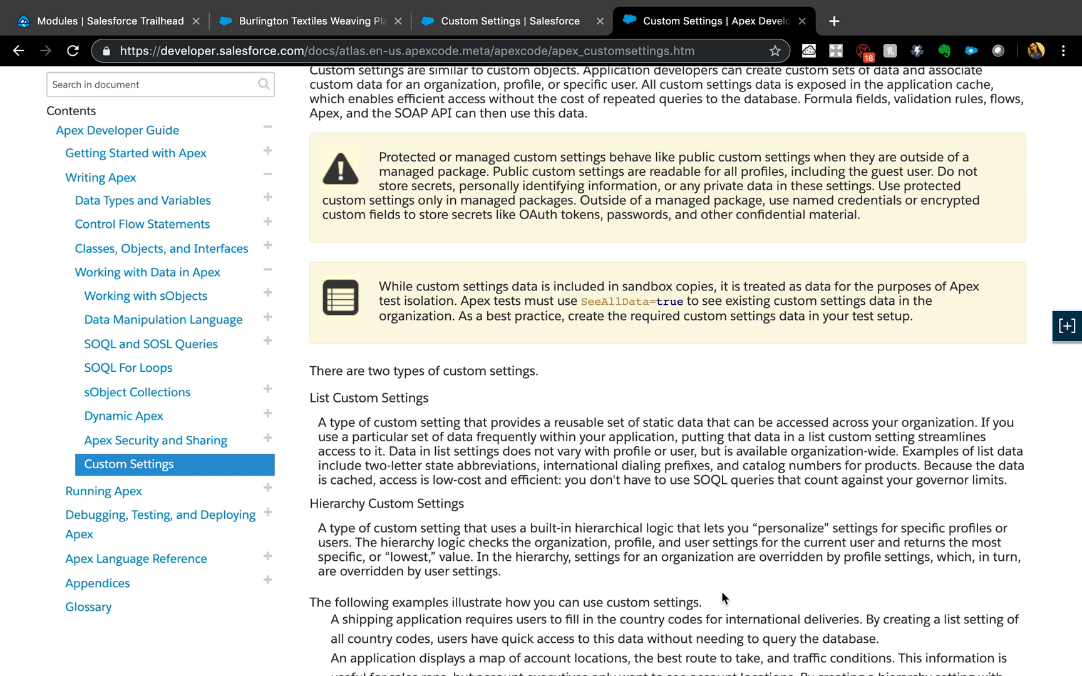
left_click(1068, 325)
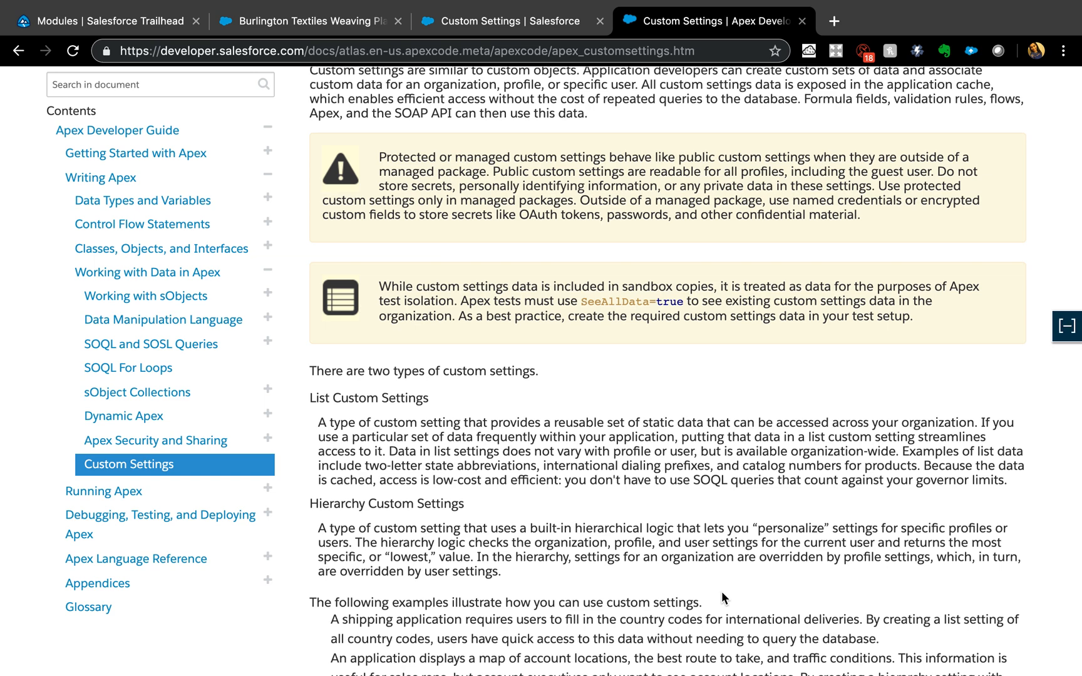
left_click(1066, 326)
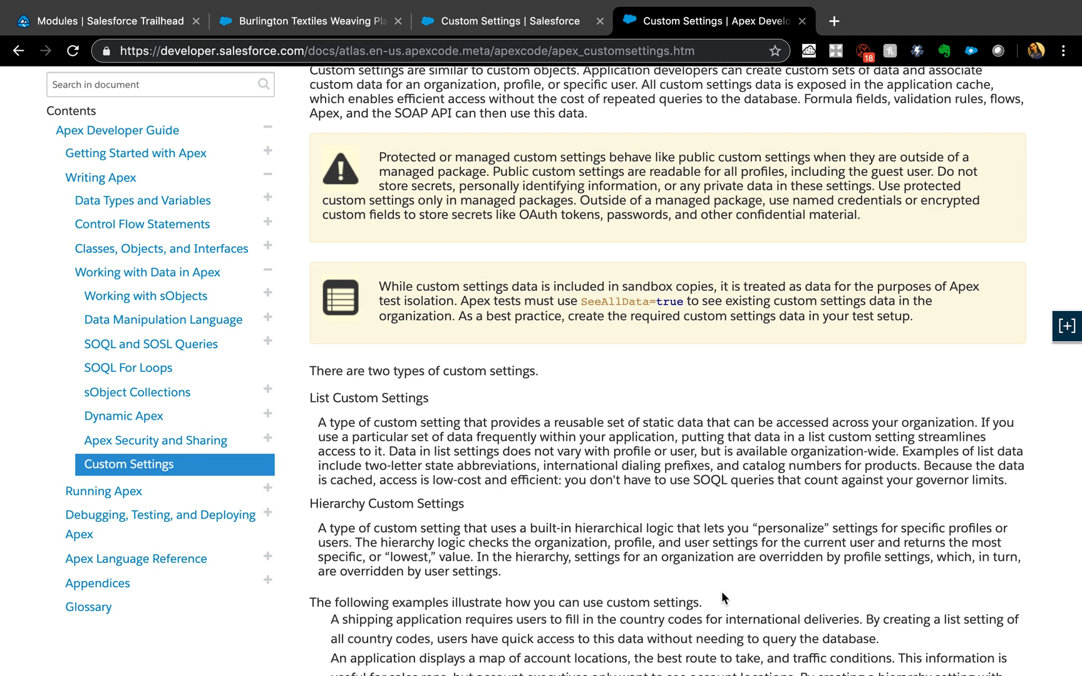
left_click(1065, 326)
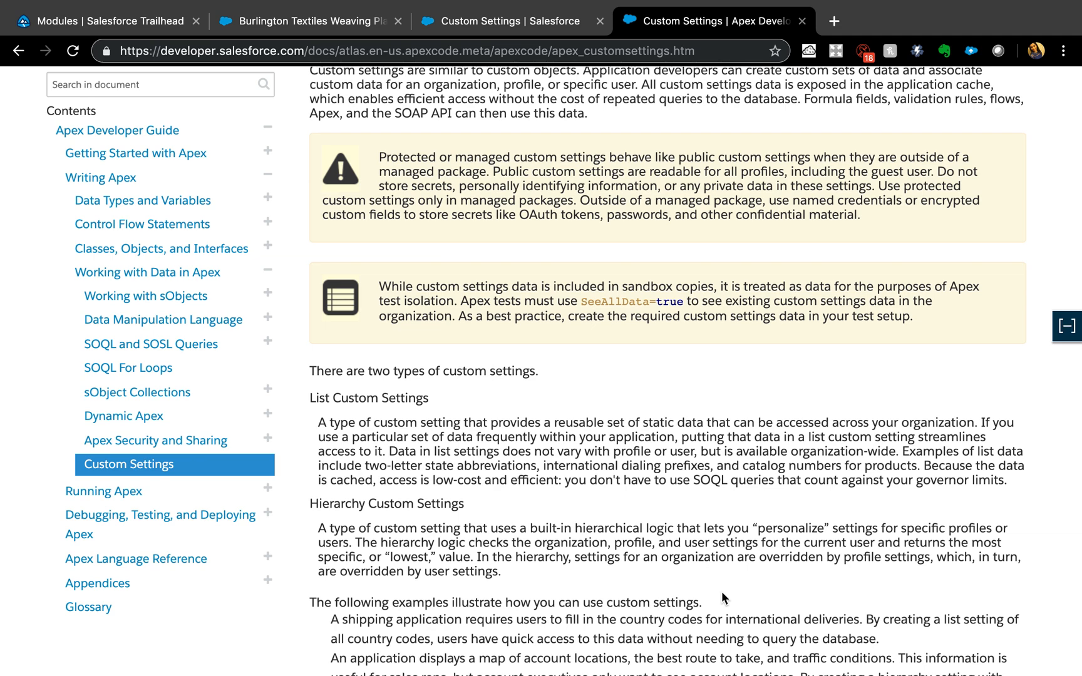
left_click(1066, 326)
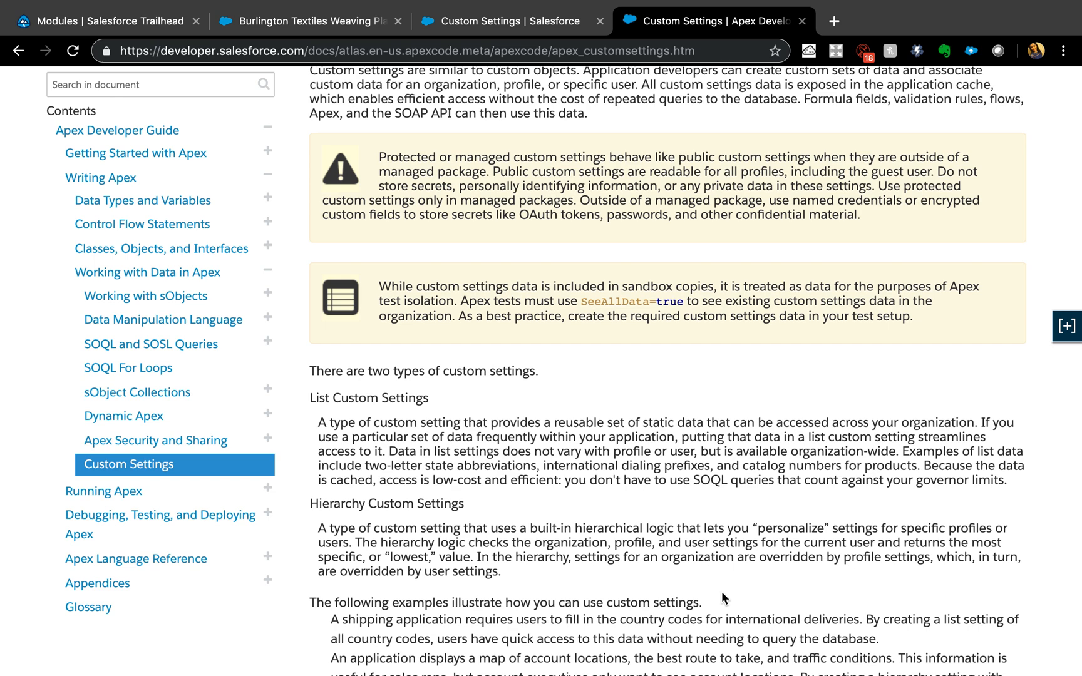
left_click(1066, 325)
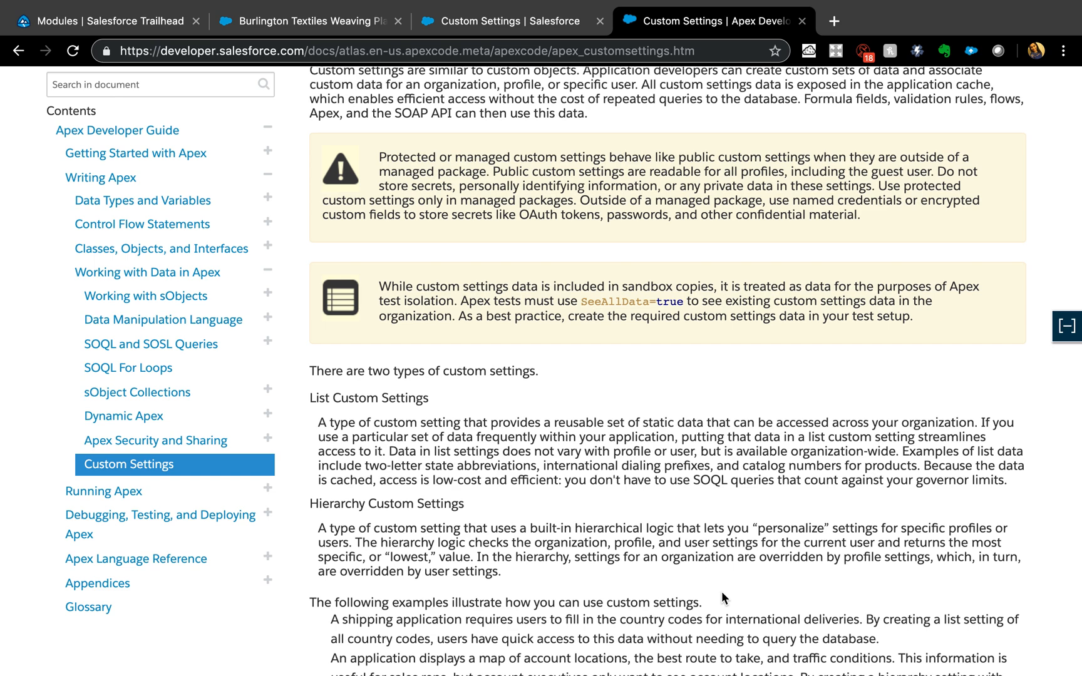
left_click(1066, 326)
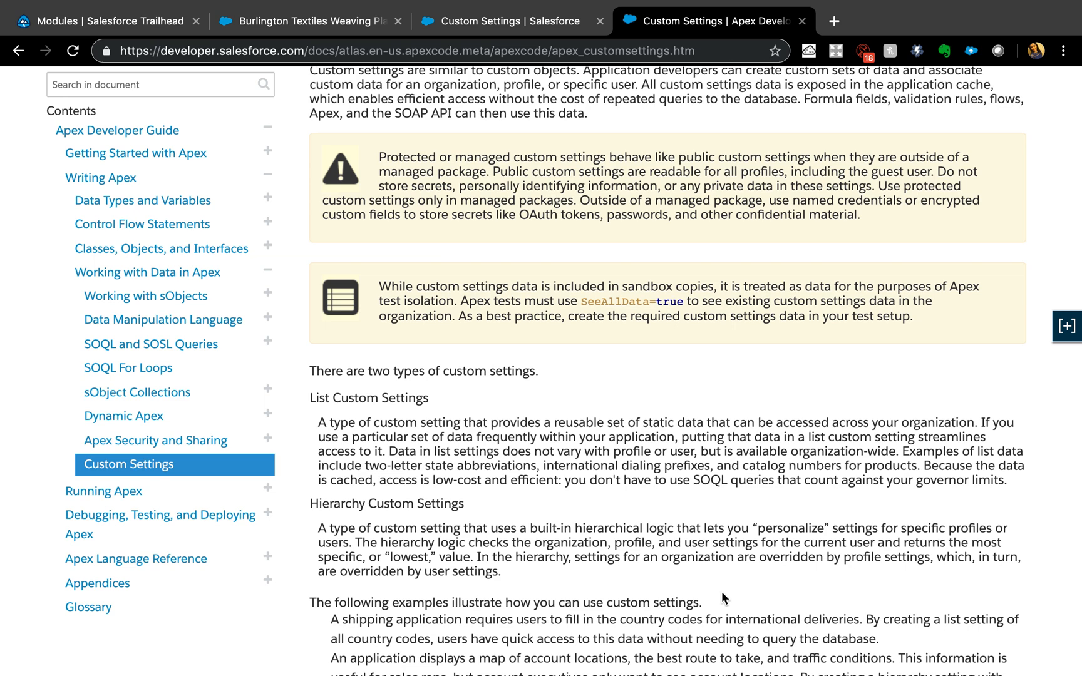
left_click(1067, 326)
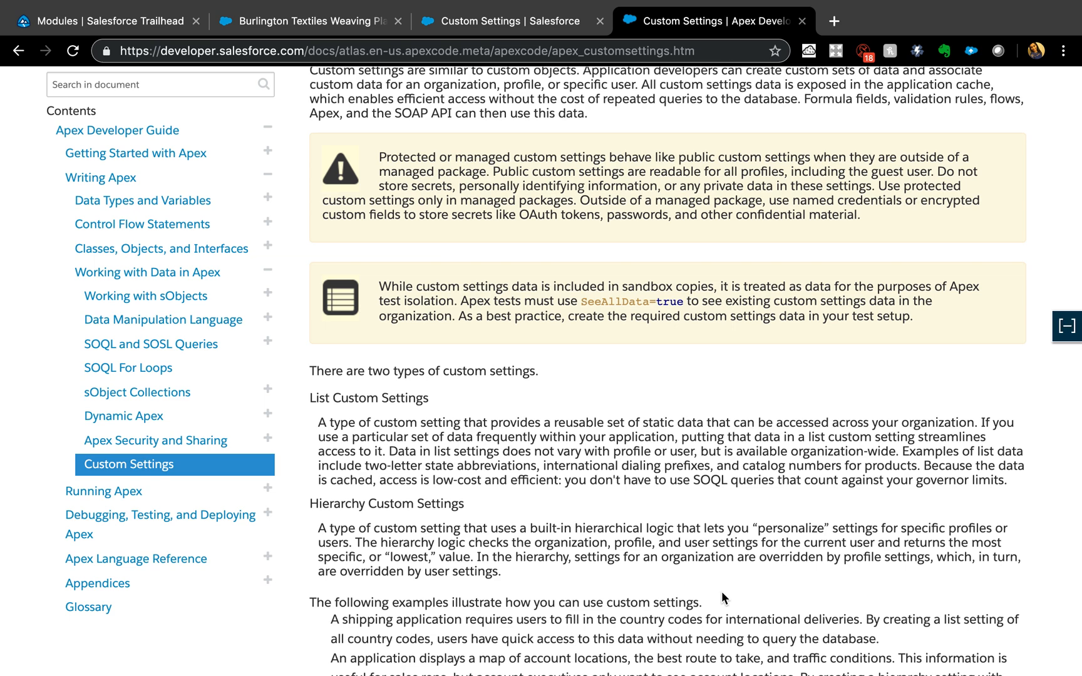
left_click(1067, 326)
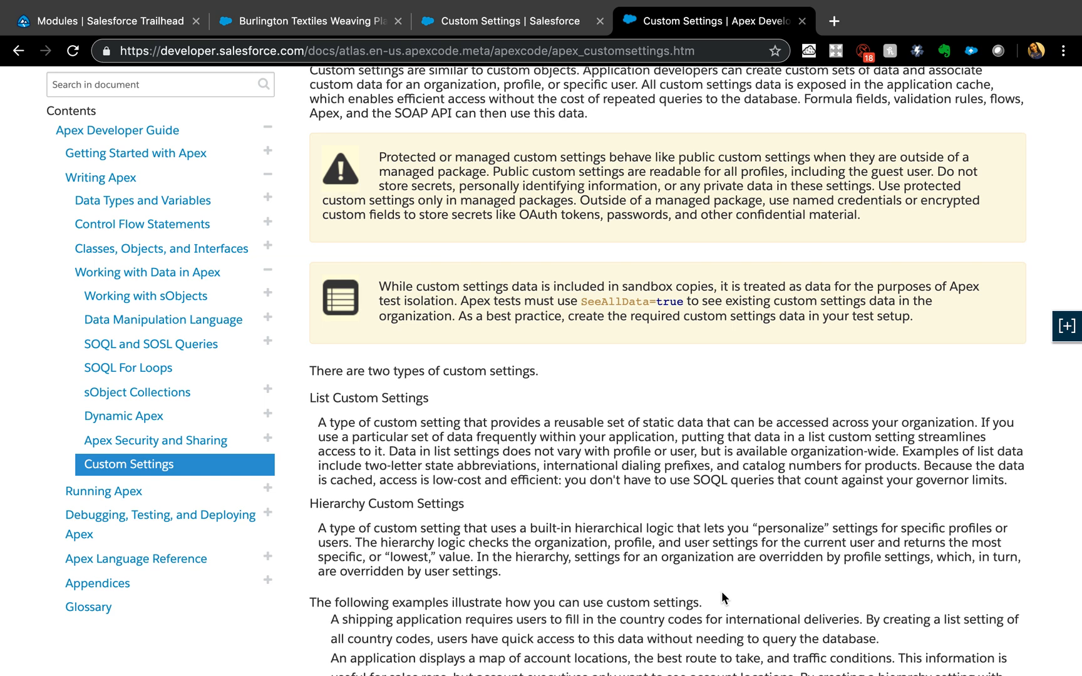
left_click(1066, 326)
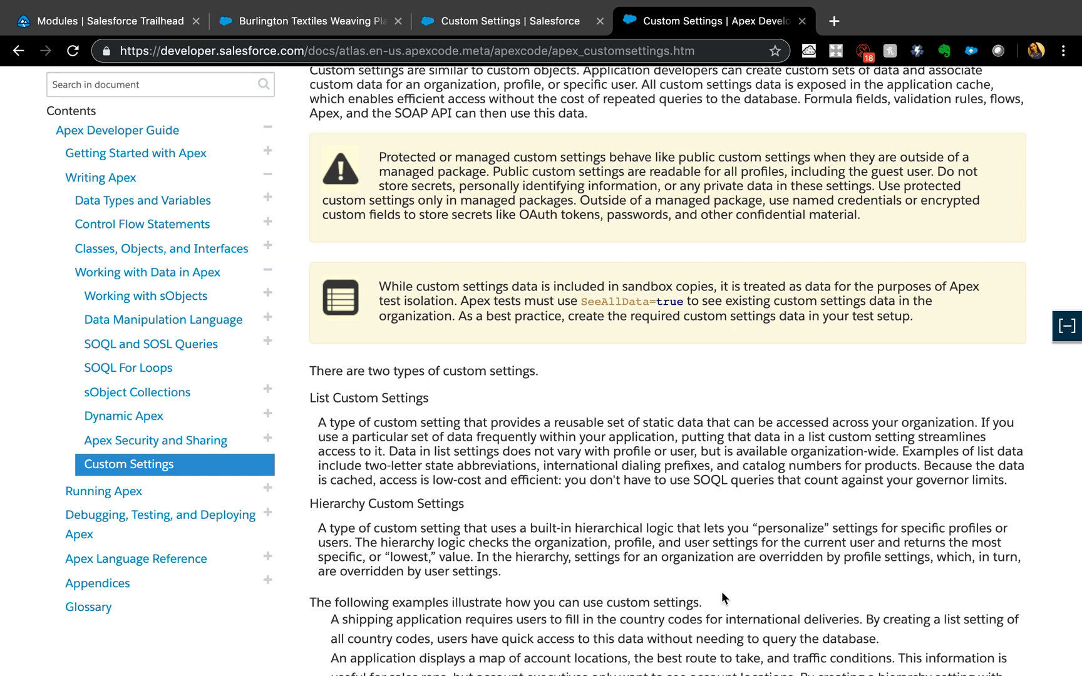
left_click(1066, 326)
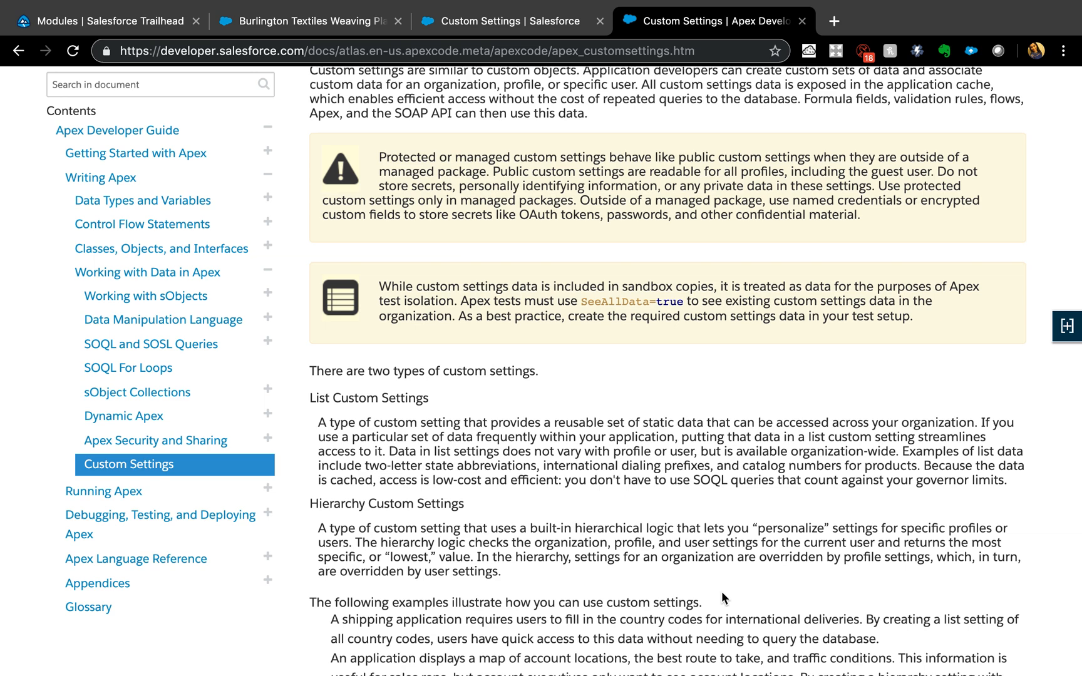
left_click(1067, 326)
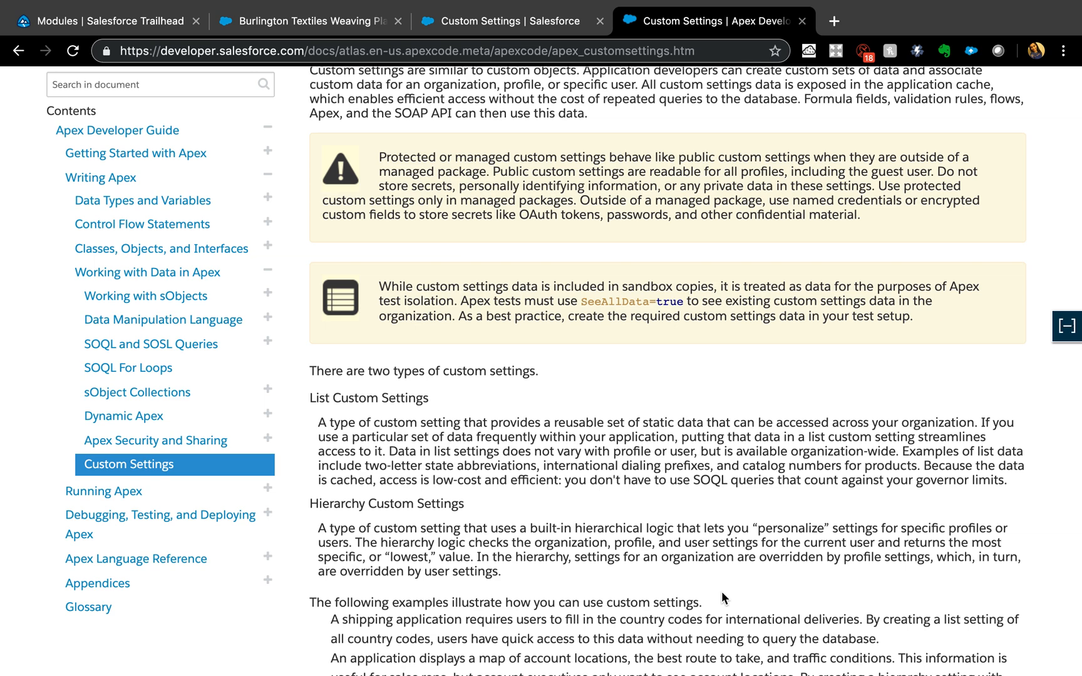
left_click(1066, 325)
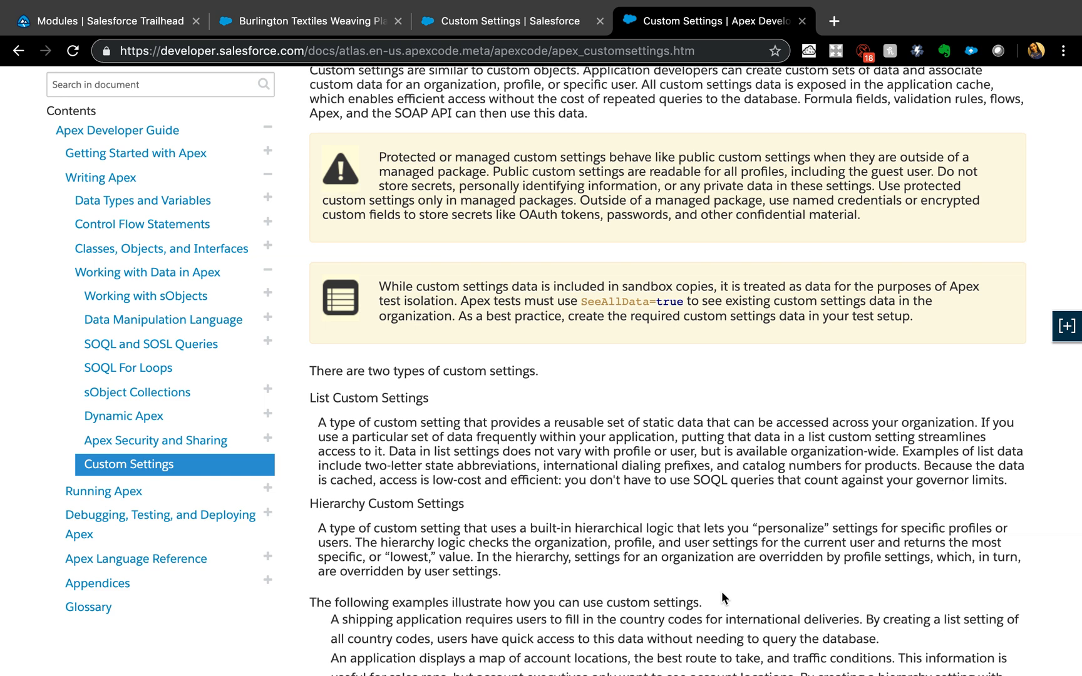
left_click(1066, 325)
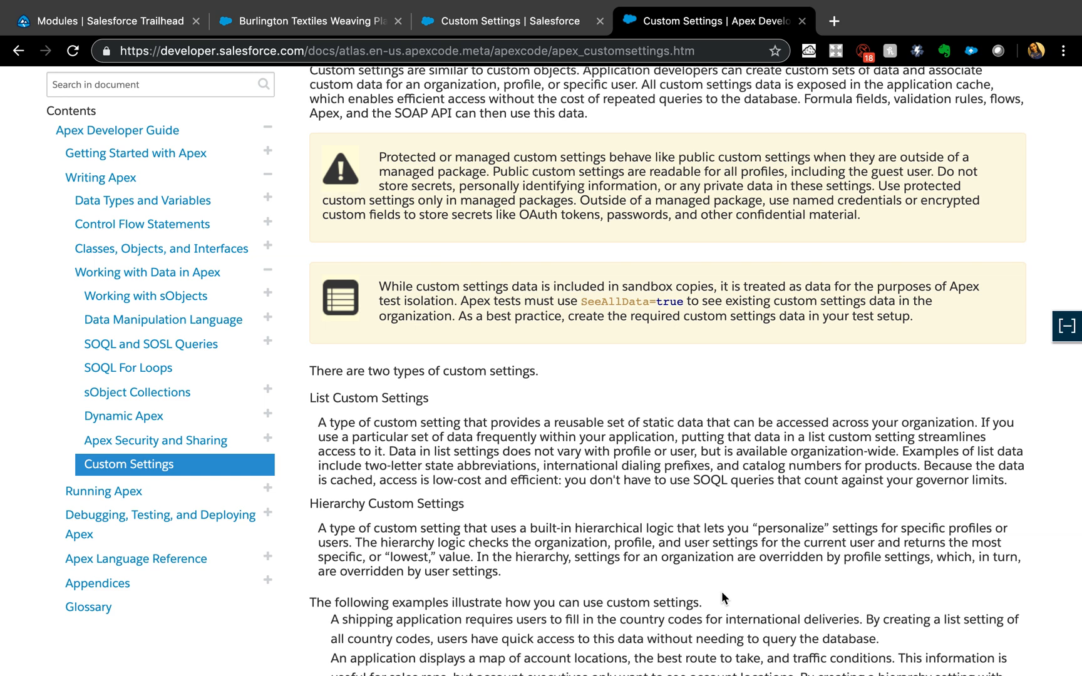
left_click(1067, 326)
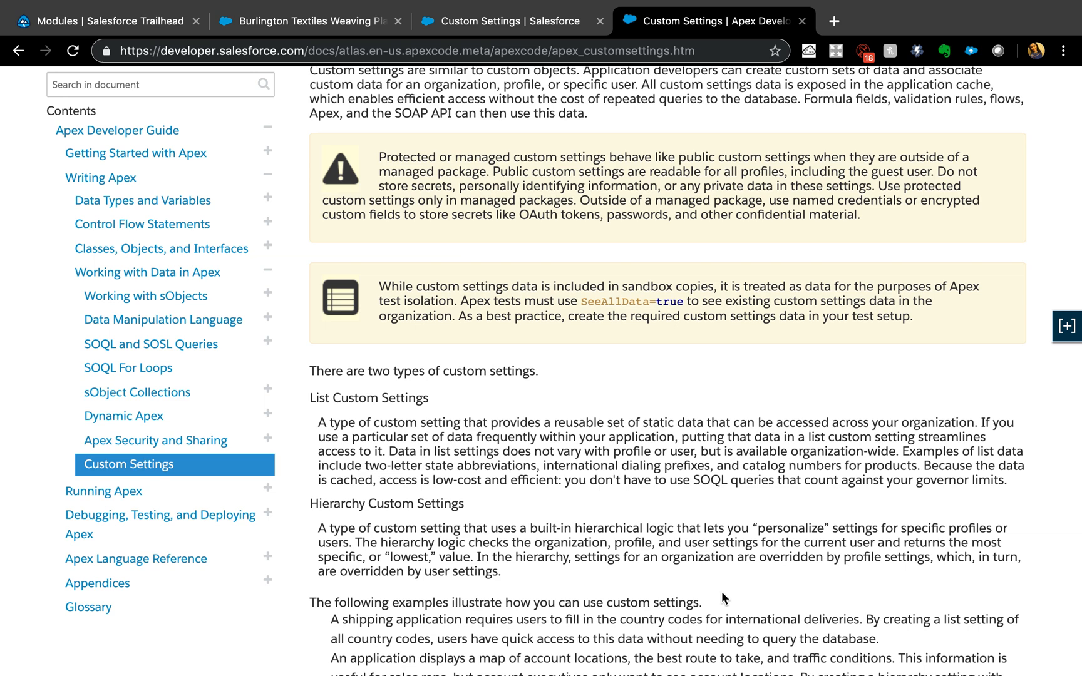
left_click(1067, 326)
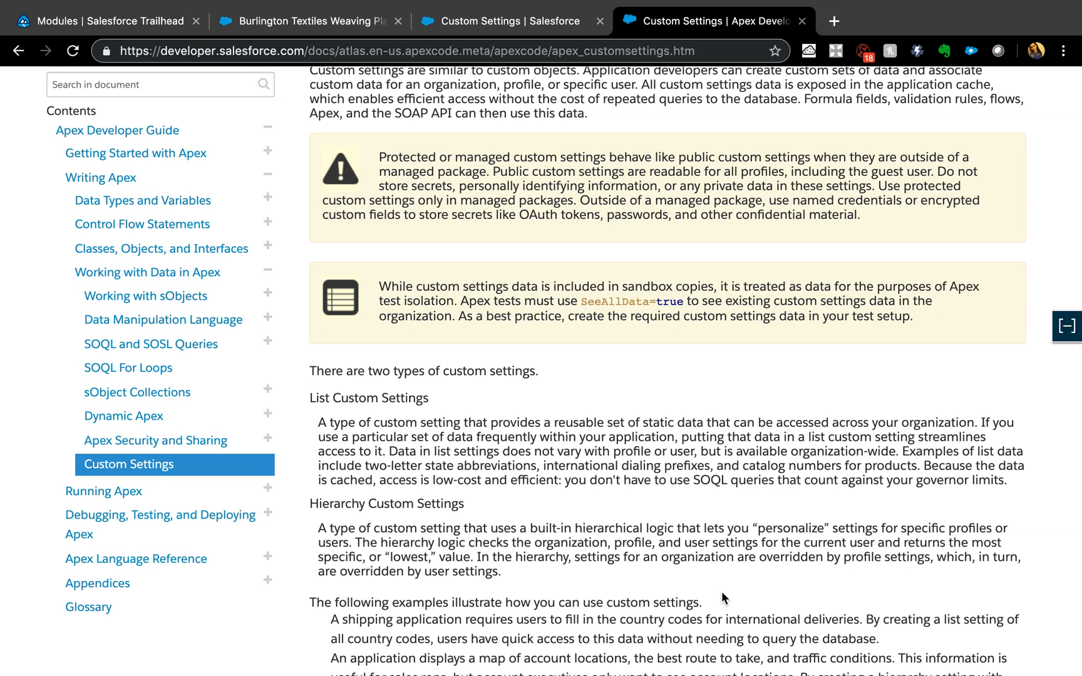
left_click(1066, 326)
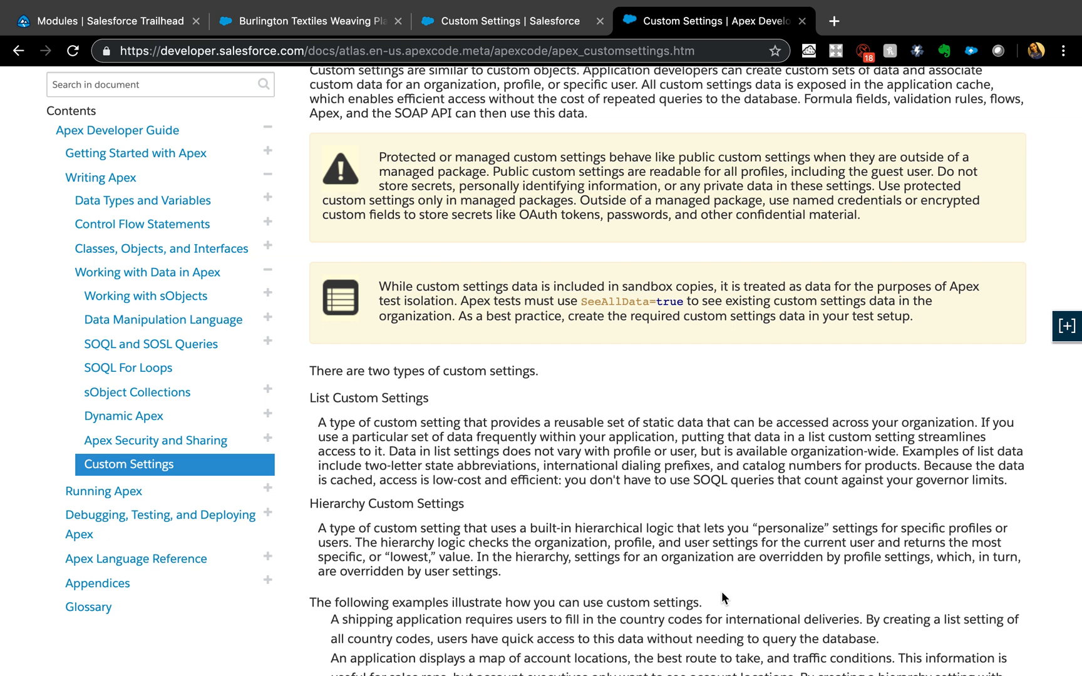
left_click(1066, 326)
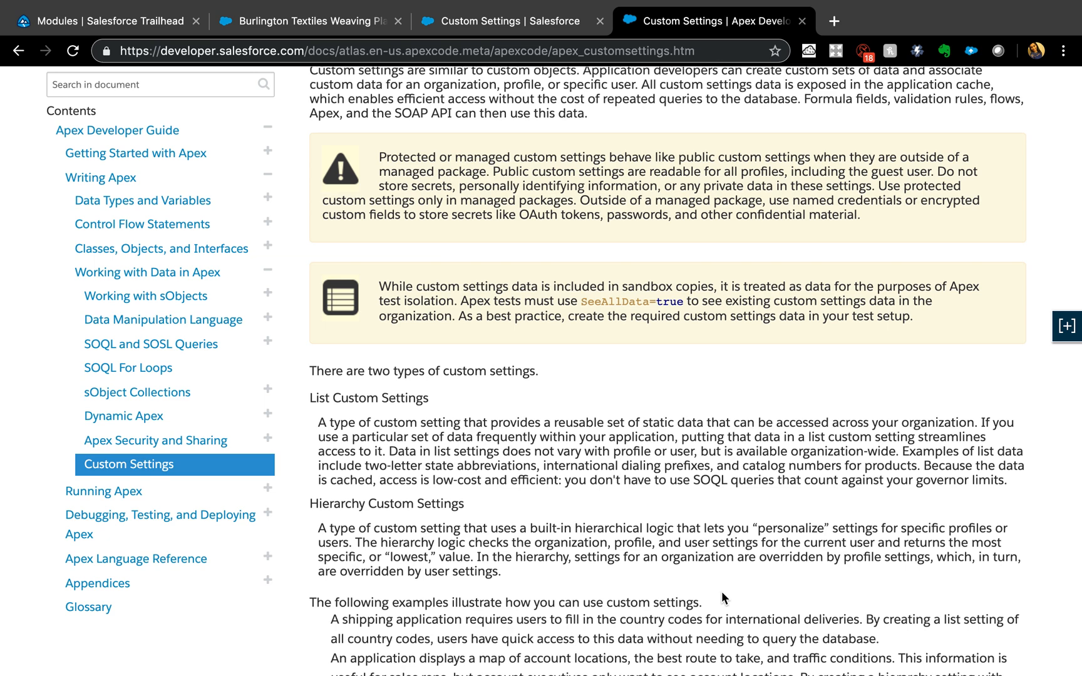
left_click(1067, 326)
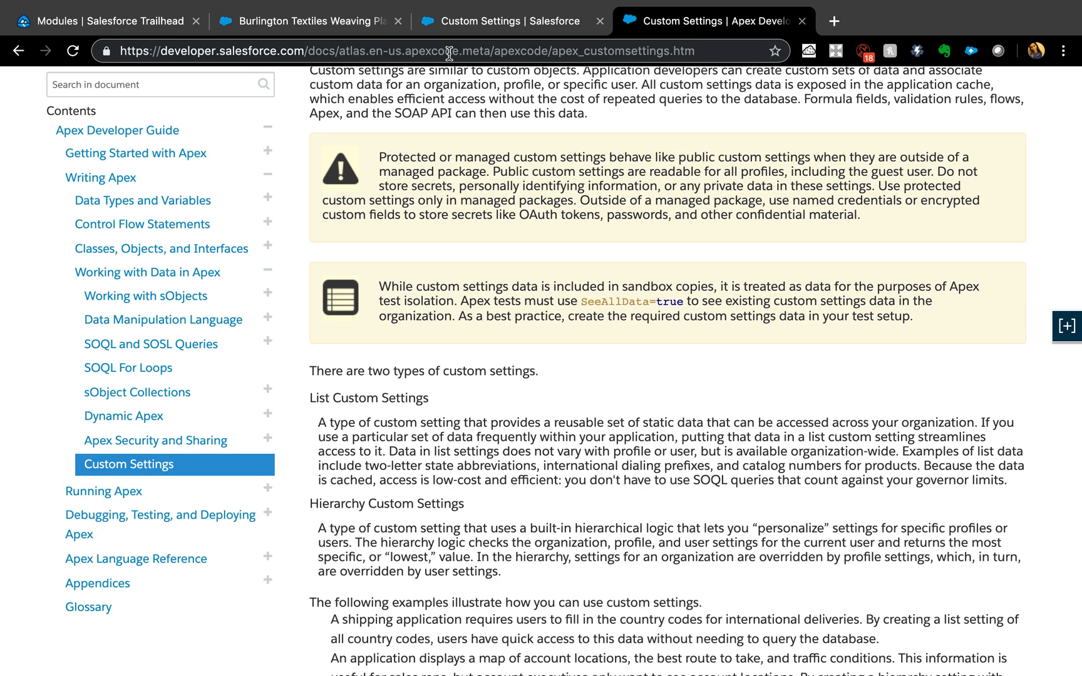
left_click(504, 21)
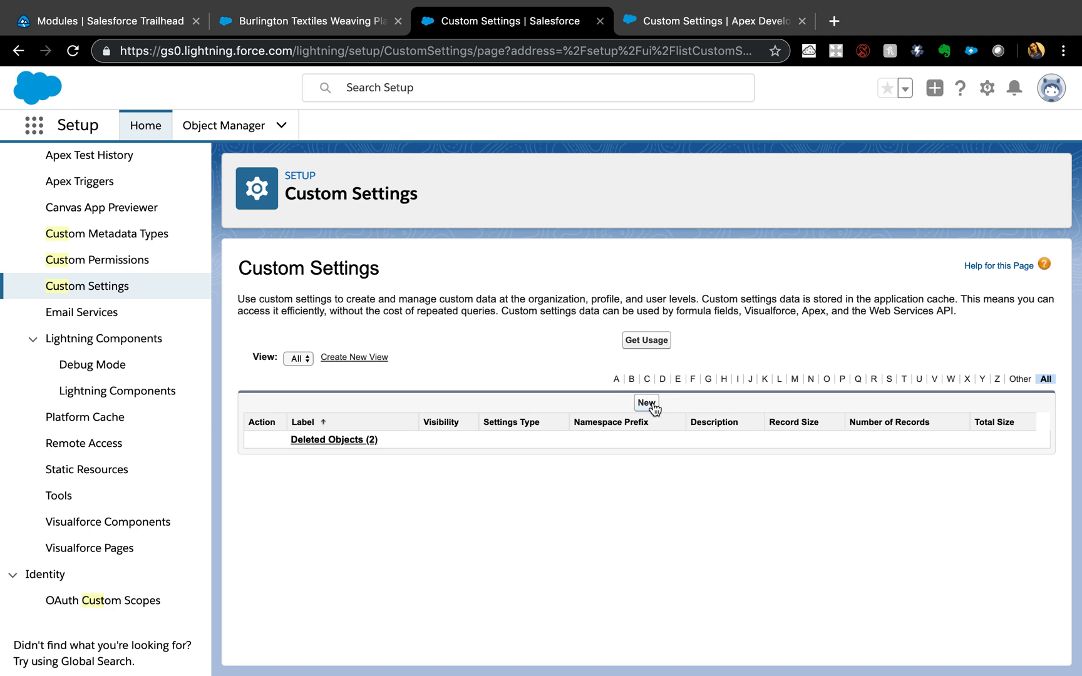
mouse_move(682, 402)
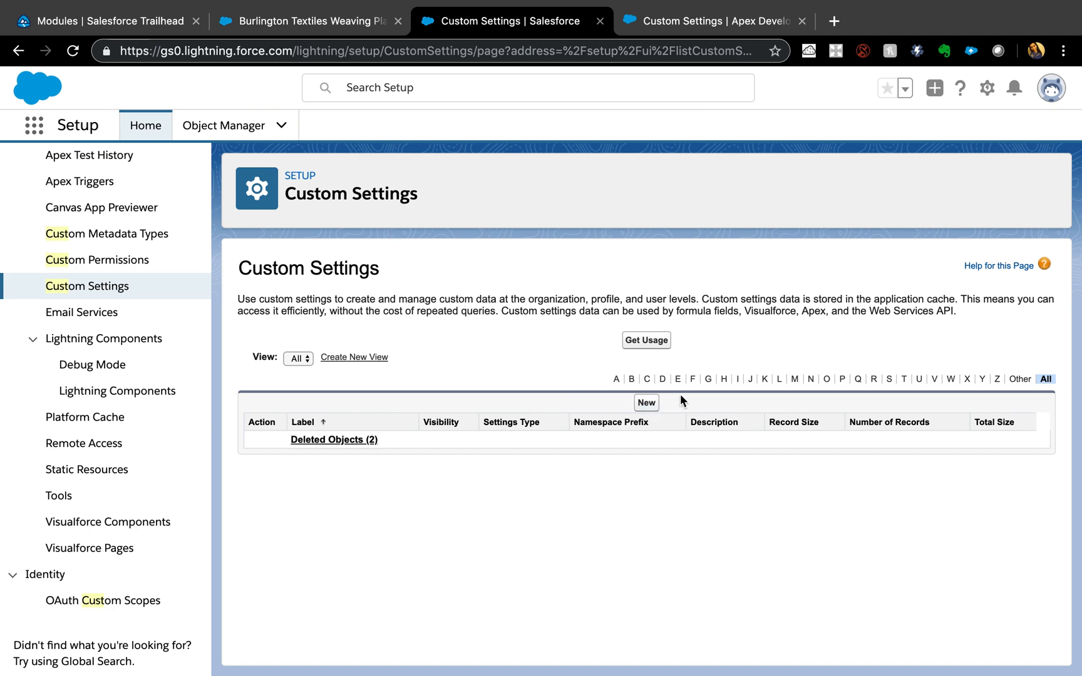
- Define custom setting Validation_Handler as a Hierarchy type with Public visibility and save it
left_click(646, 402)
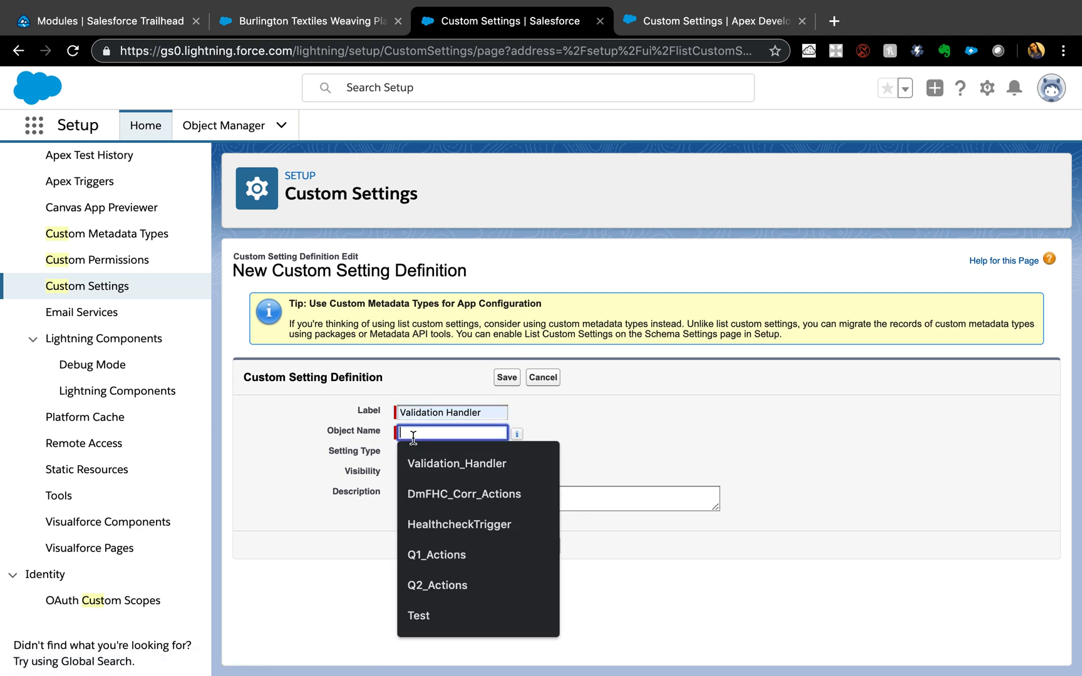
left_click(456, 463)
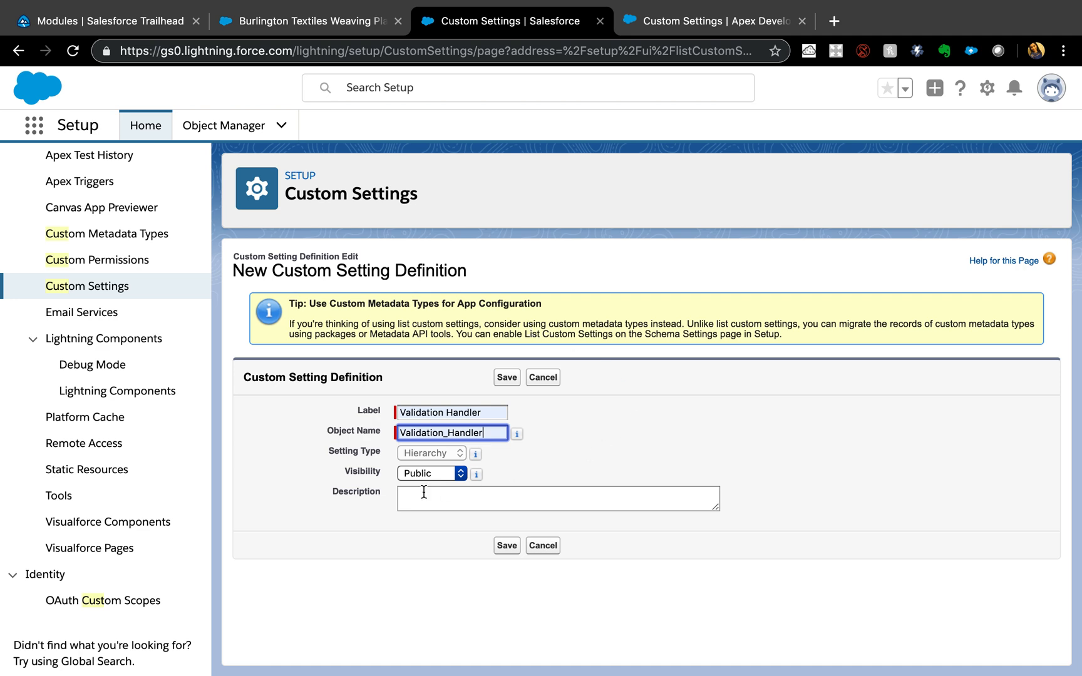
left_click(431, 473)
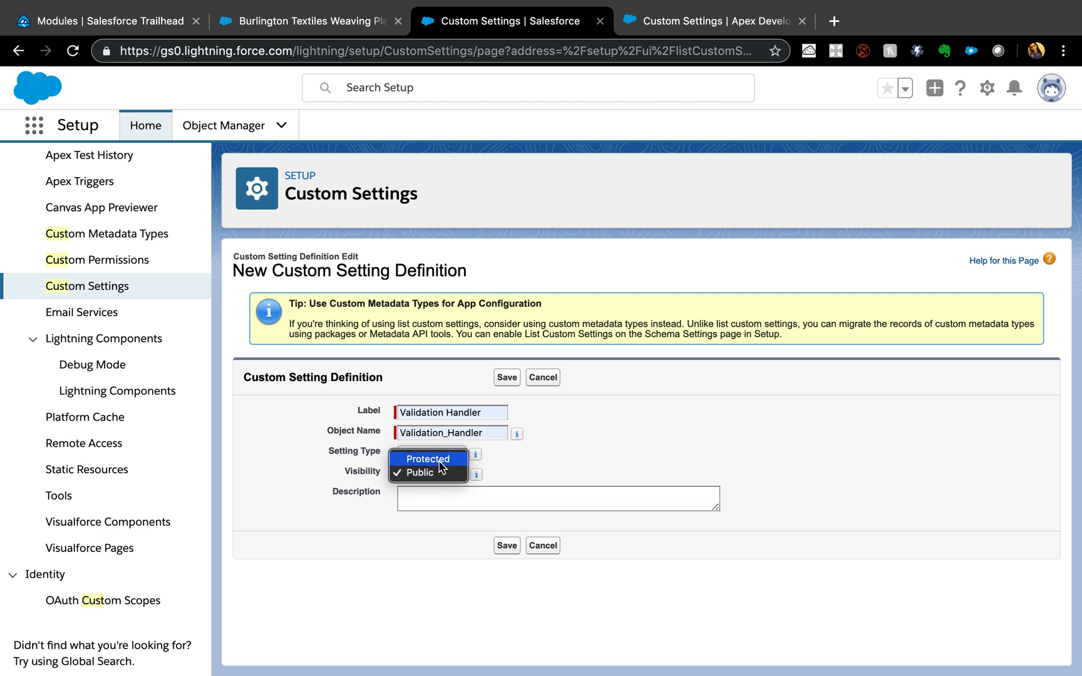
left_click(414, 473)
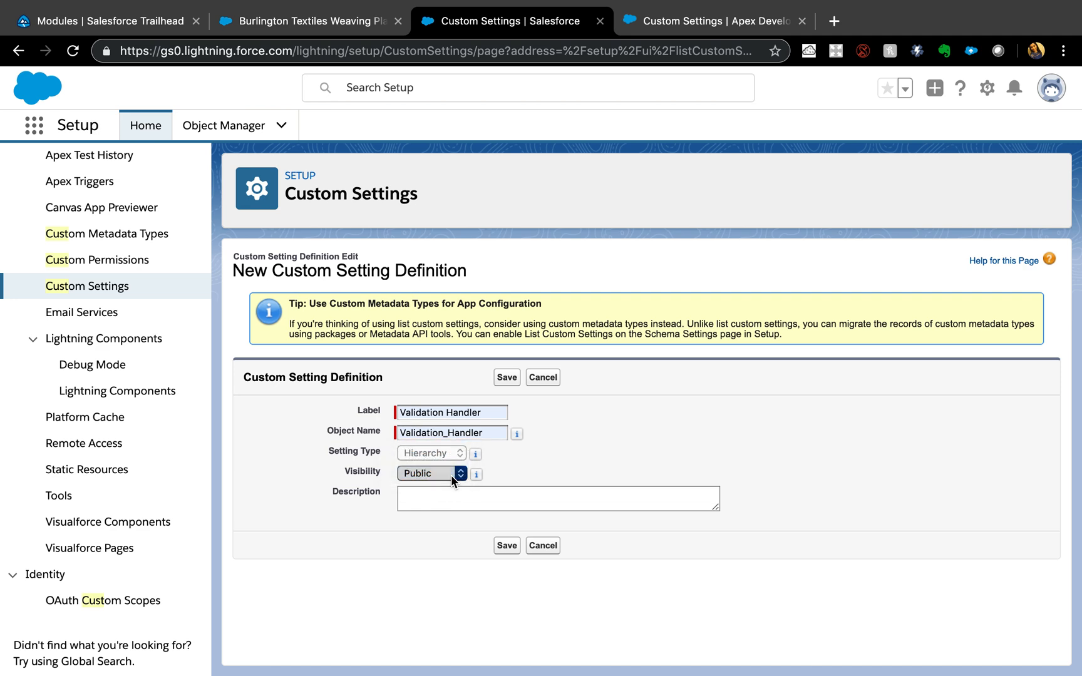
left_click(506, 377)
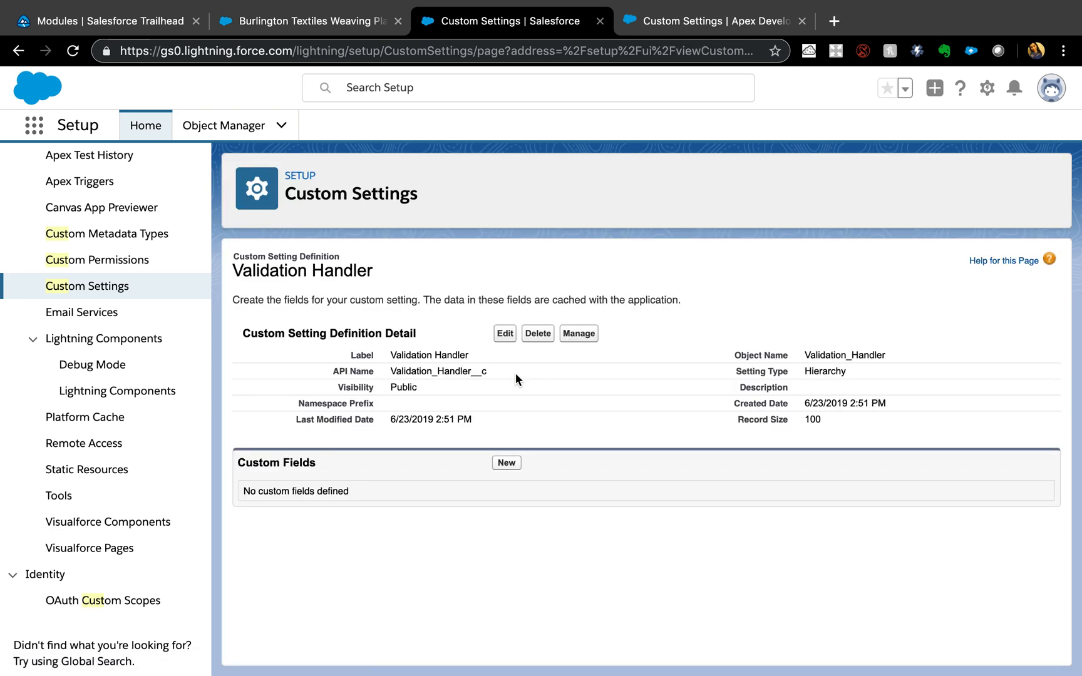
mouse_move(508, 471)
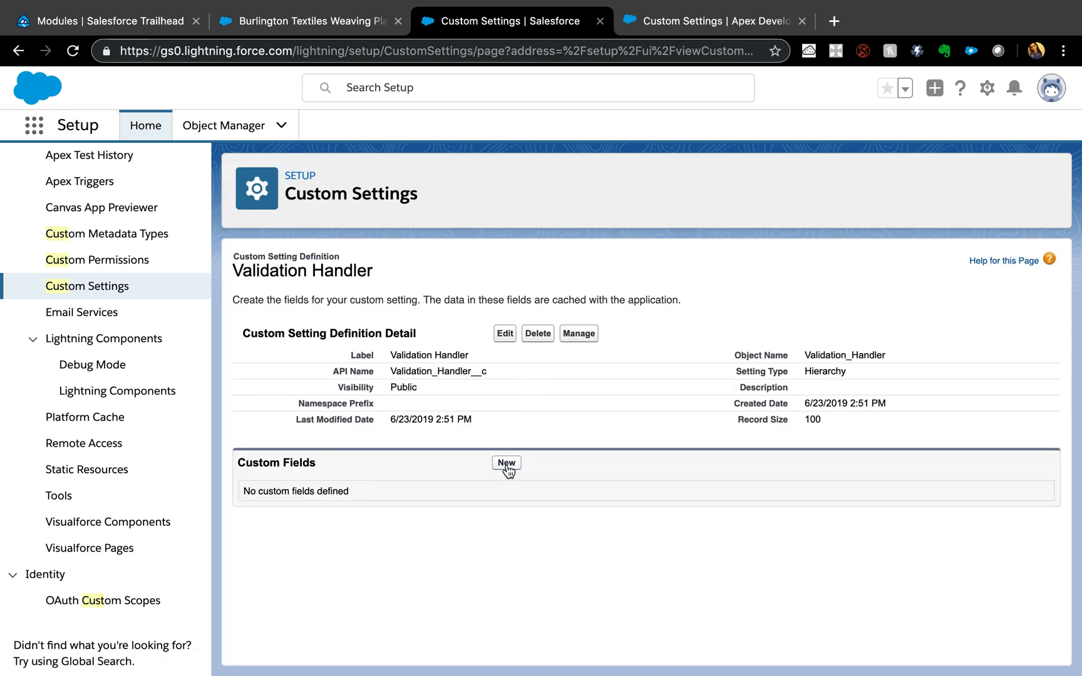
- Add an unchecked-by-default checkbox field labelled EnableOpportunityValidation and save it
left_click(506, 462)
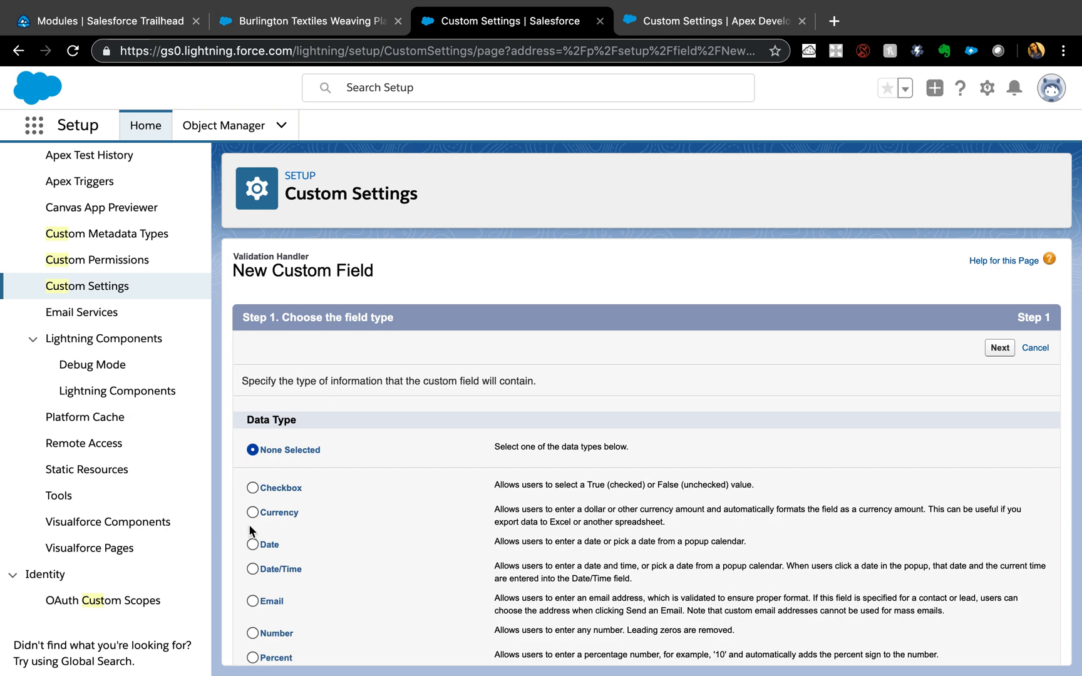
left_click(252, 488)
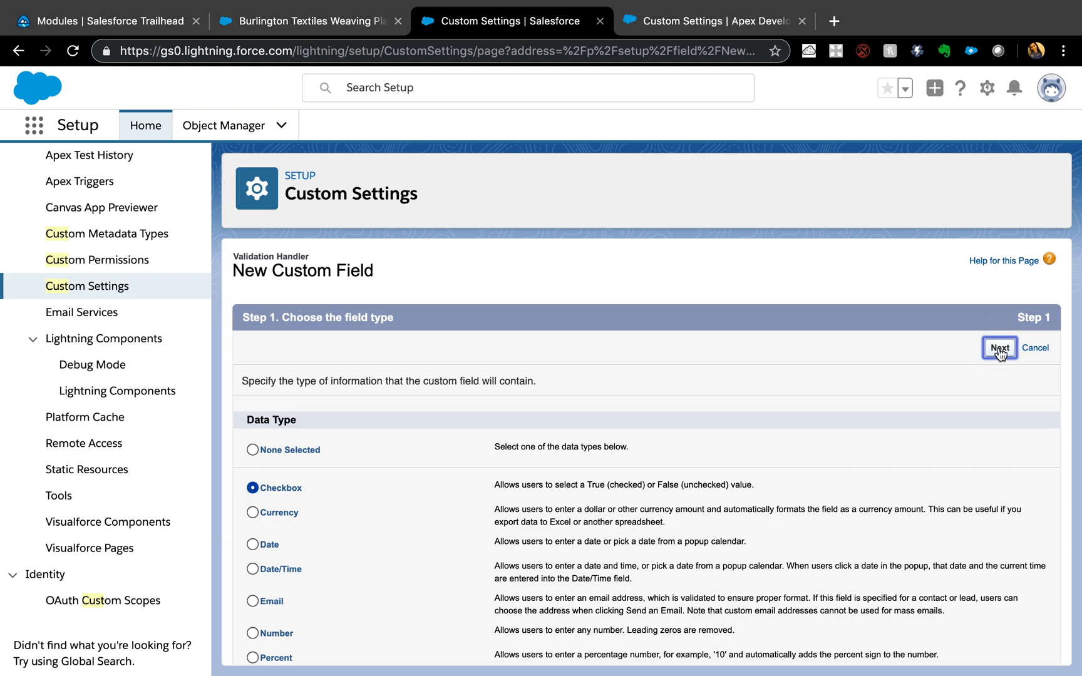
left_click(1000, 347)
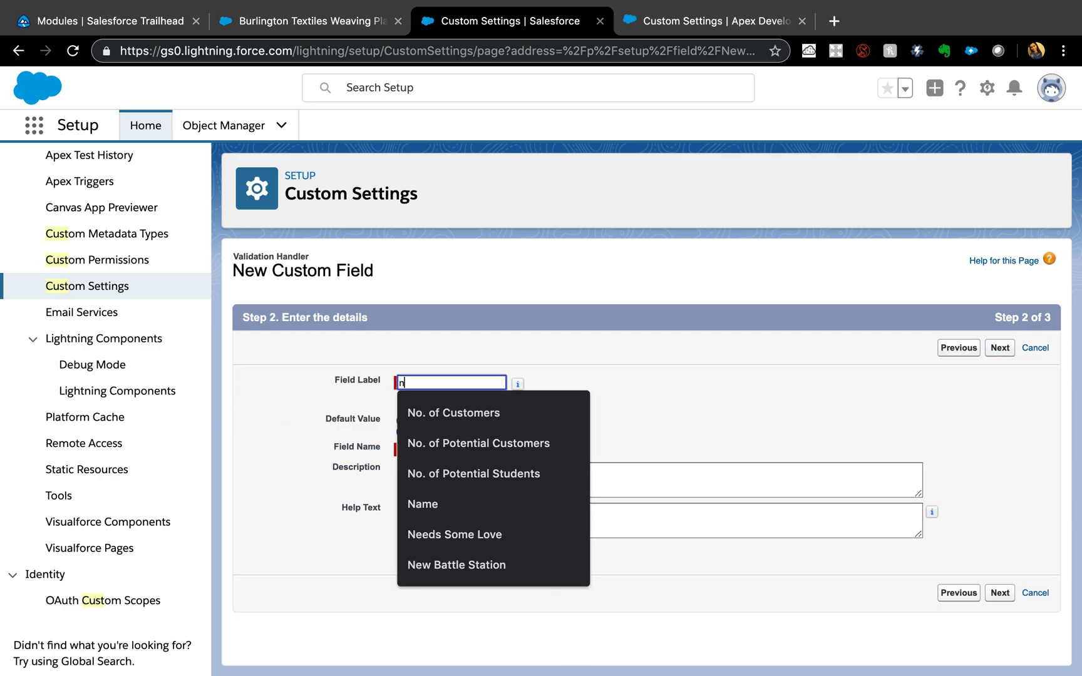
type("En")
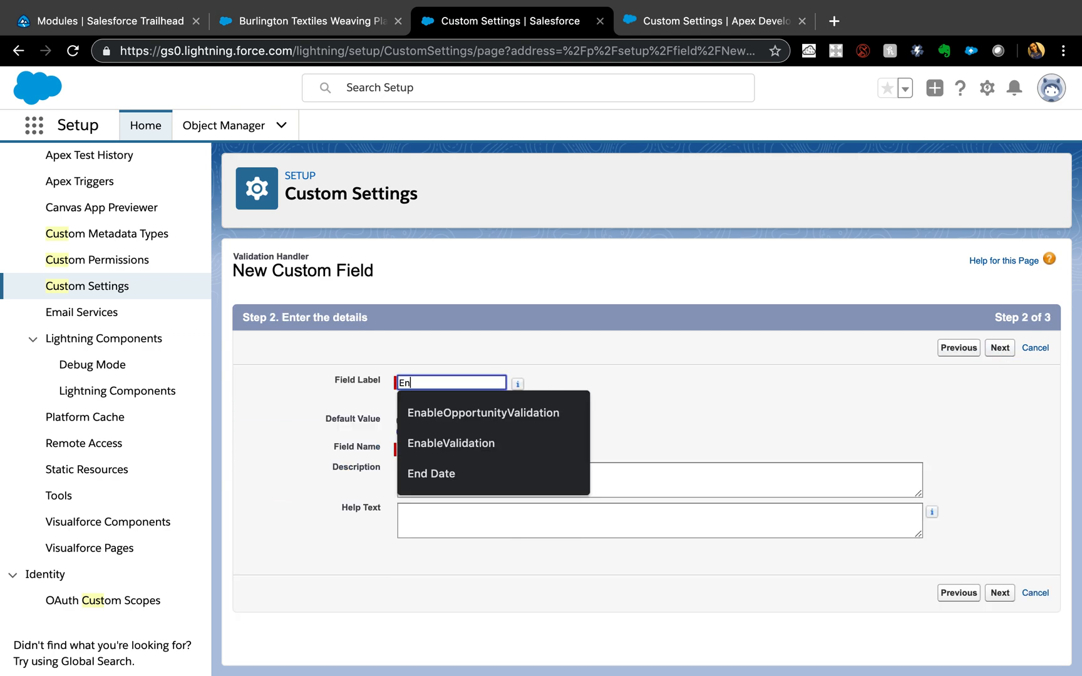
left_click(483, 413)
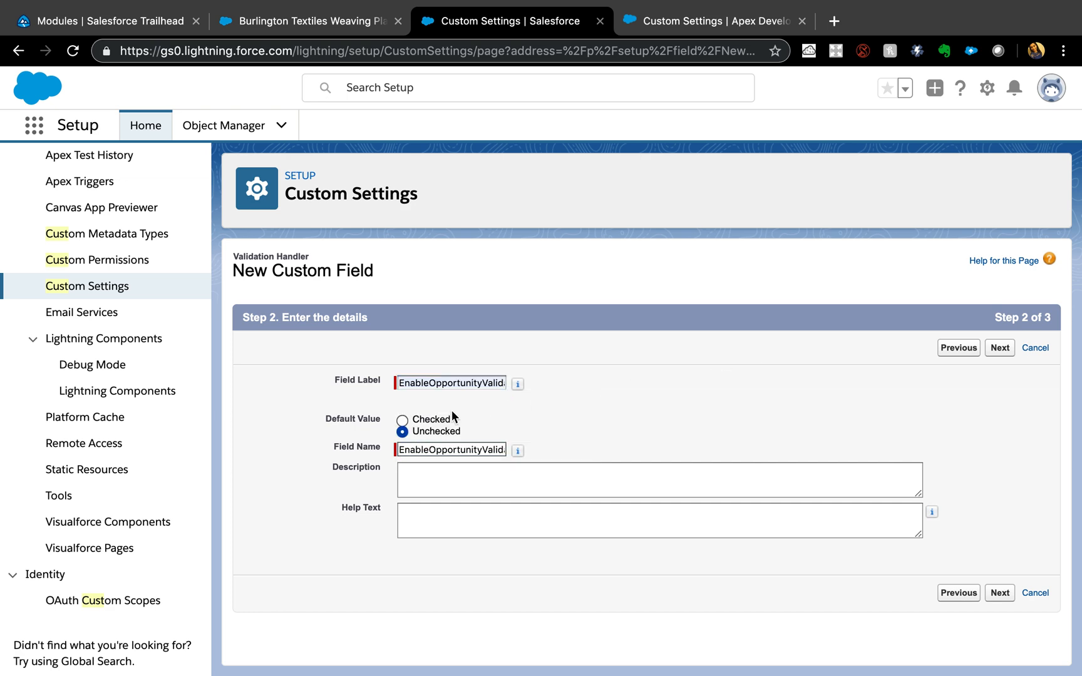
mouse_move(946, 367)
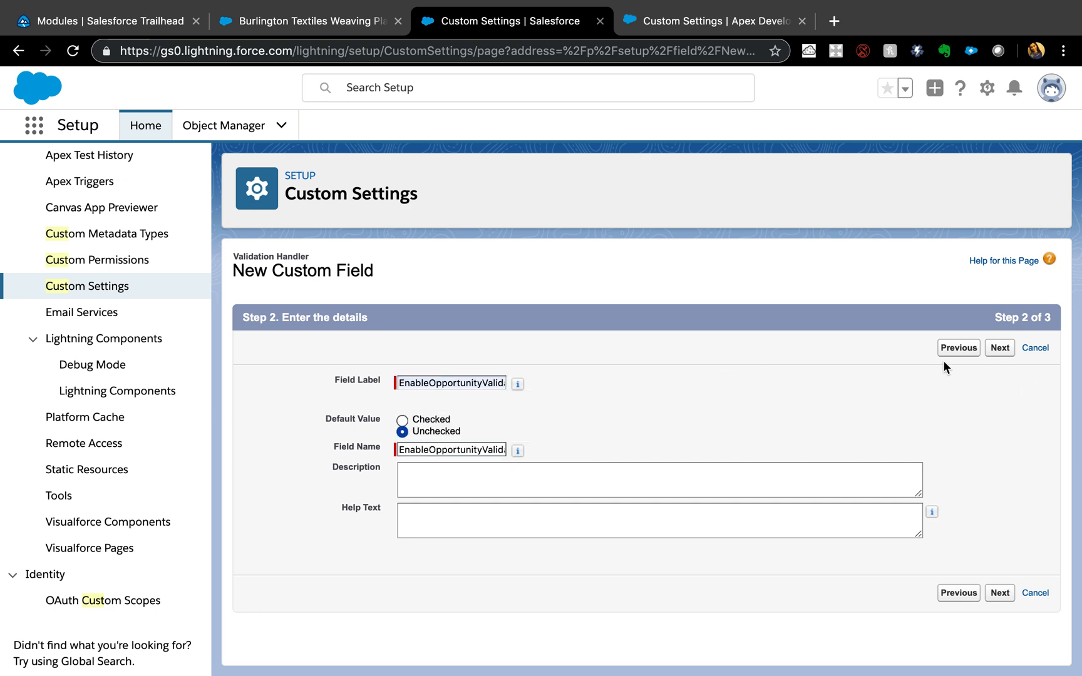
left_click(998, 347)
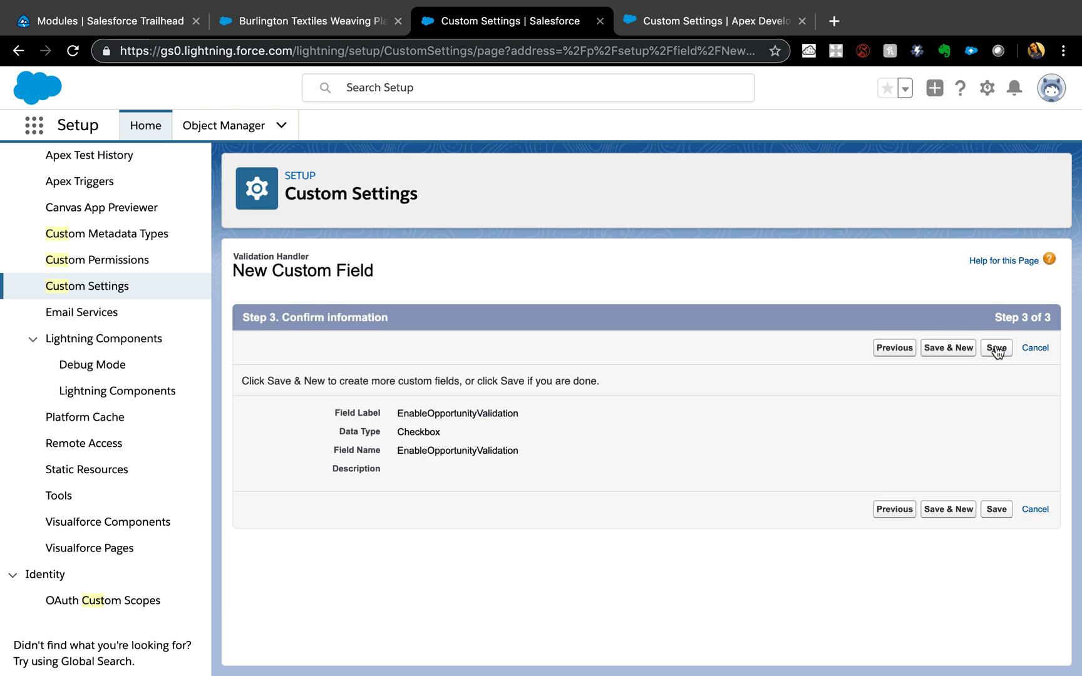
left_click(996, 348)
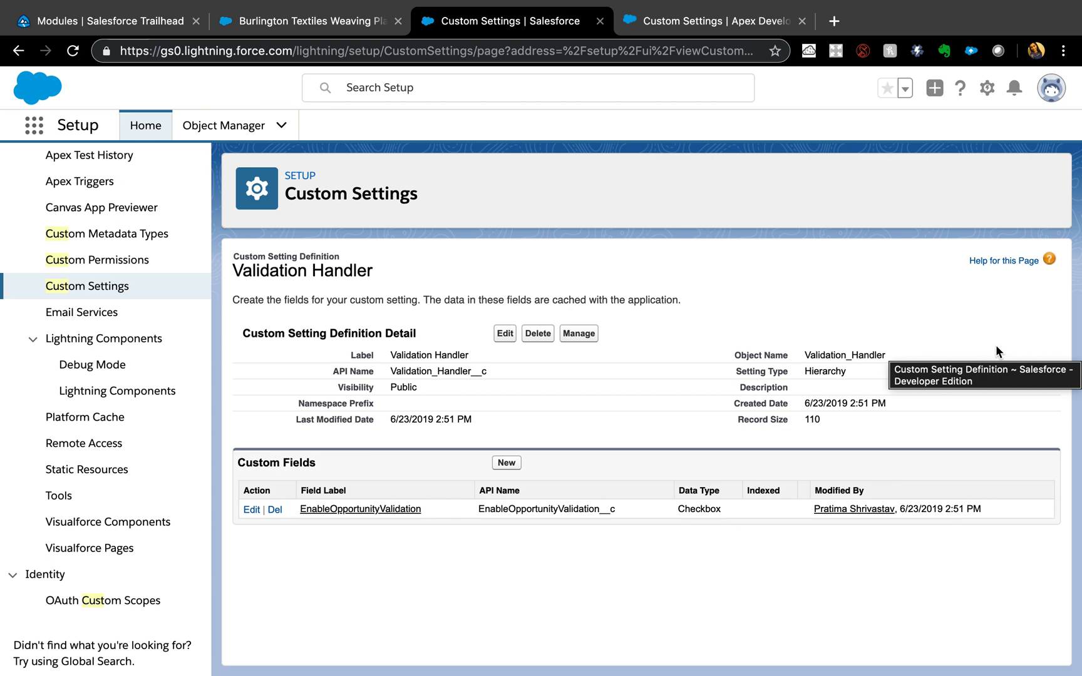
mouse_move(391, 549)
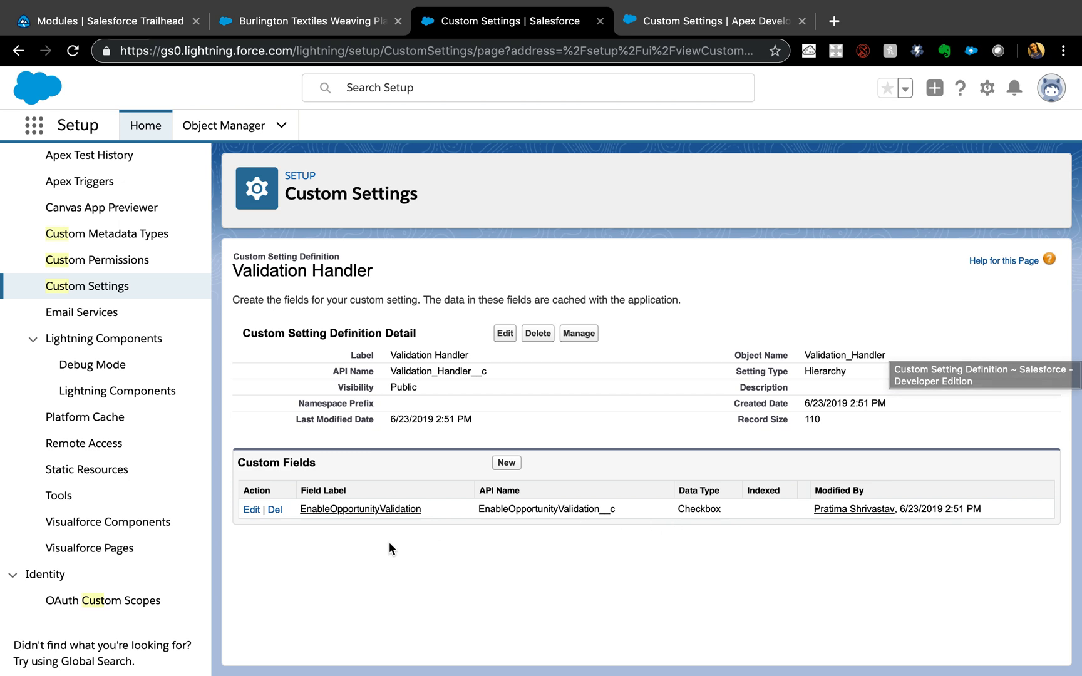
- Copy the field API name EnableOpportunityValidation__c from the custom fields list
double_click(548, 509)
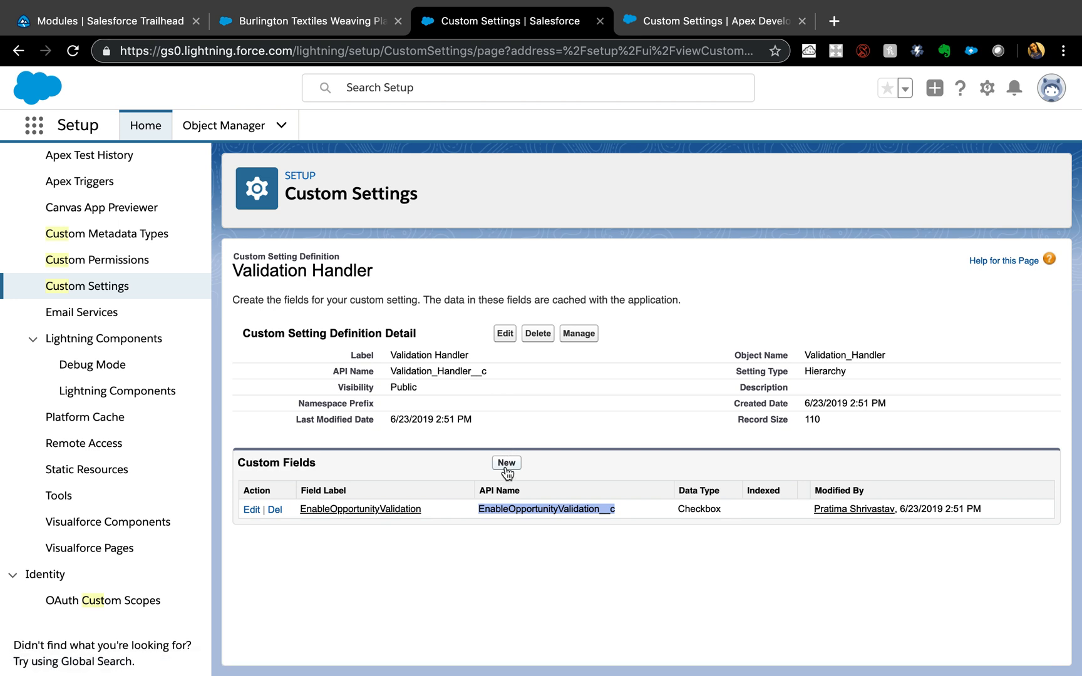
mouse_move(473, 632)
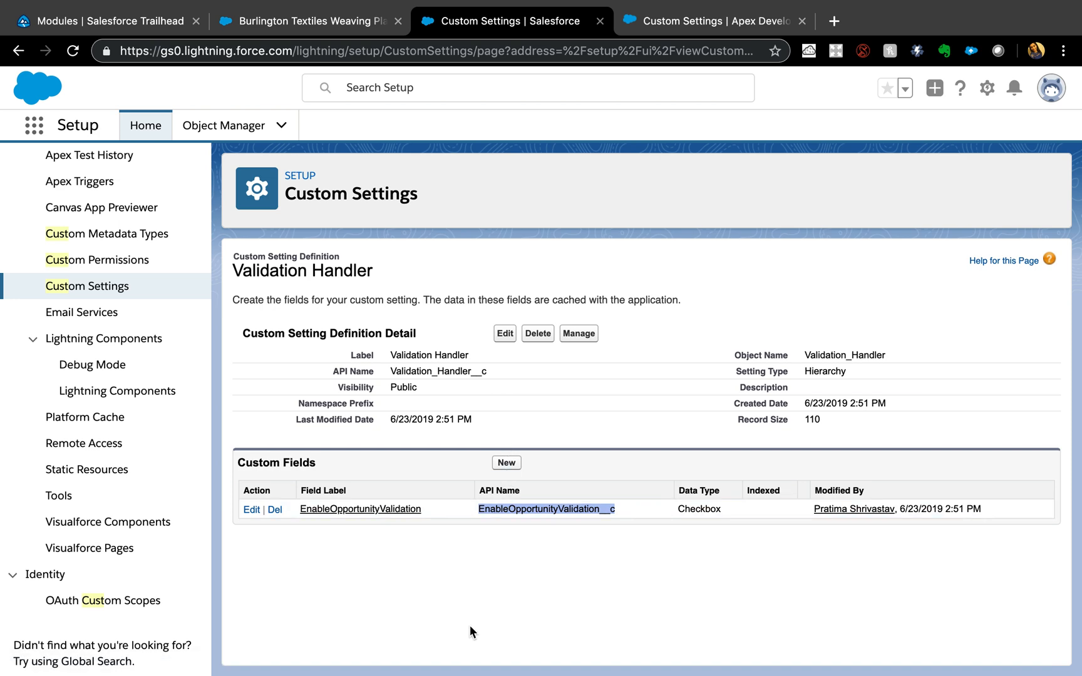
mouse_move(608, 417)
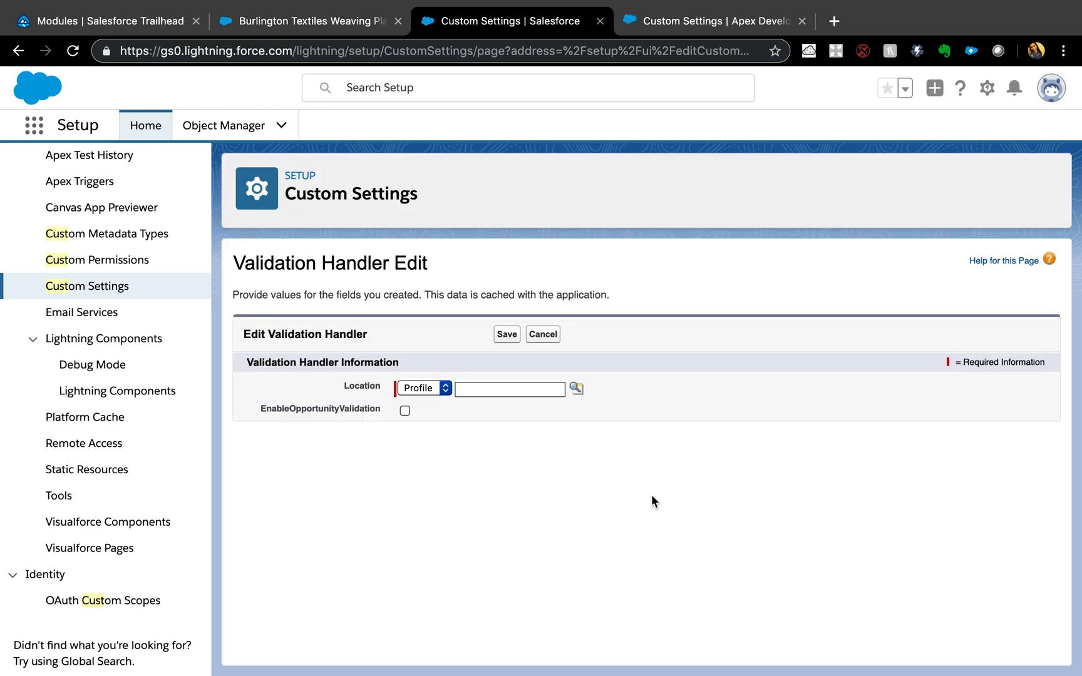
- Save a setting for the System Administrator profile with EnableOpportunityValidation checked
left_click(509, 388)
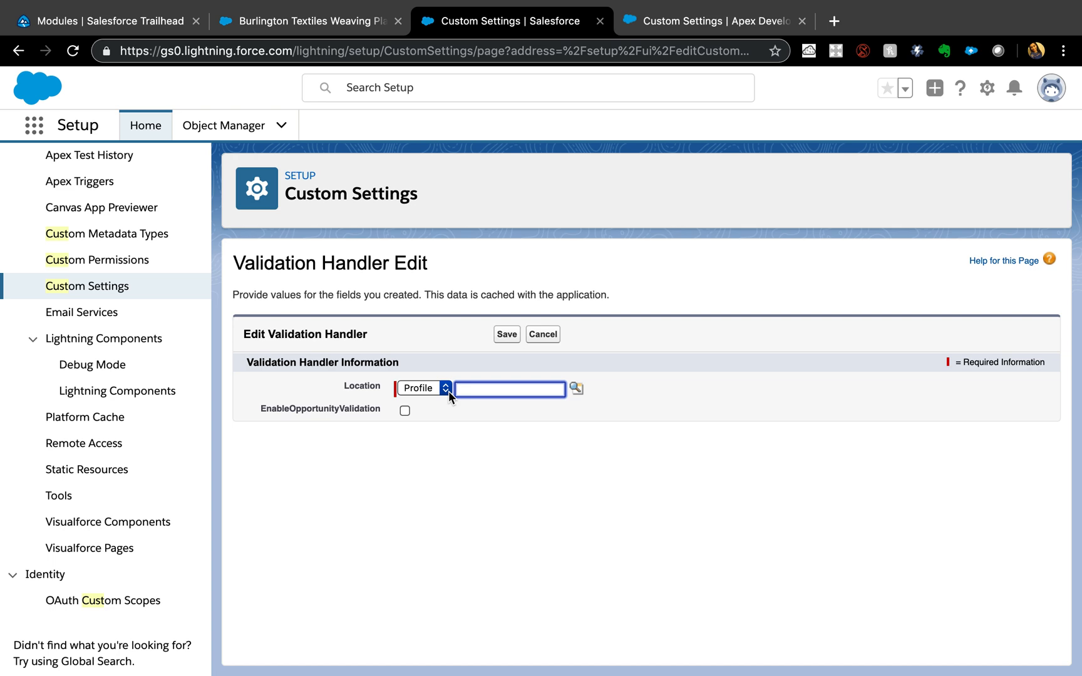
left_click(576, 388)
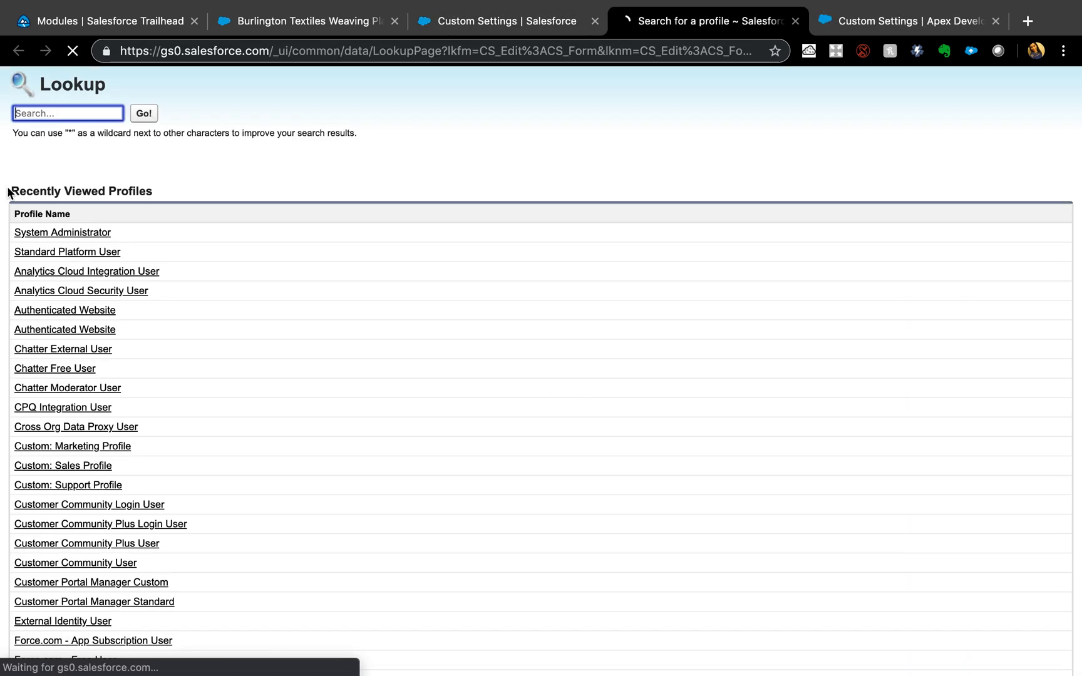
type("syst")
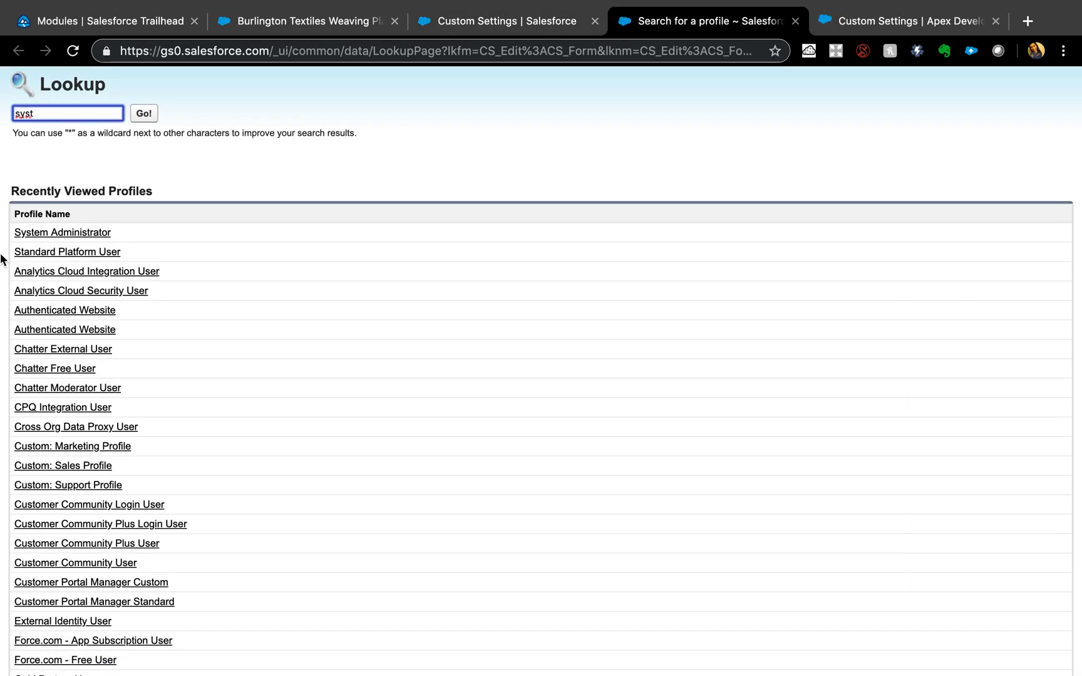
left_click(62, 232)
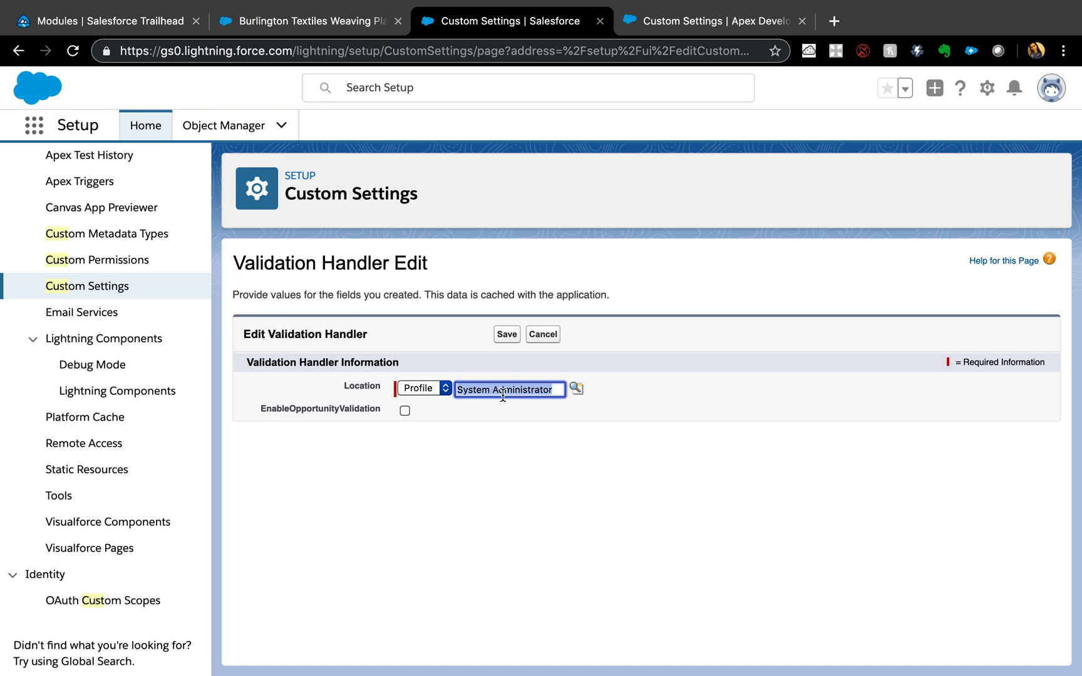
left_click(405, 411)
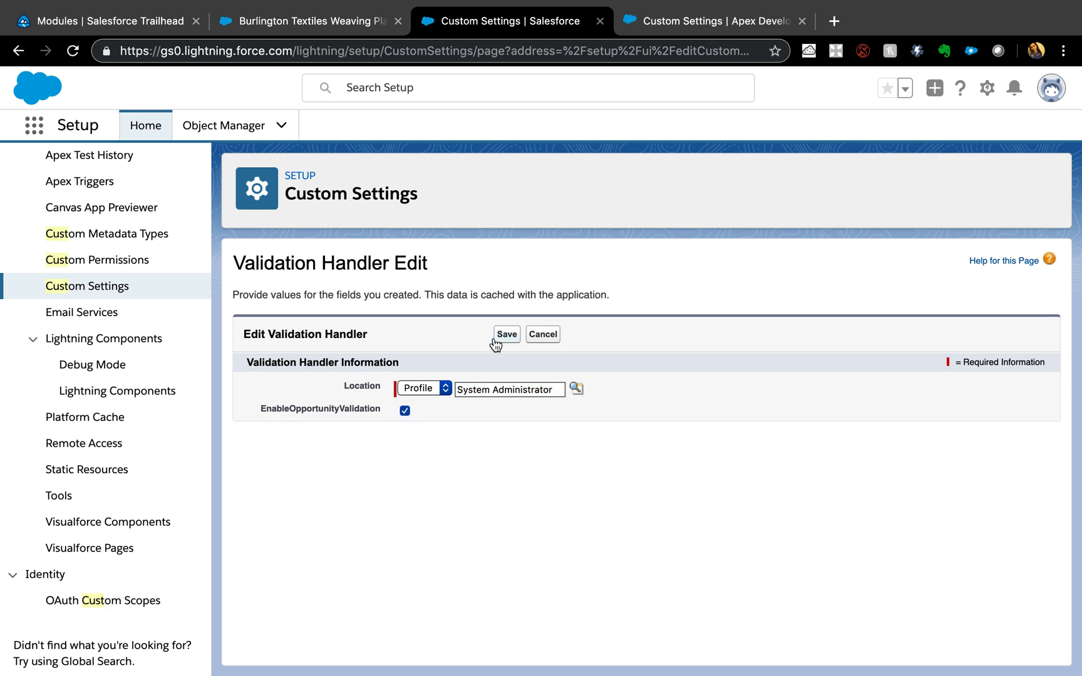
left_click(506, 335)
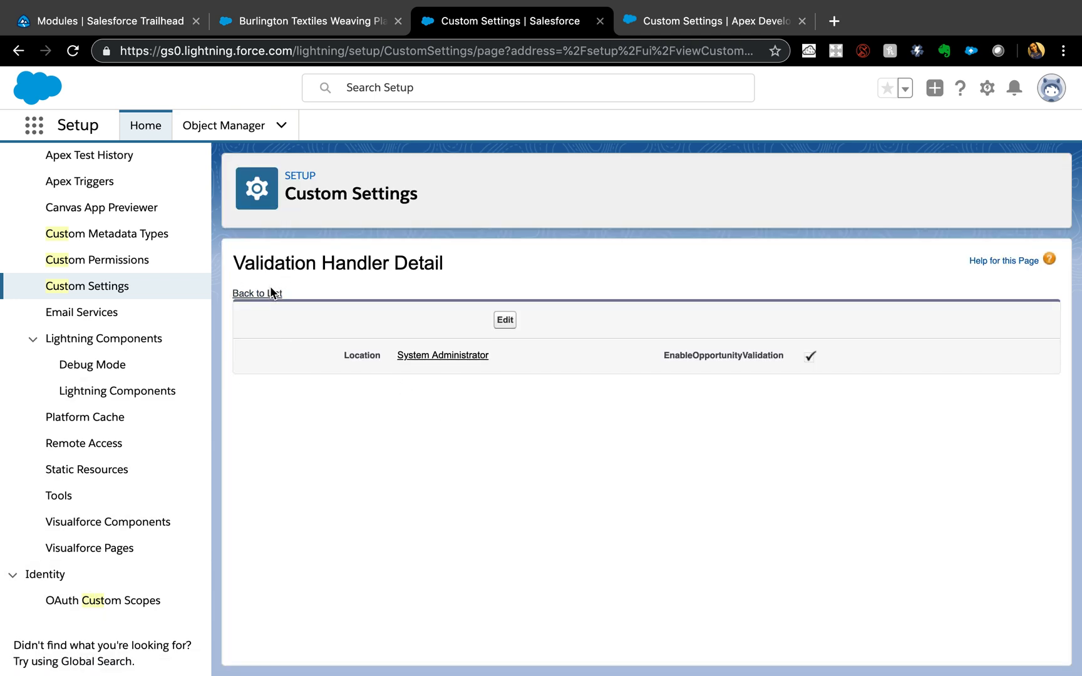
- Abandon an empty new Validation Handler entry and view the System Administrator record
left_click(256, 293)
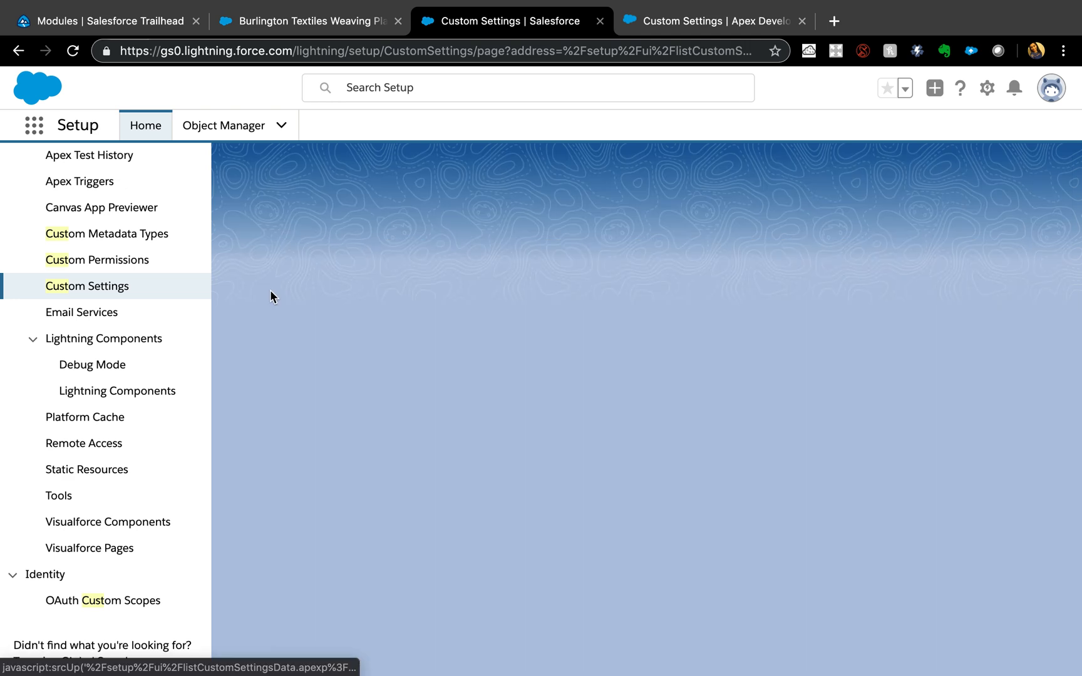
left_click(87, 286)
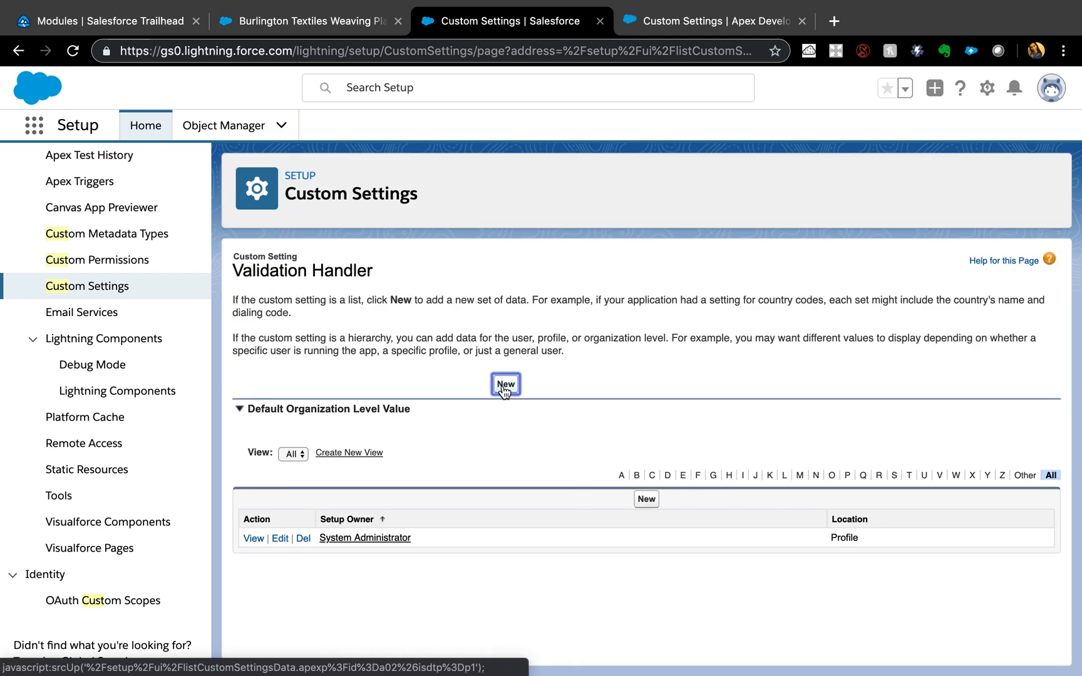
left_click(505, 385)
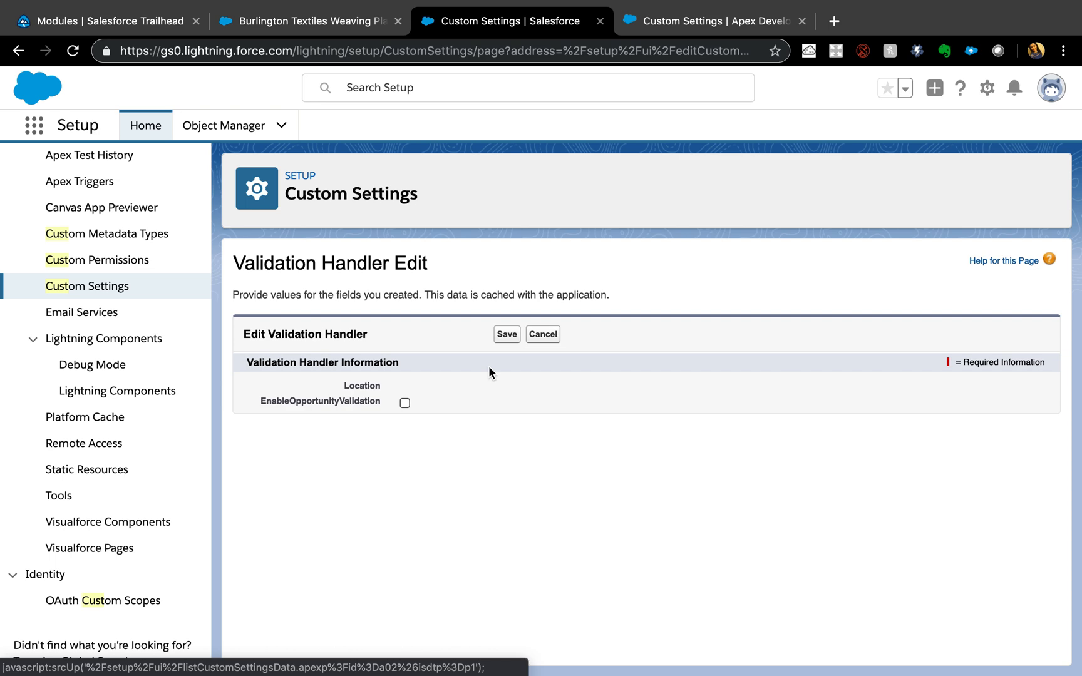
left_click(505, 333)
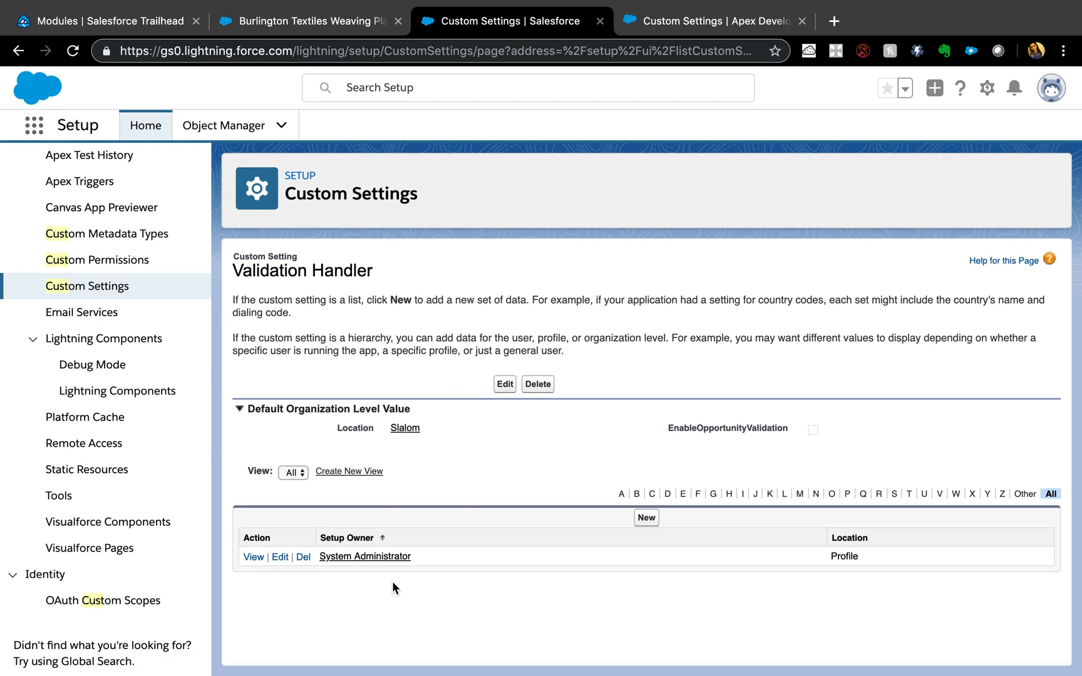
mouse_move(476, 596)
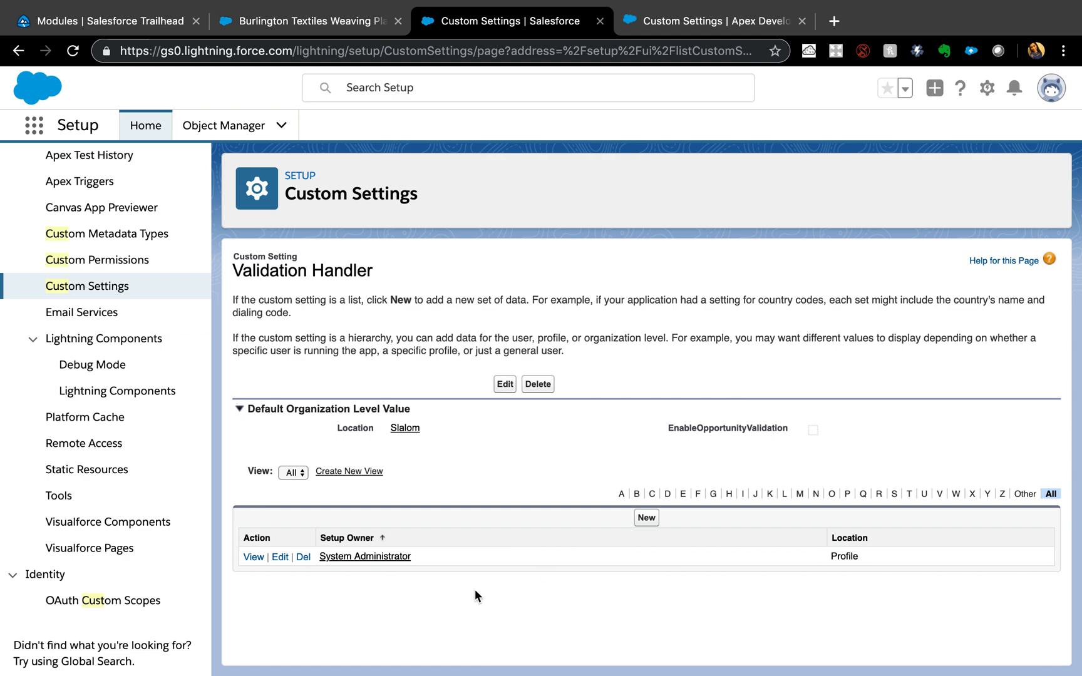
left_click(253, 557)
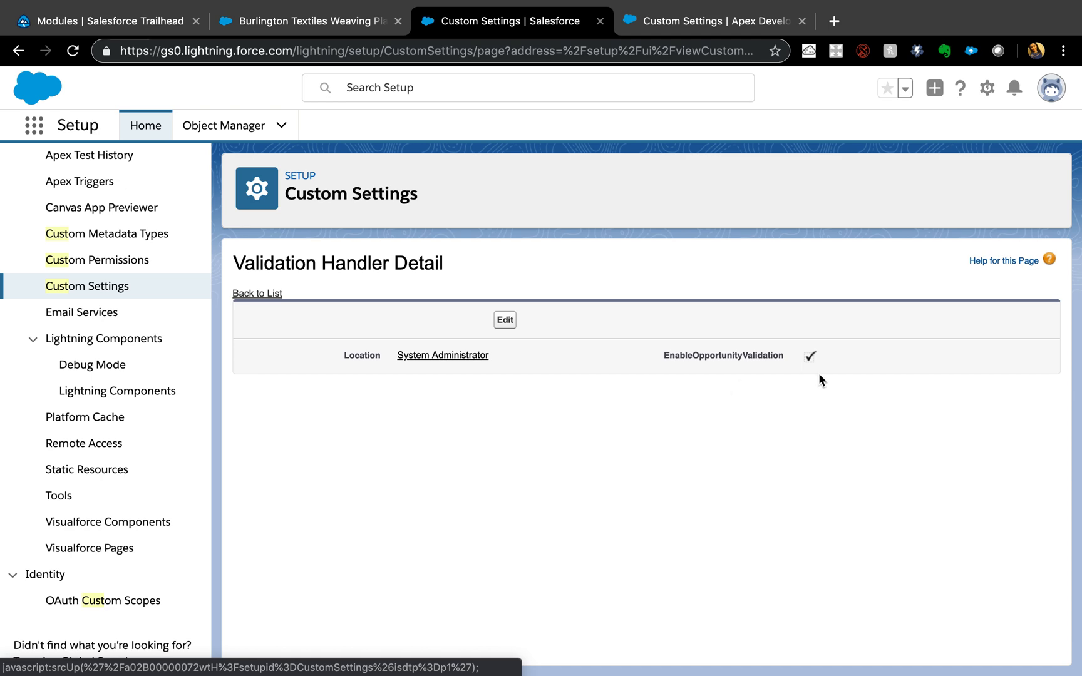
mouse_move(811, 374)
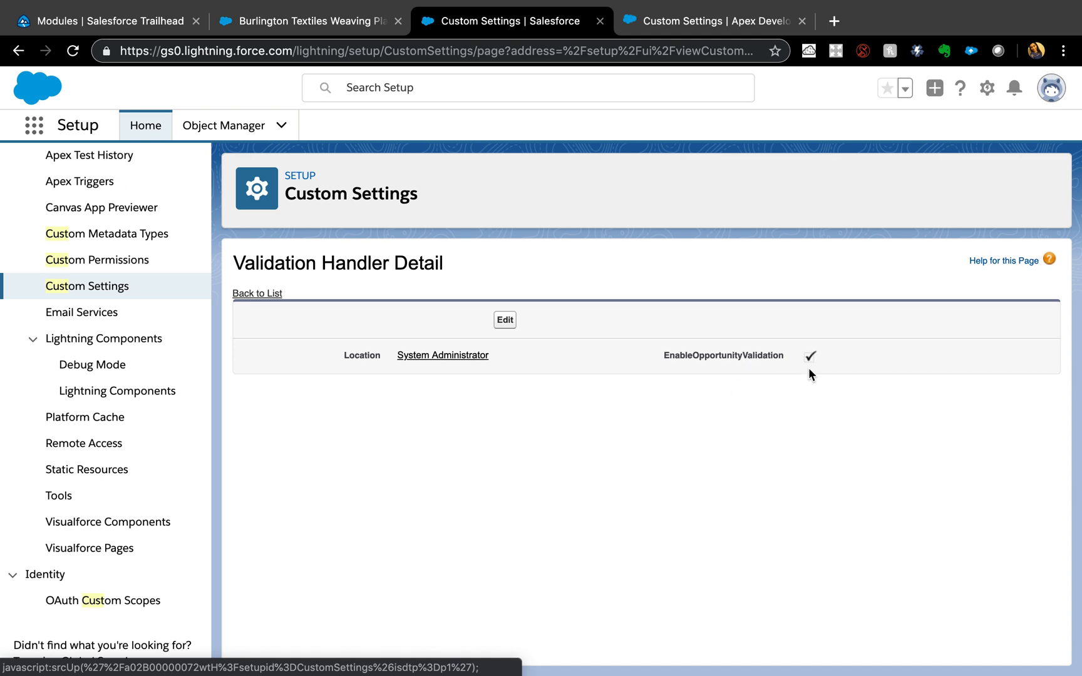
mouse_move(823, 392)
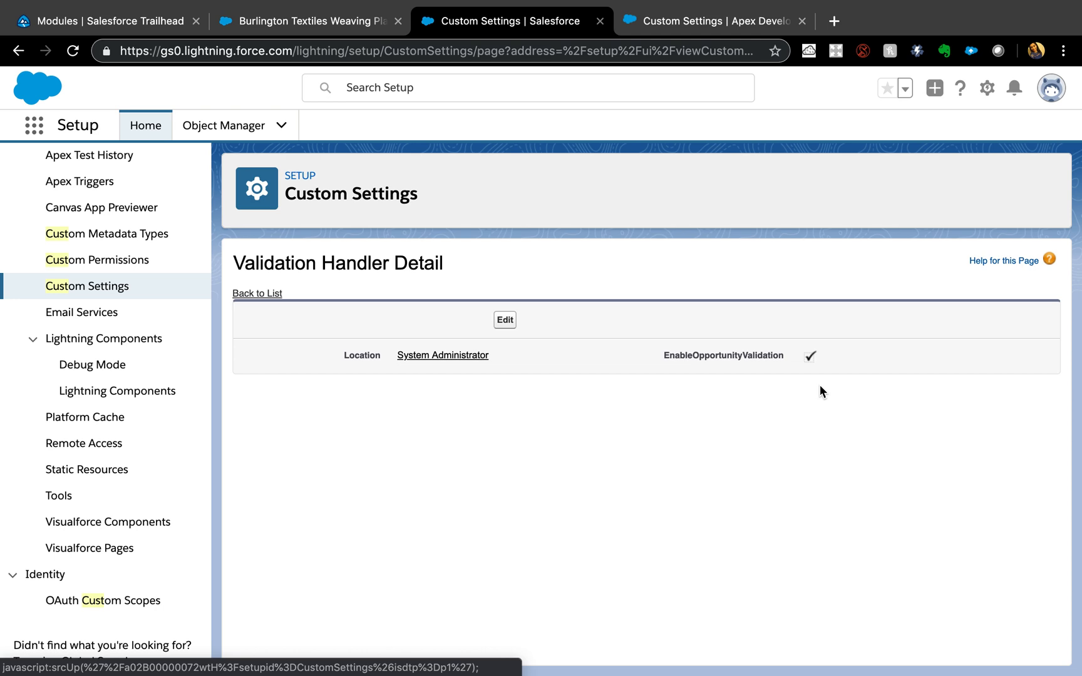
mouse_move(792, 456)
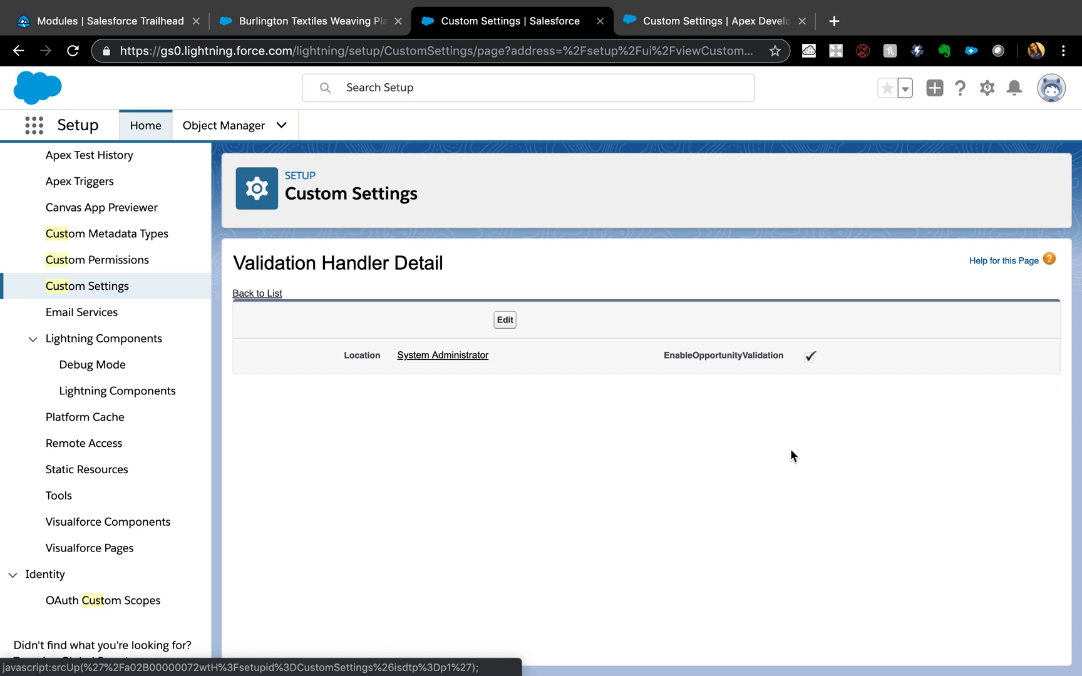
- Find Opportunity in Object Manager and show its Validation Rules page
type("cust")
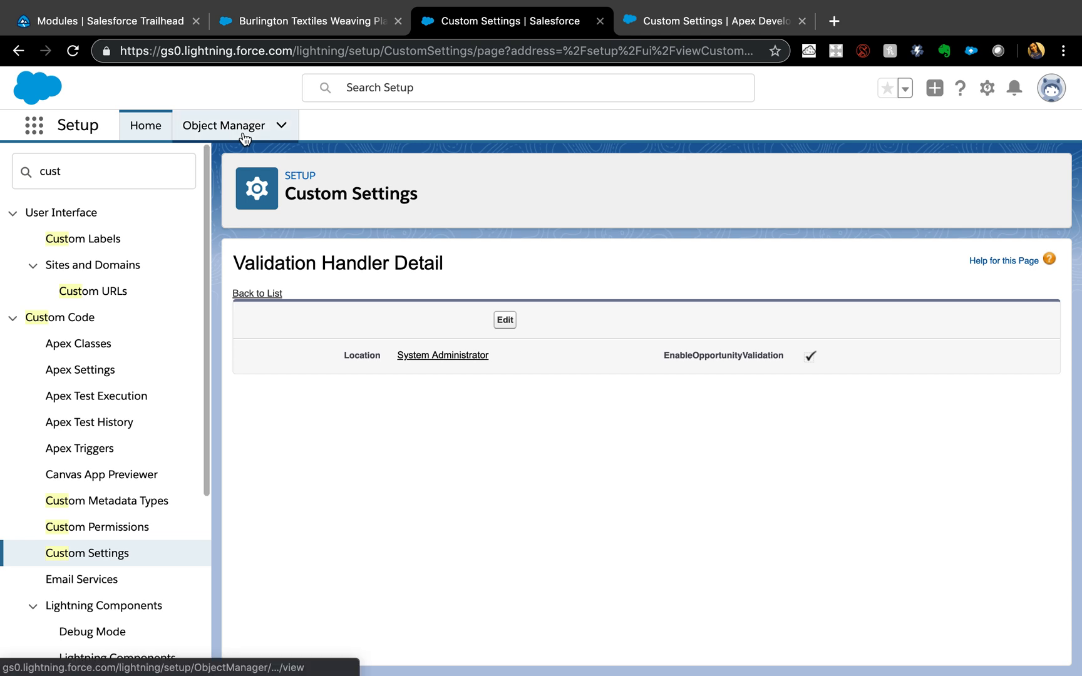
left_click(223, 124)
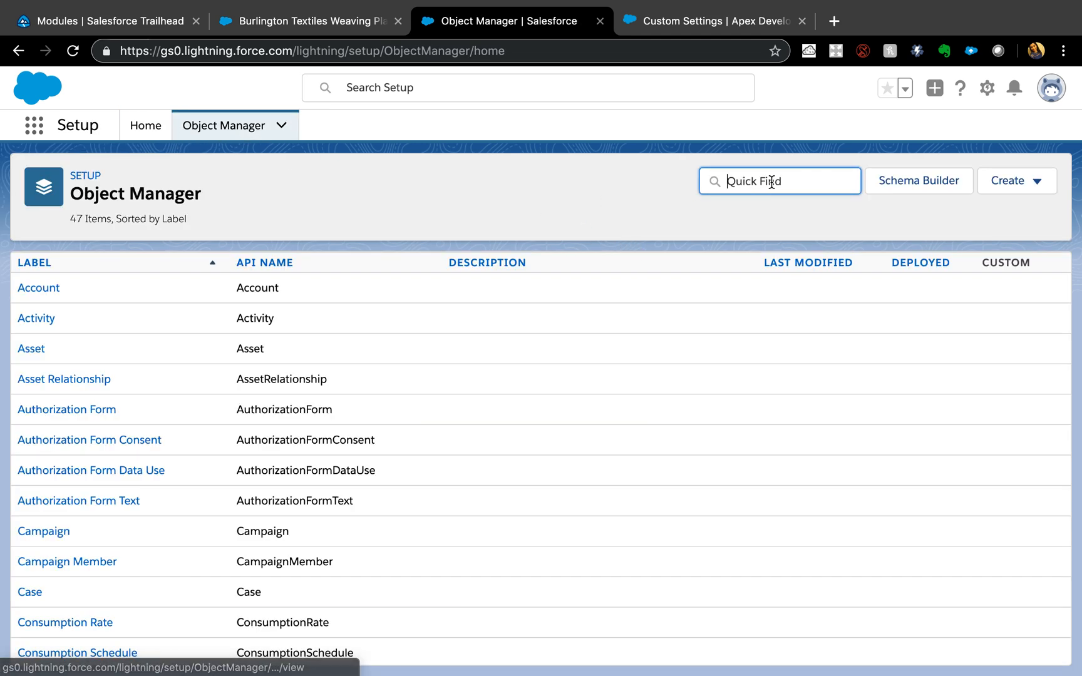
type("opp")
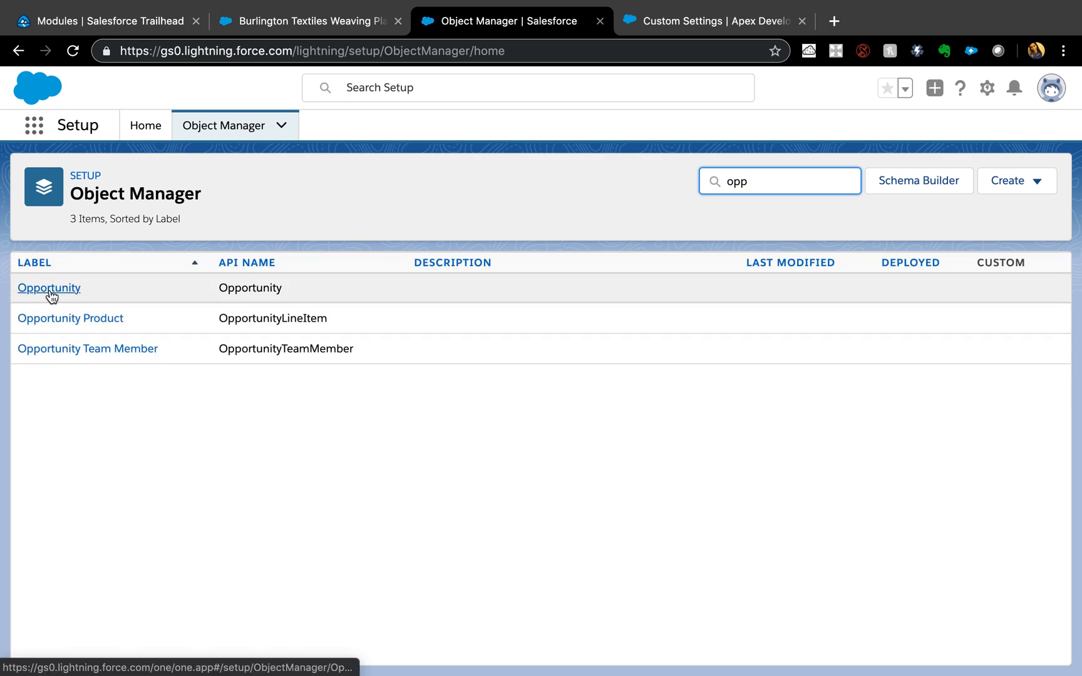
left_click(48, 288)
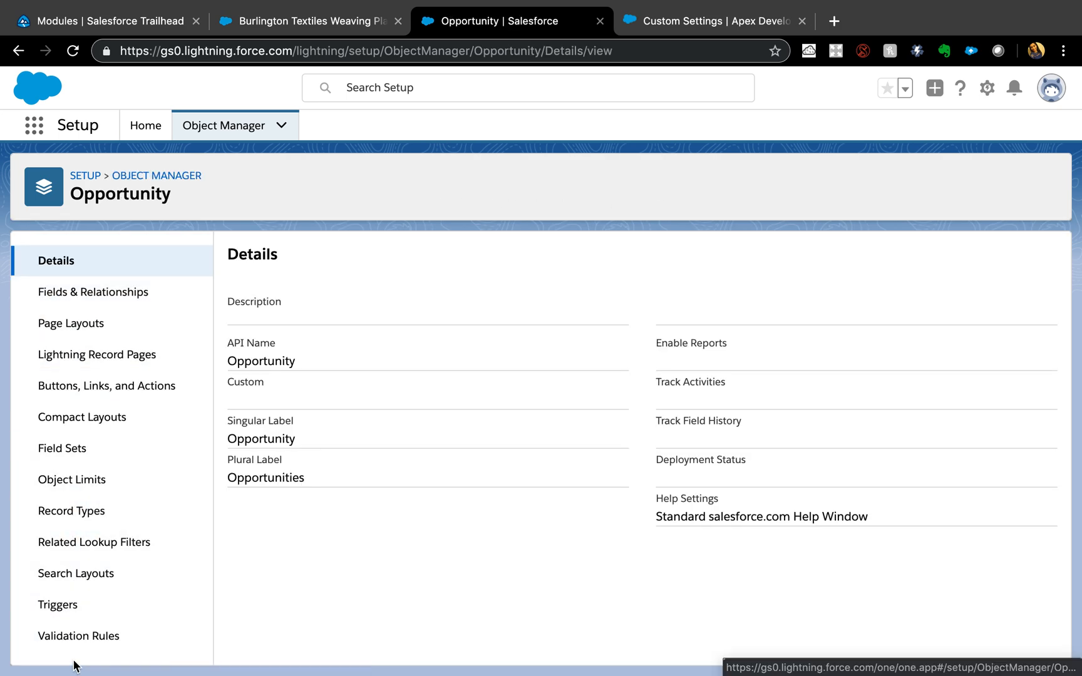
left_click(78, 636)
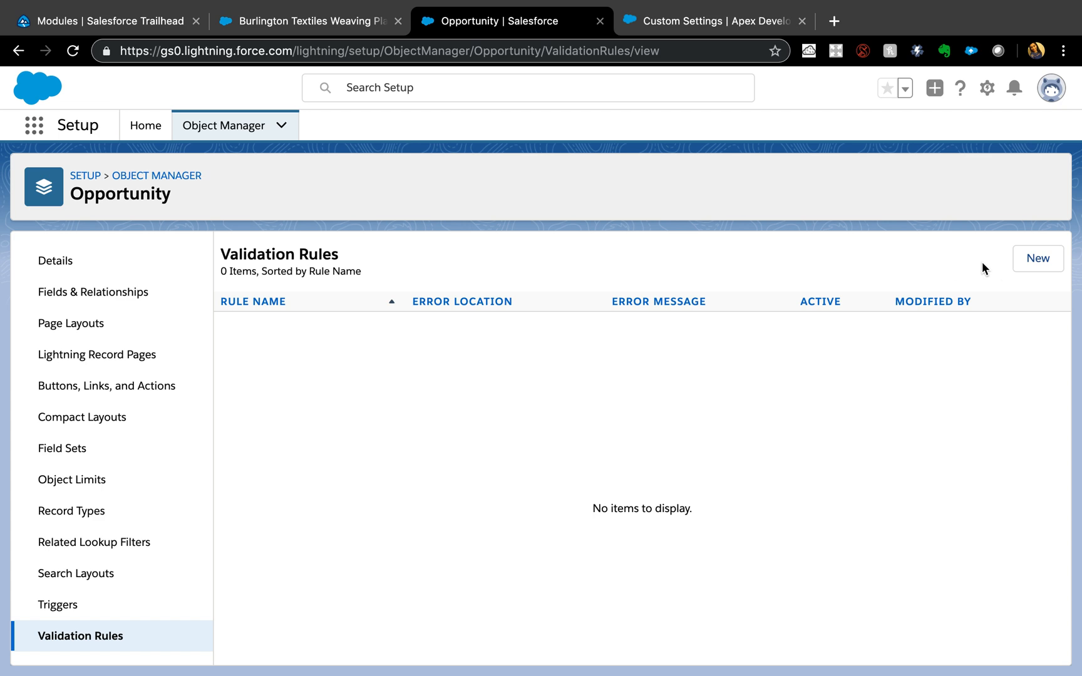
- Draft a new Opportunity validation rule named AmountLessThan500, ready for its formula
left_click(1037, 258)
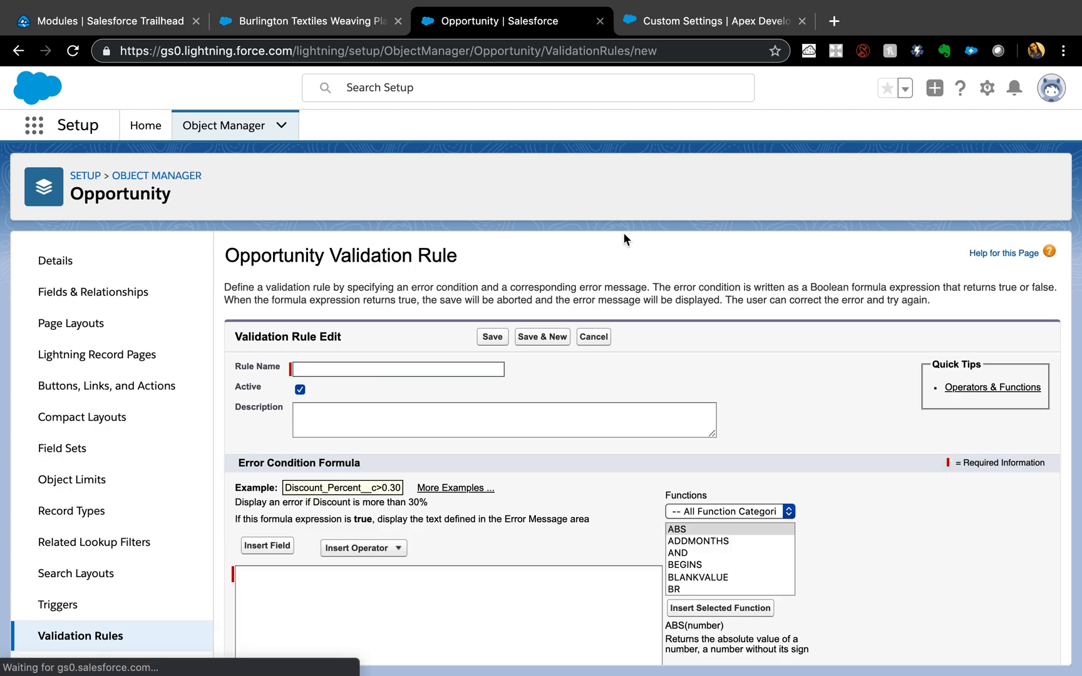
left_click(397, 368)
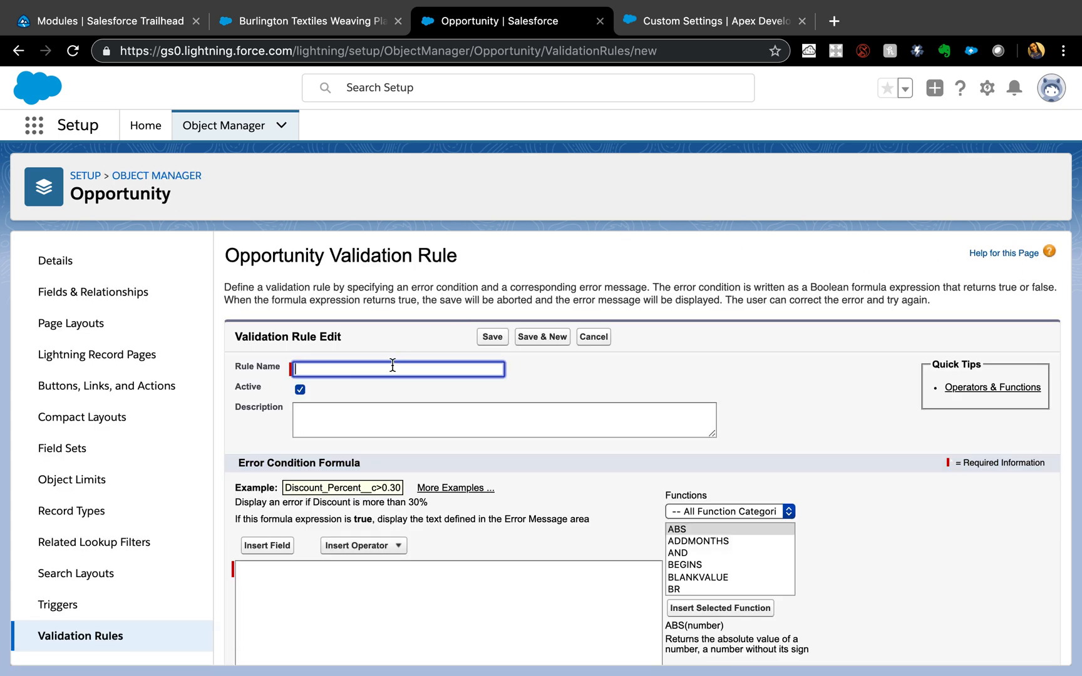
type("AmountLessThan500")
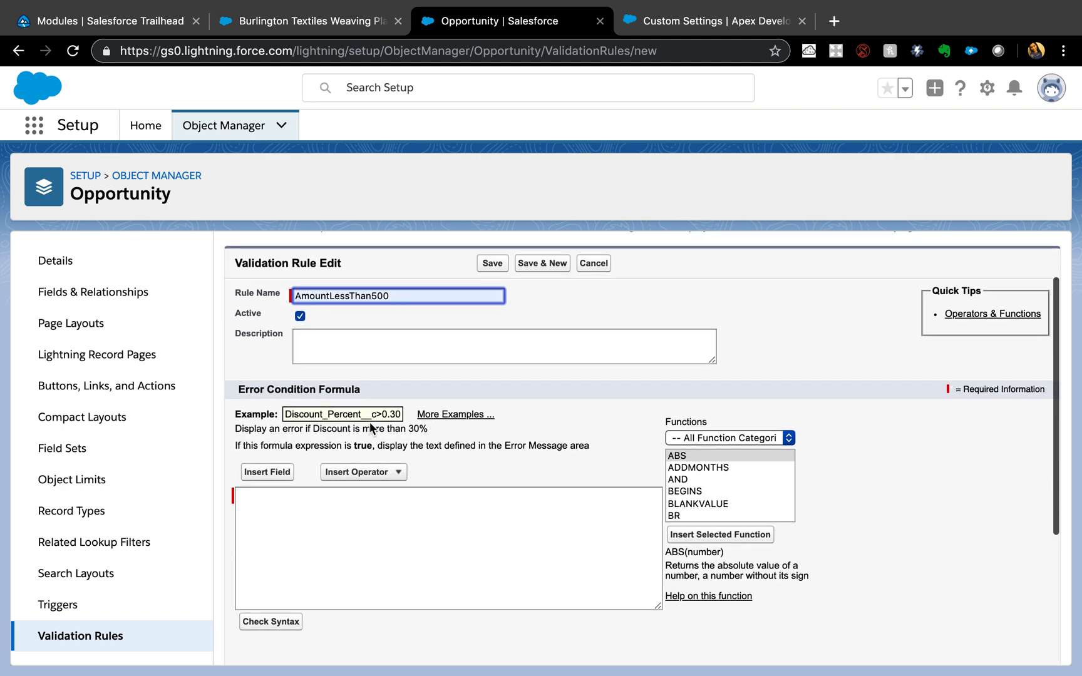
left_click(449, 549)
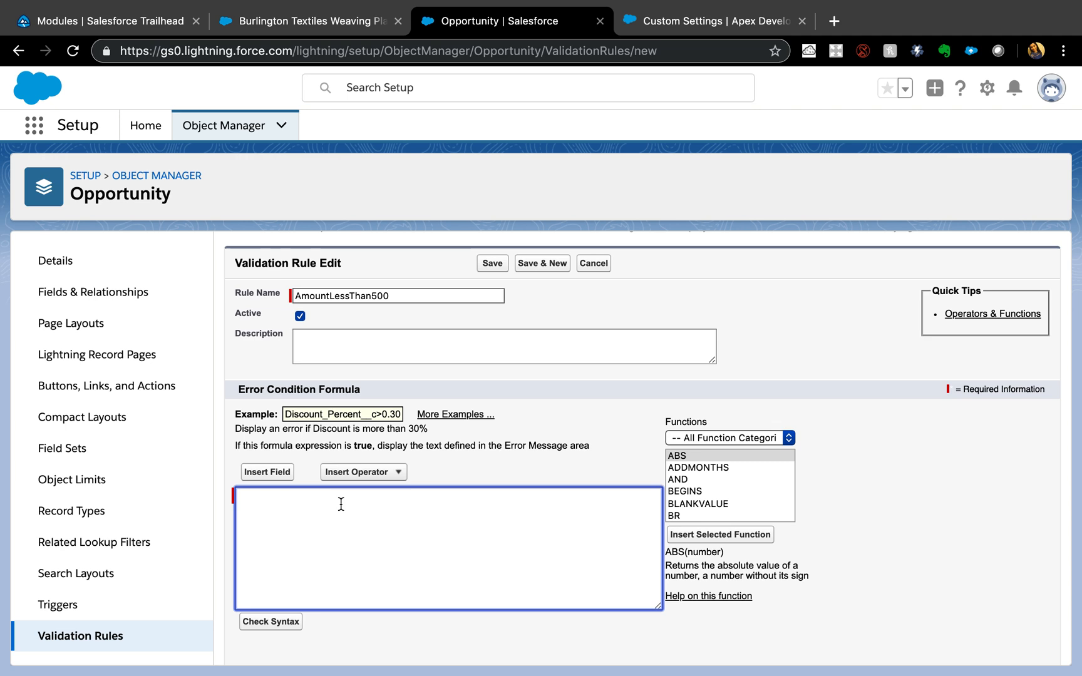
mouse_move(275, 488)
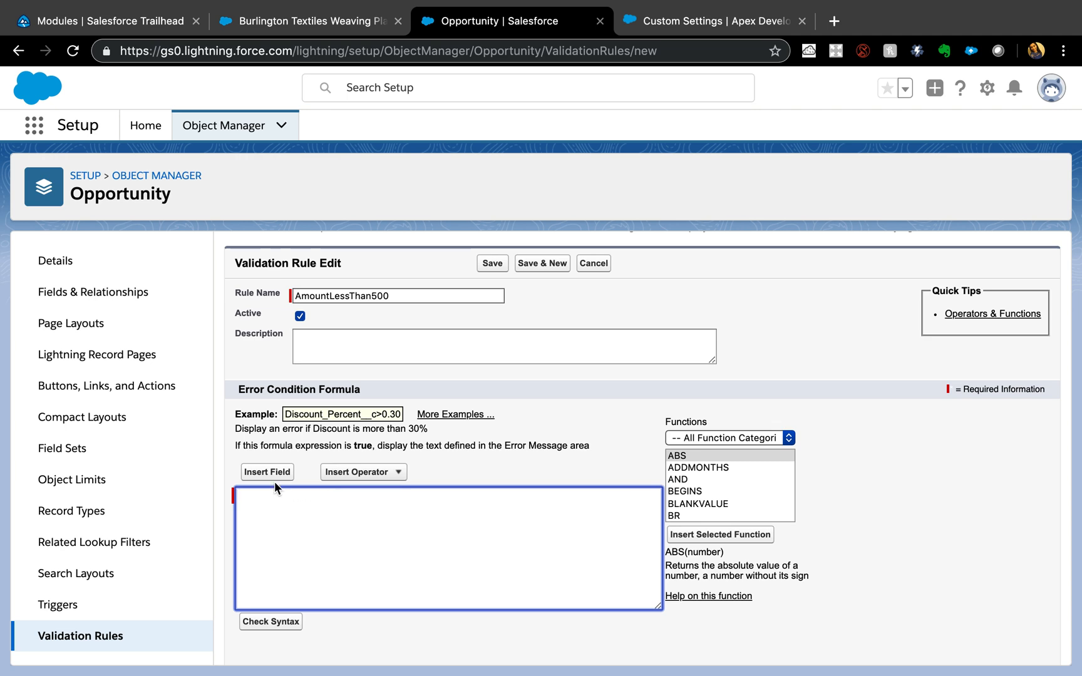
- Insert $Setup.Validation_Handler__c.EnableOpportunityValidation__c into the error condition formula
left_click(267, 472)
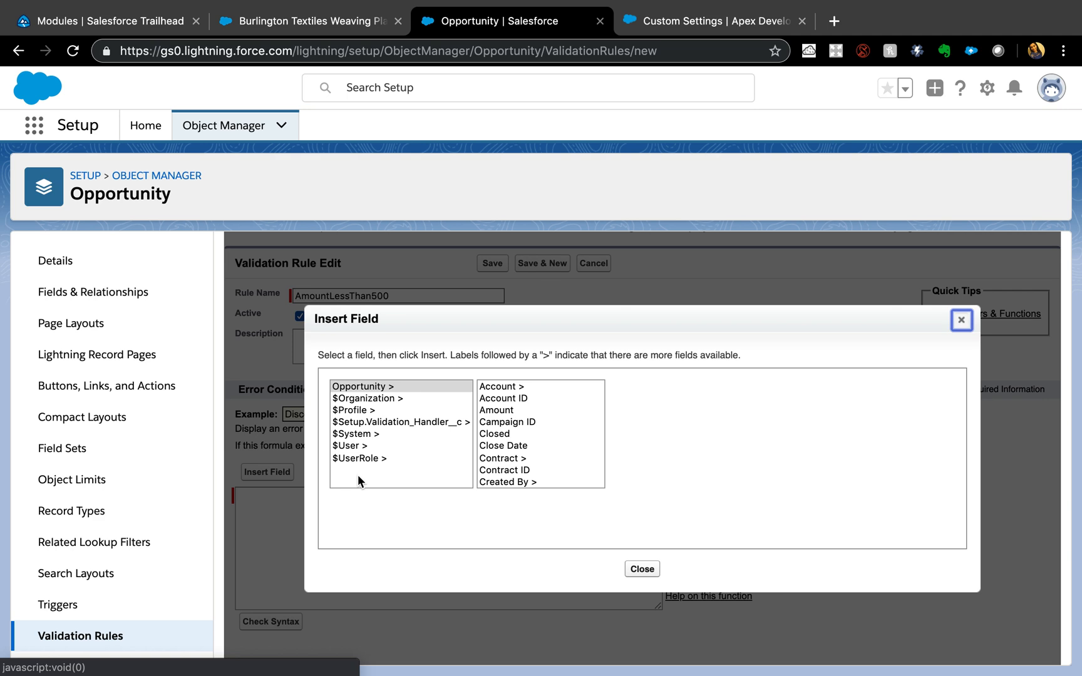
mouse_move(399, 430)
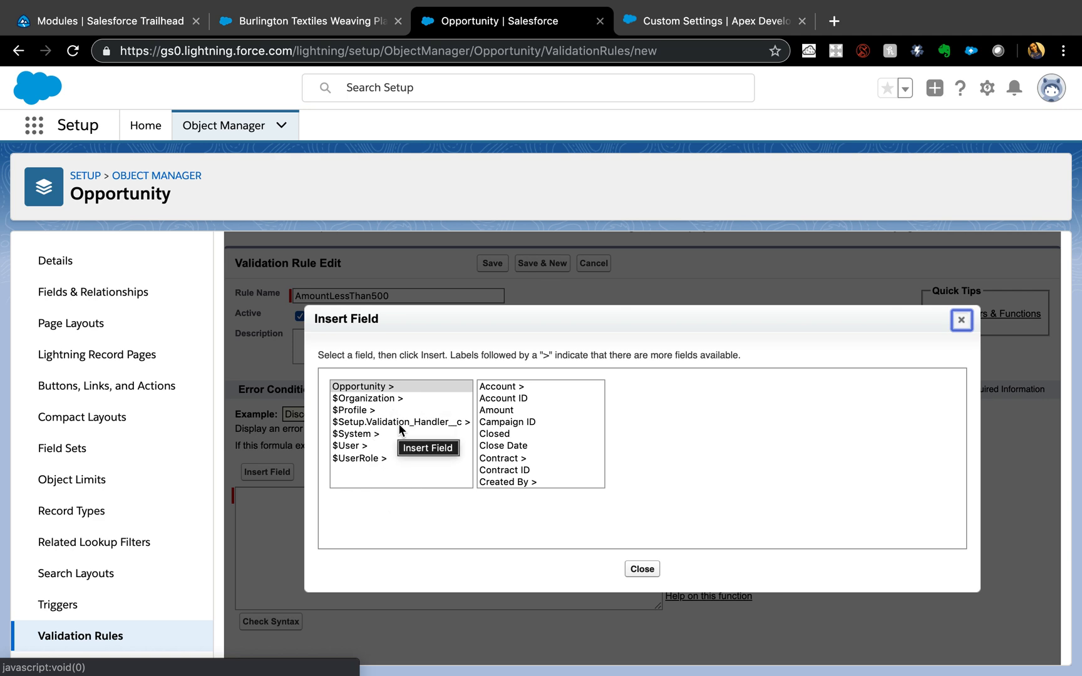
left_click(399, 422)
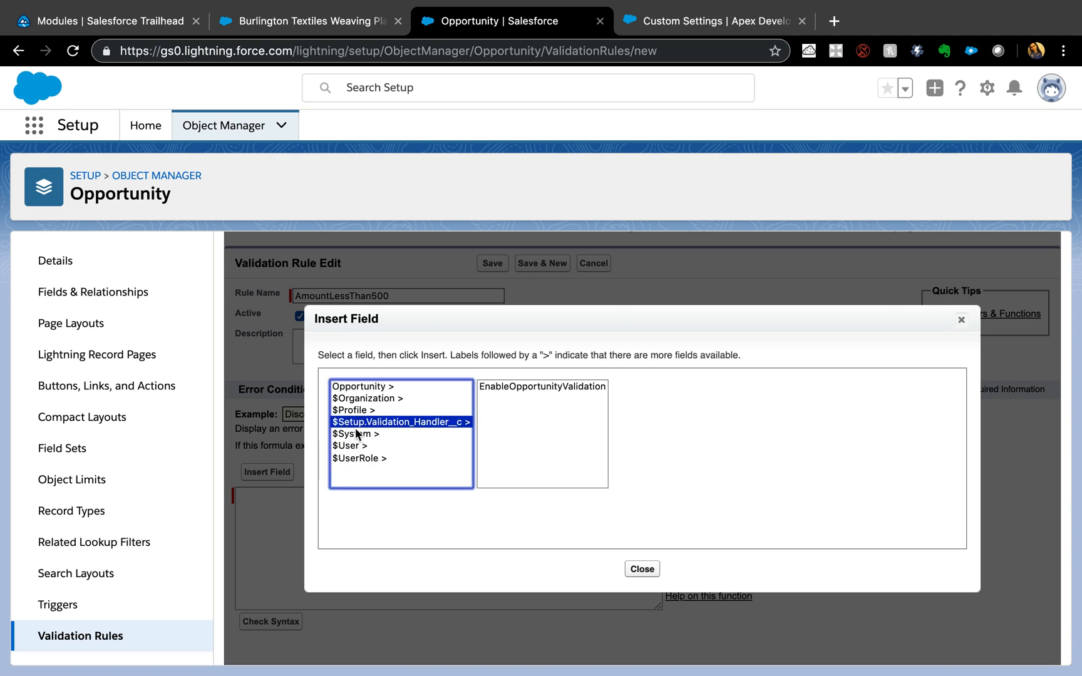
mouse_move(373, 434)
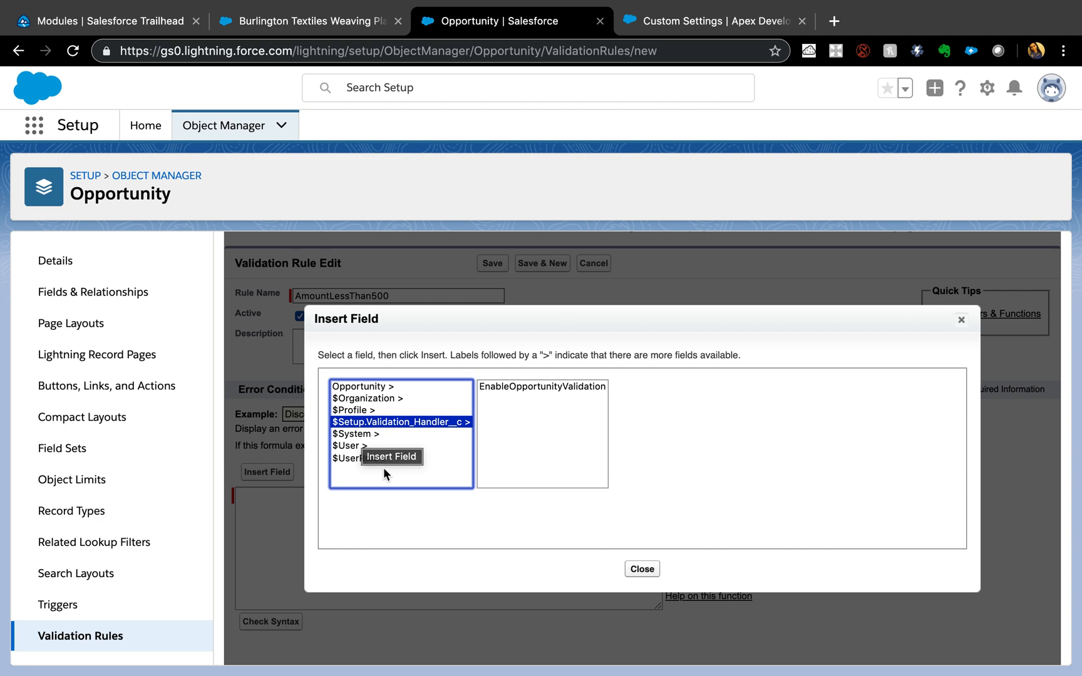
mouse_move(529, 431)
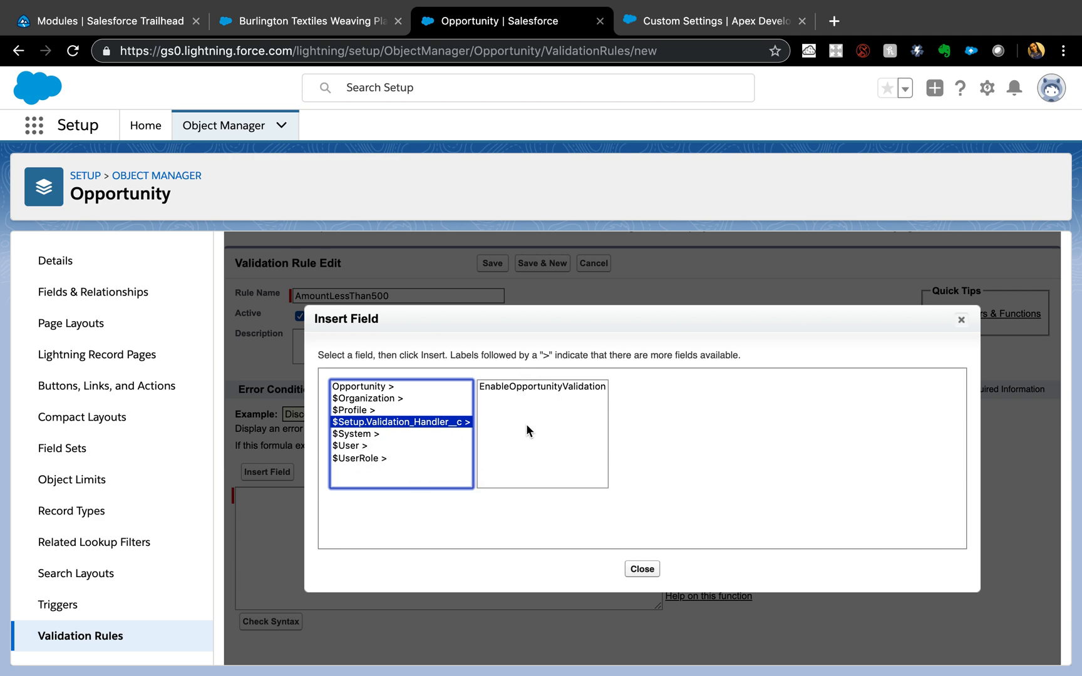
left_click(542, 386)
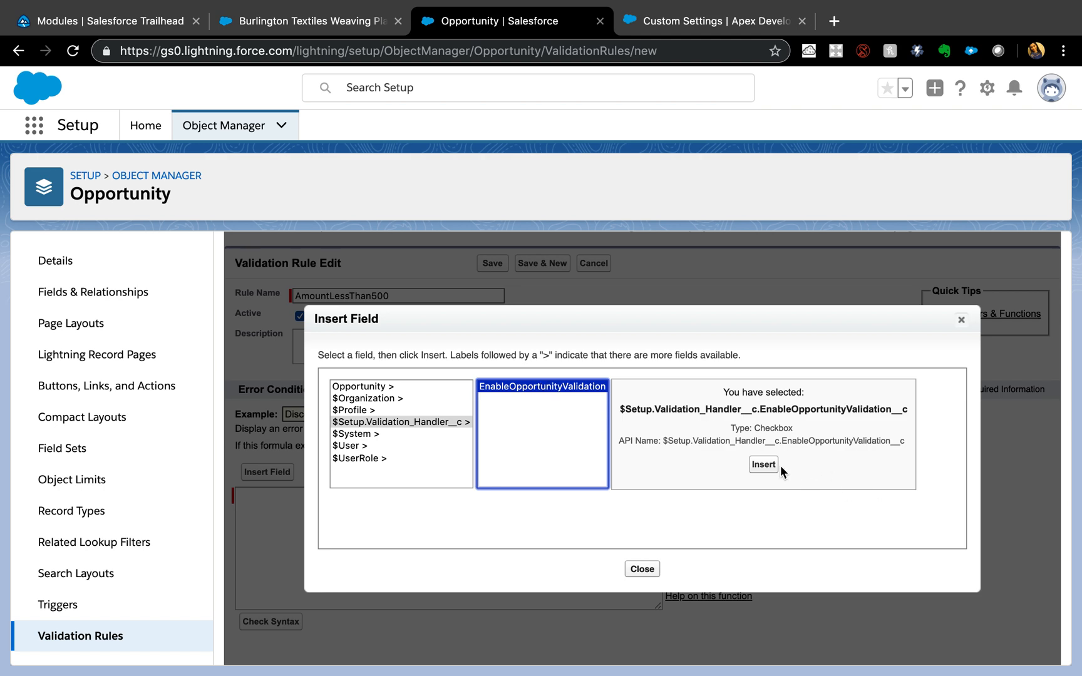
left_click(763, 465)
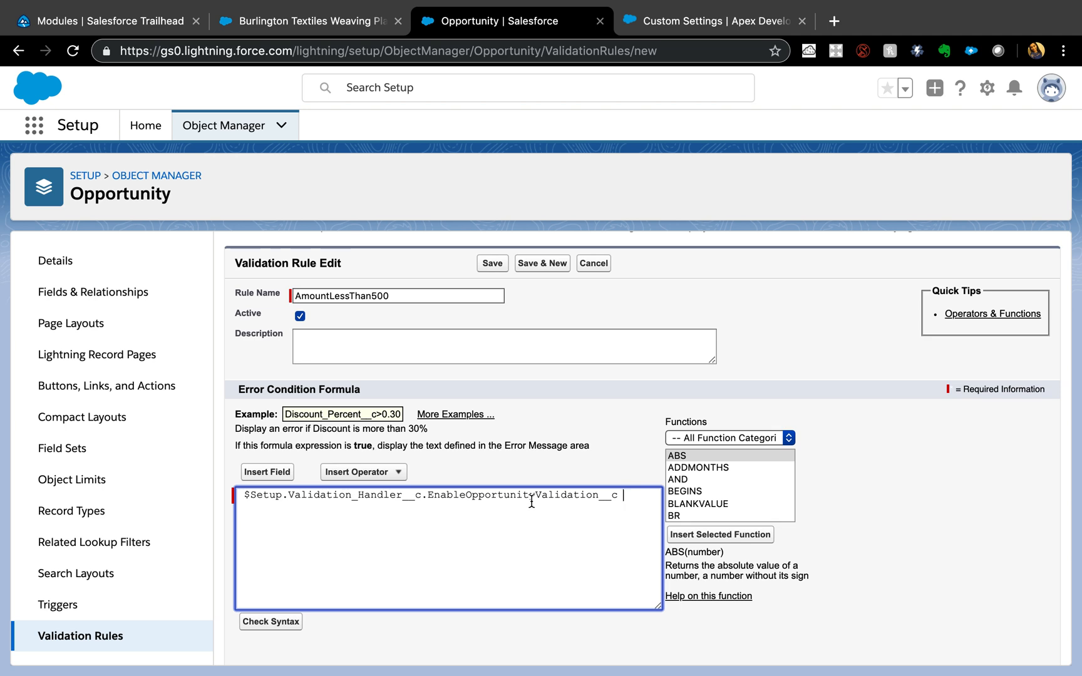
- Extend the formula with && Amount <500 and set the error message 'Cannot edit'
type("&&")
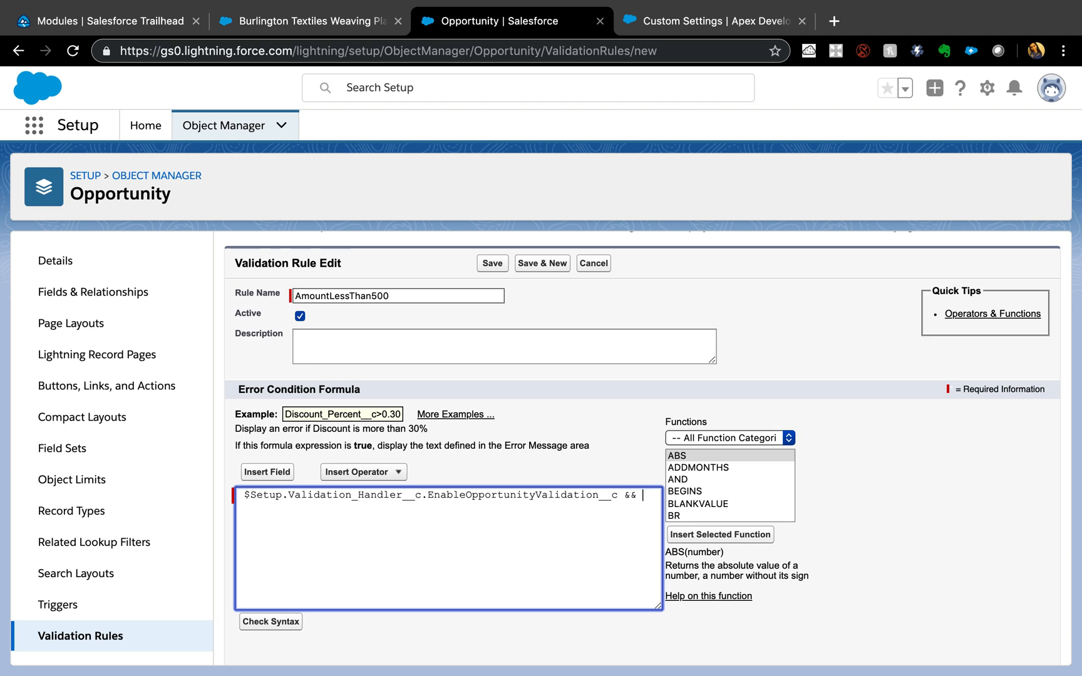
left_click(266, 472)
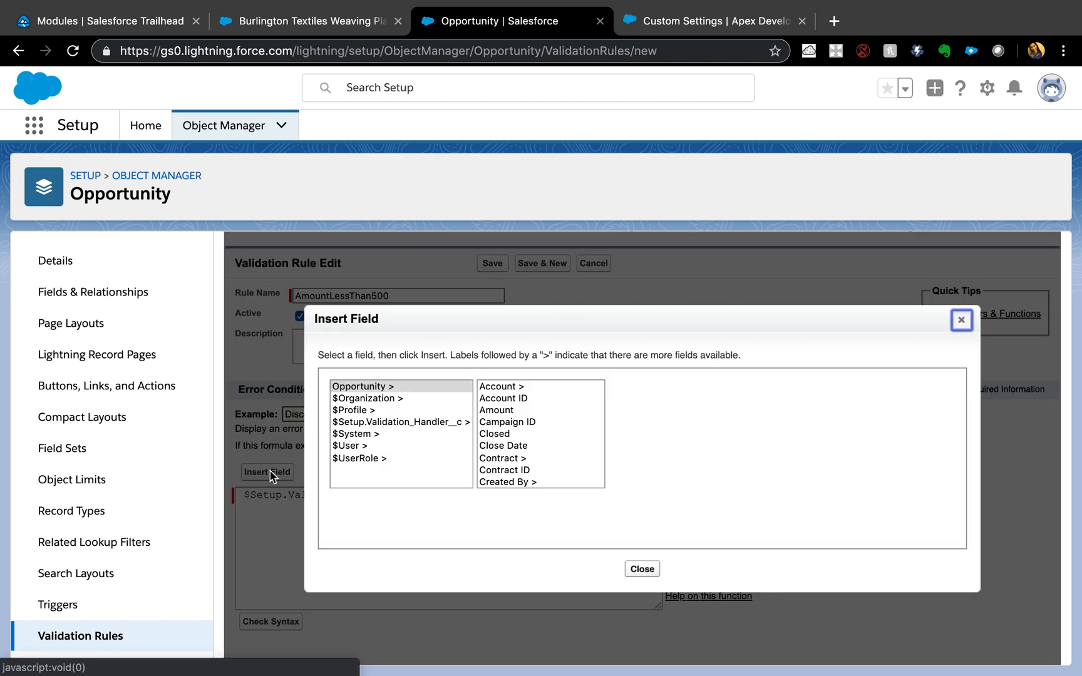
left_click(495, 410)
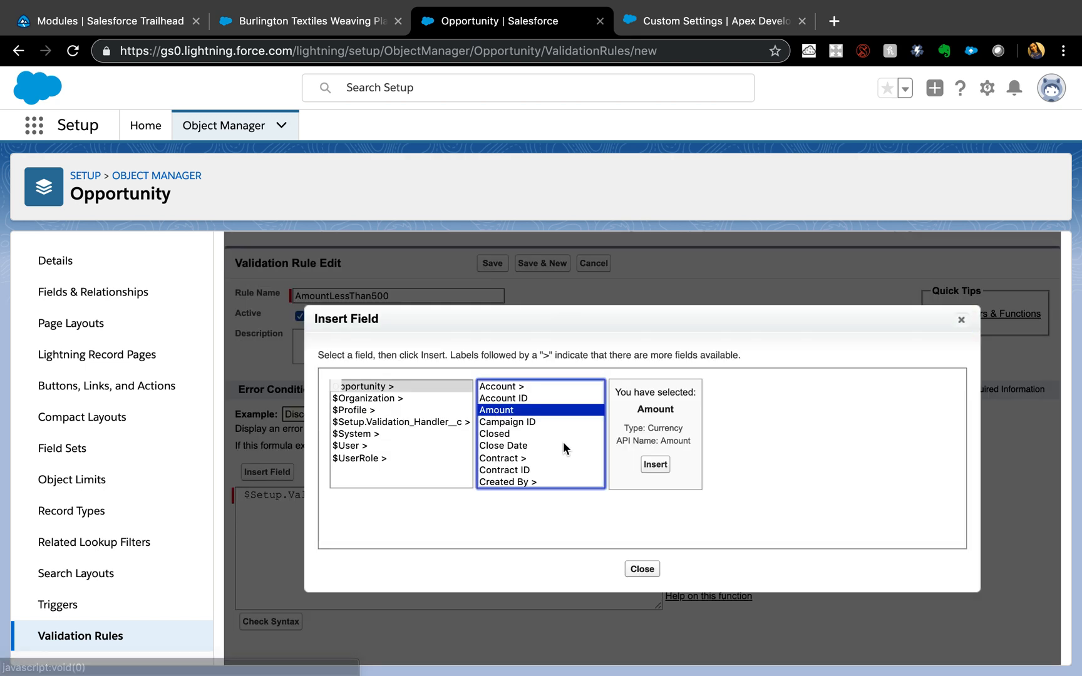
left_click(654, 465)
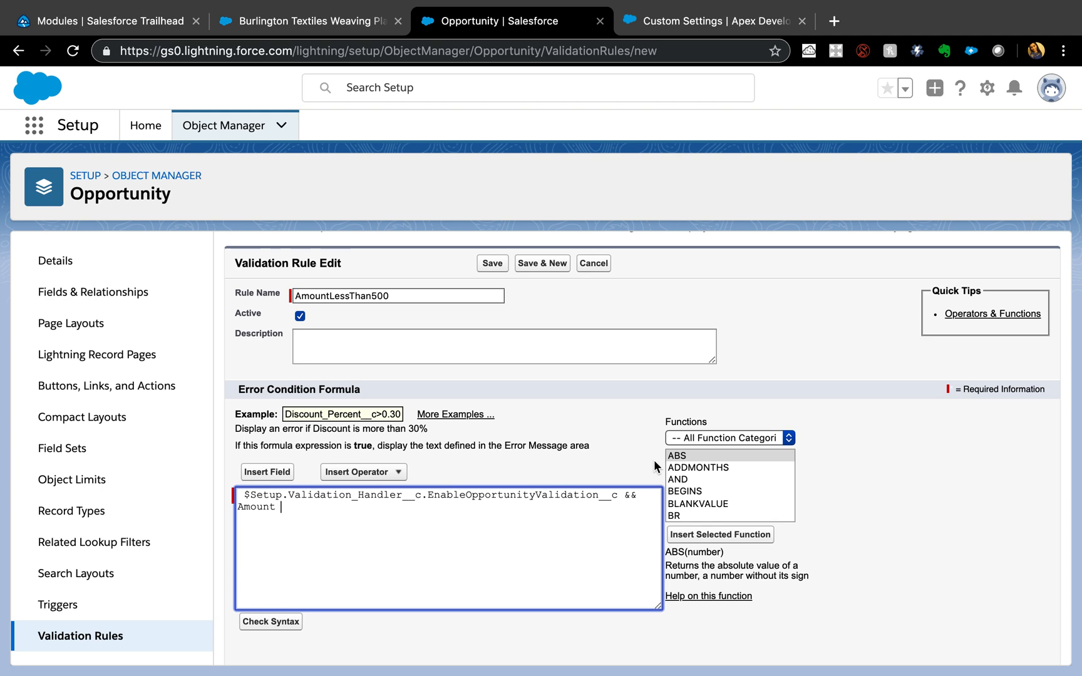
type("<500")
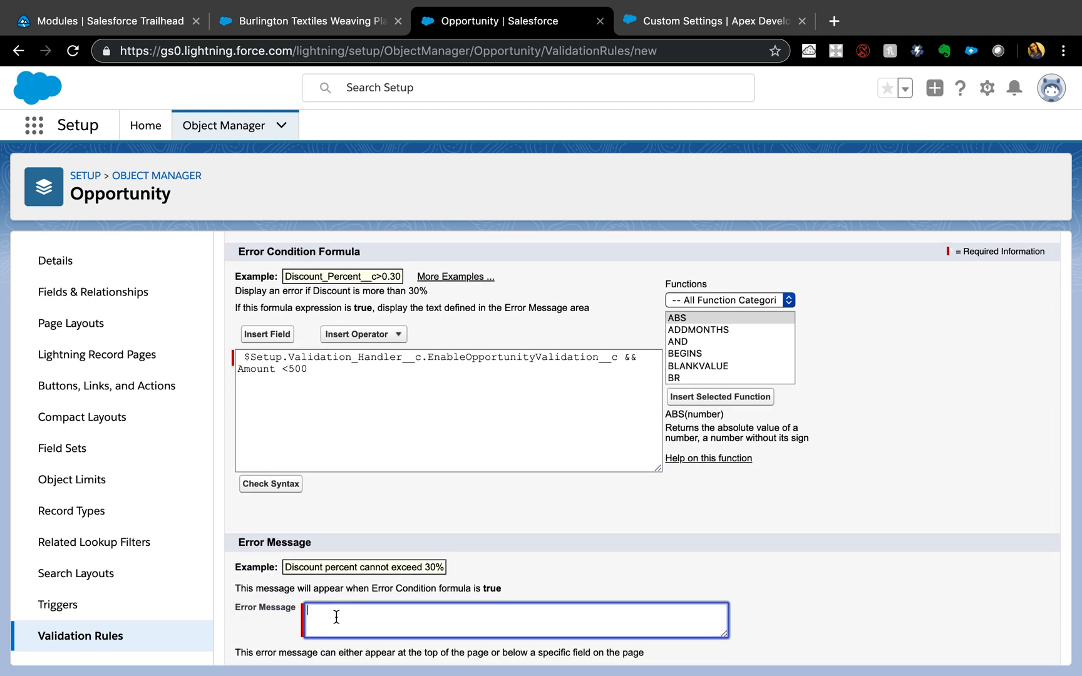
type("Cannot")
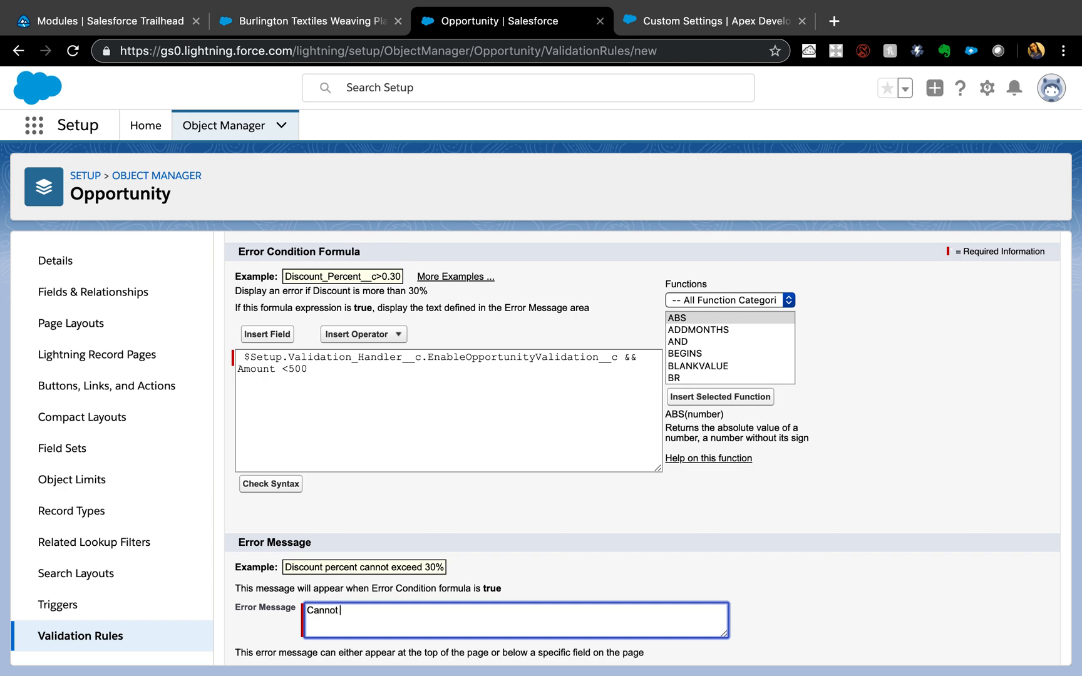
type("edit")
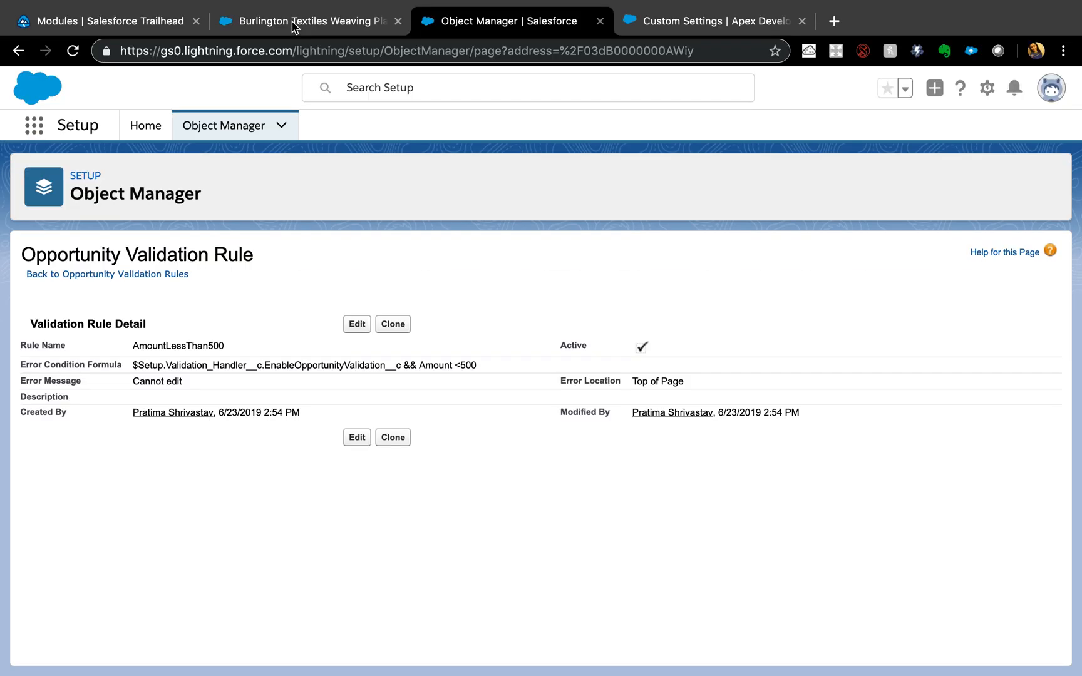
- Edit and save the $70 Burlington Textiles opportunity, get 'Cannot edit', then return to Setup
left_click(310, 21)
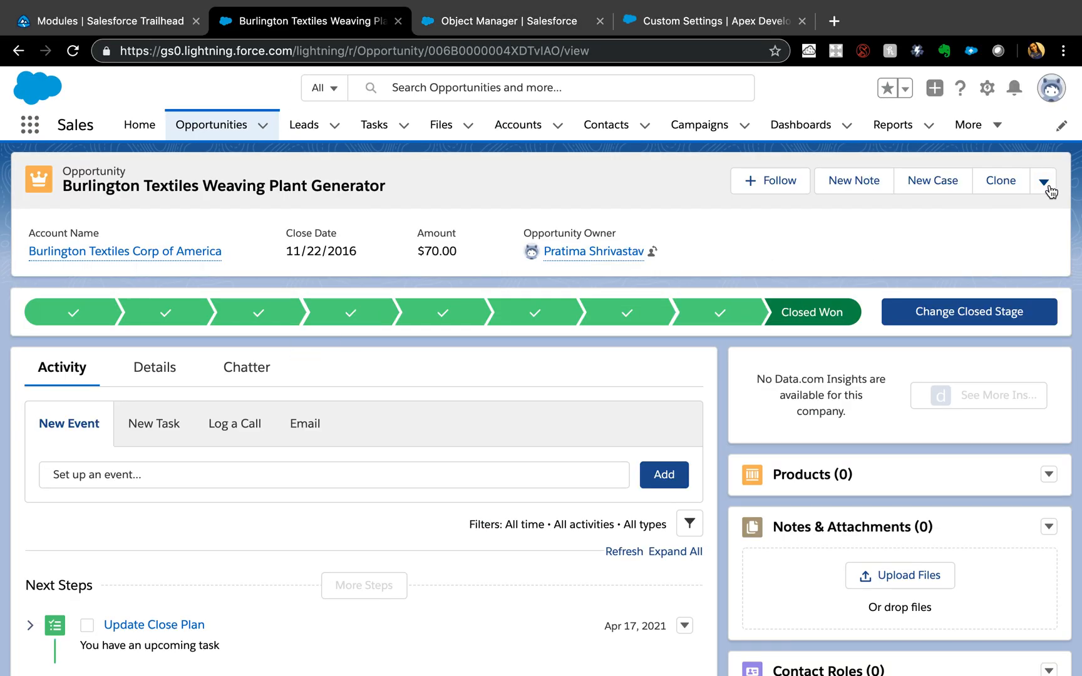
left_click(1043, 180)
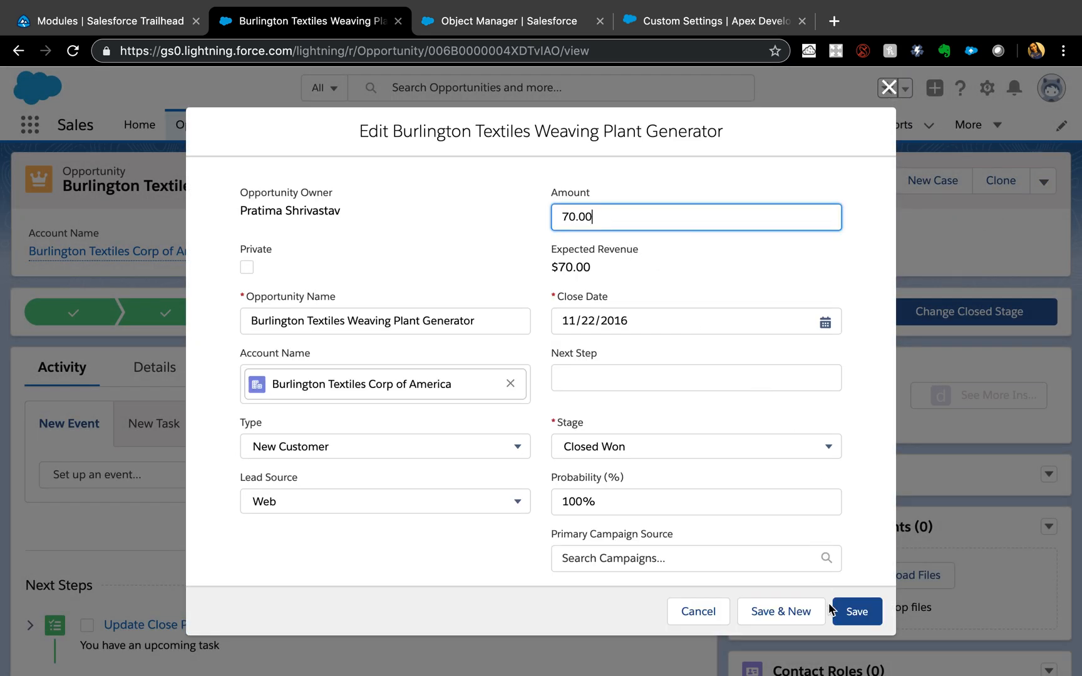
left_click(856, 611)
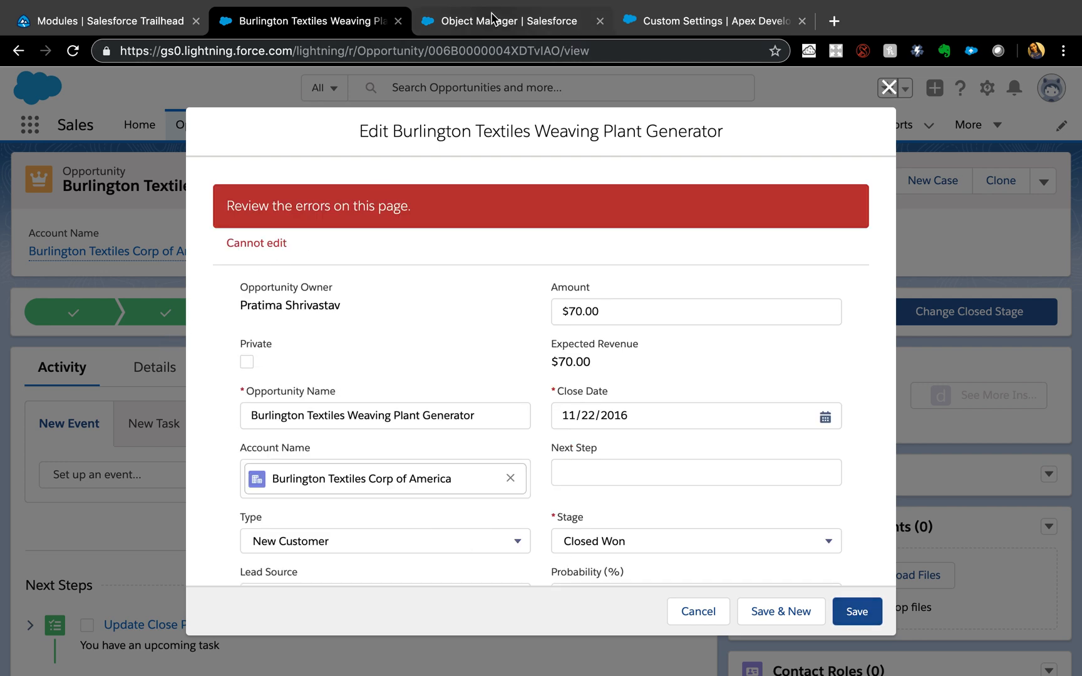
left_click(514, 21)
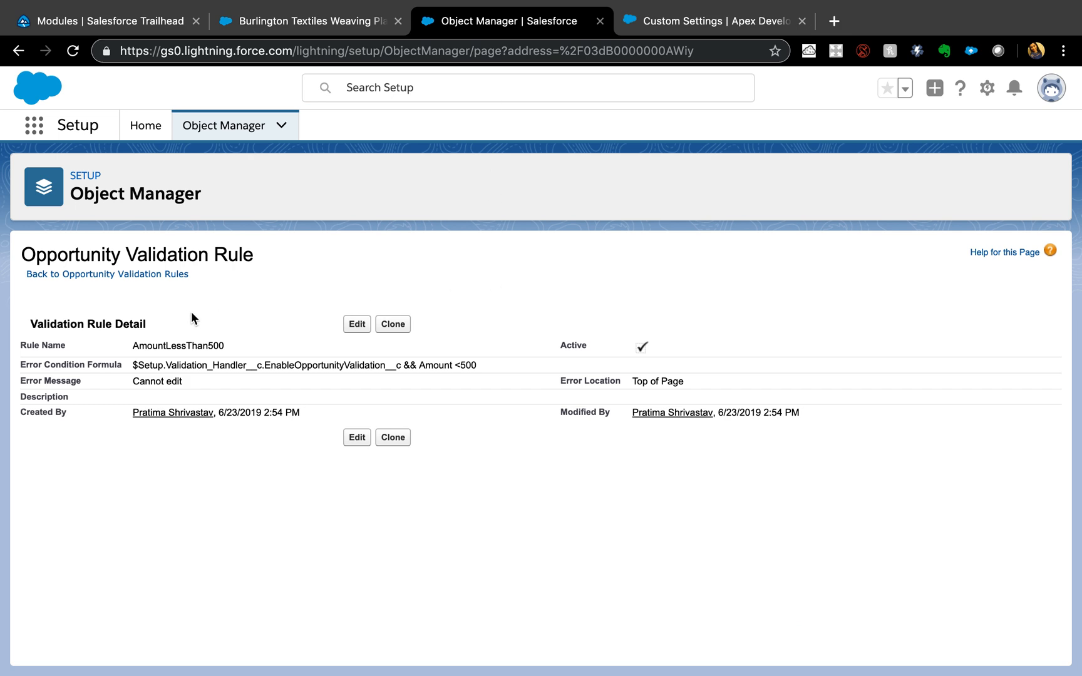
mouse_move(144, 125)
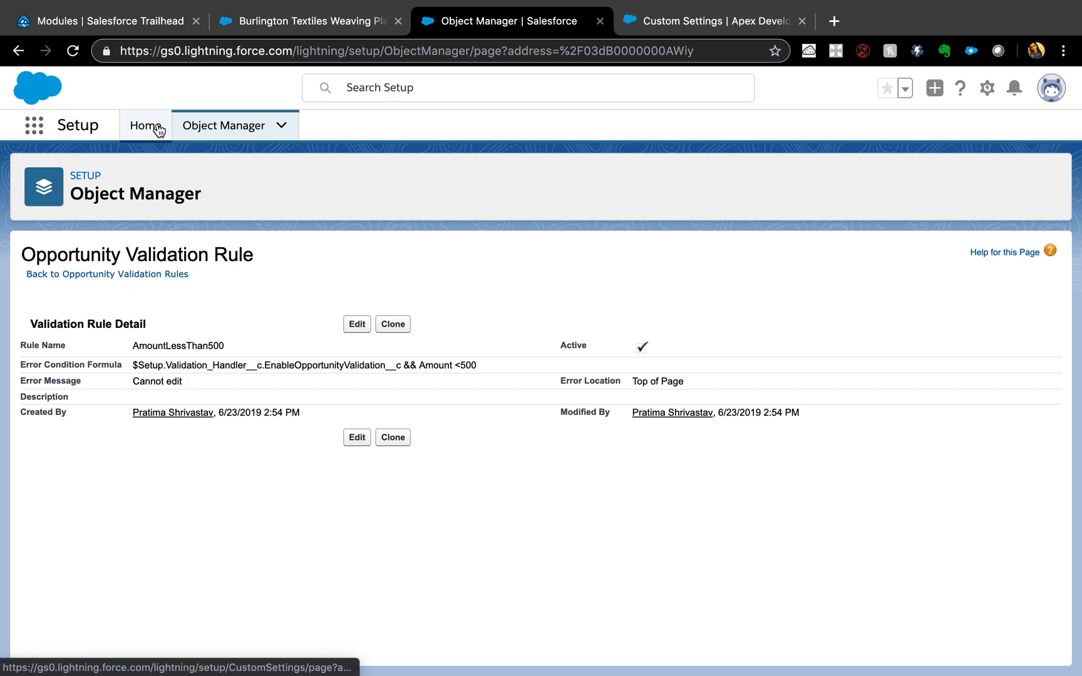
- From Setup Home, go to Custom Settings and manage Validation Handler's records
left_click(145, 124)
type("cust")
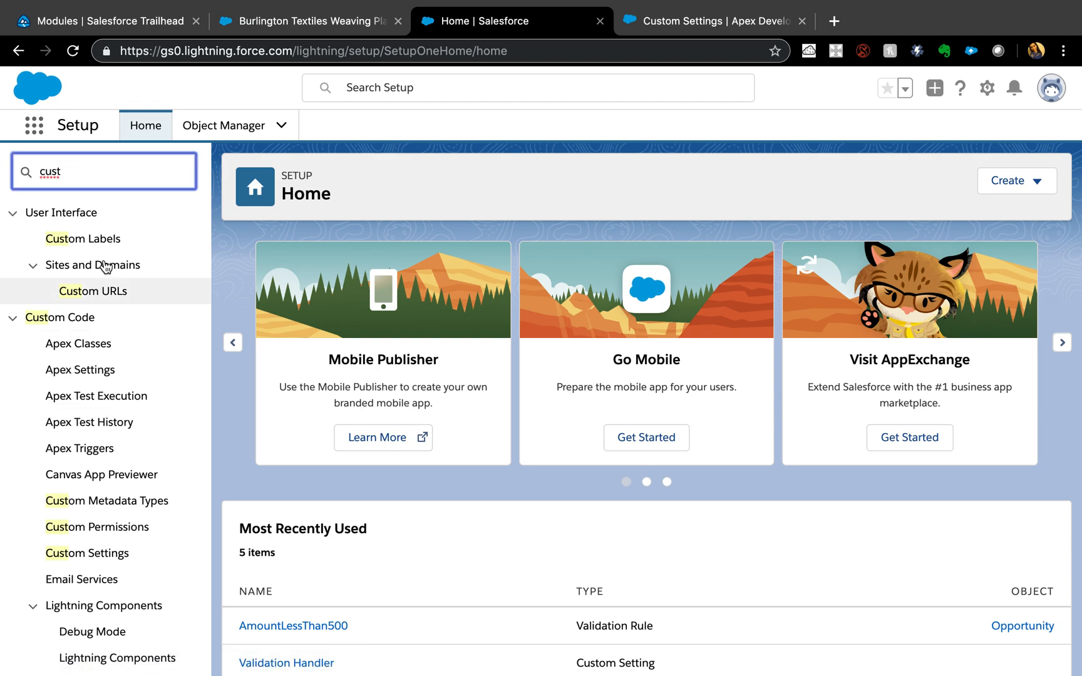
left_click(86, 553)
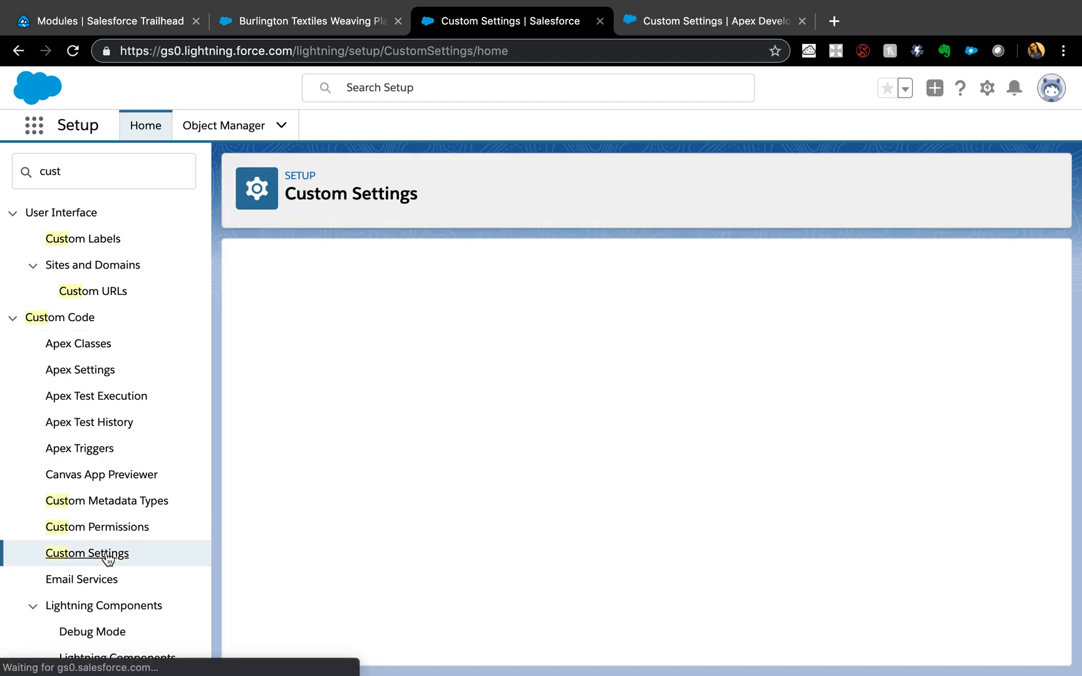
left_click(86, 553)
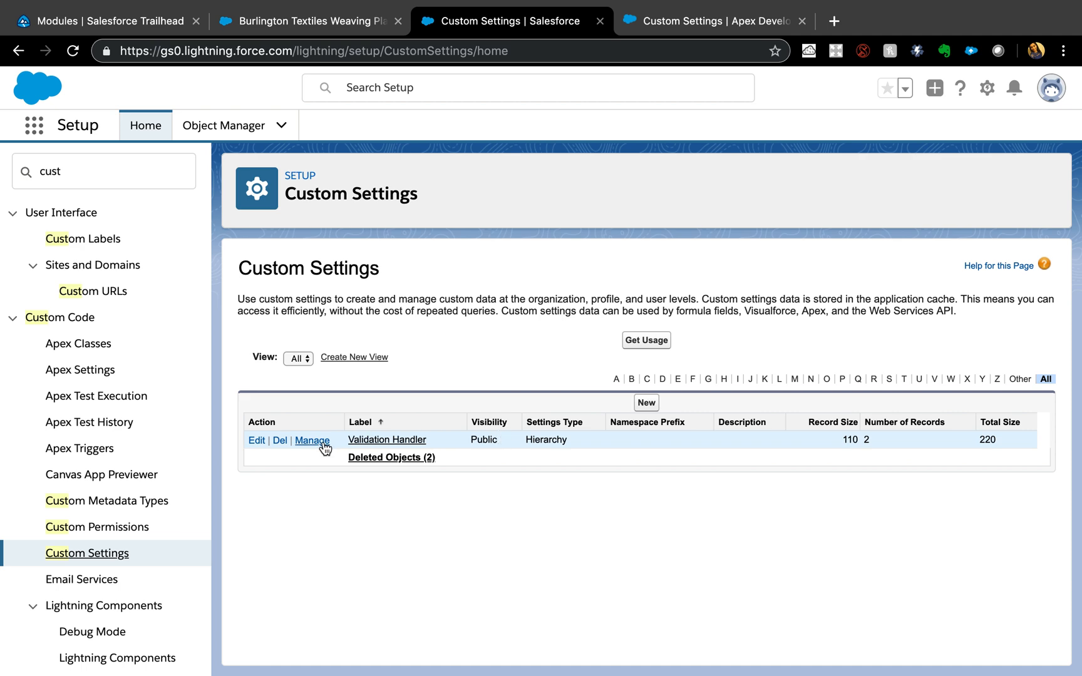
left_click(312, 440)
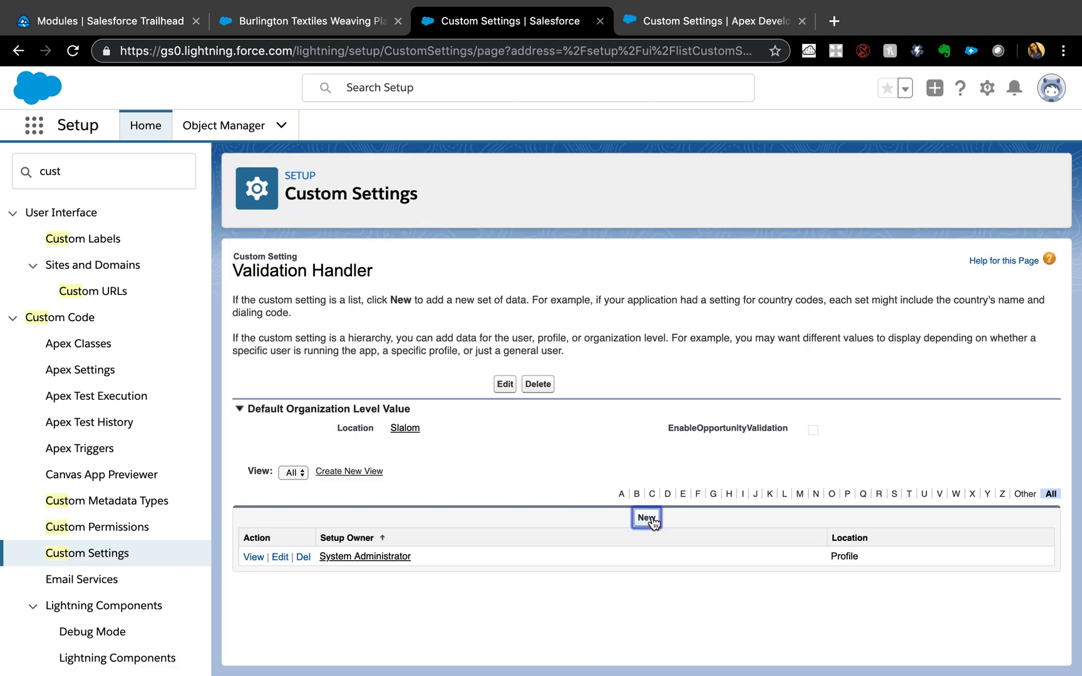
- Add a Validation Handler record for Custom: Sales Profile with EnableOpportunityValidation checked, and save
left_click(646, 519)
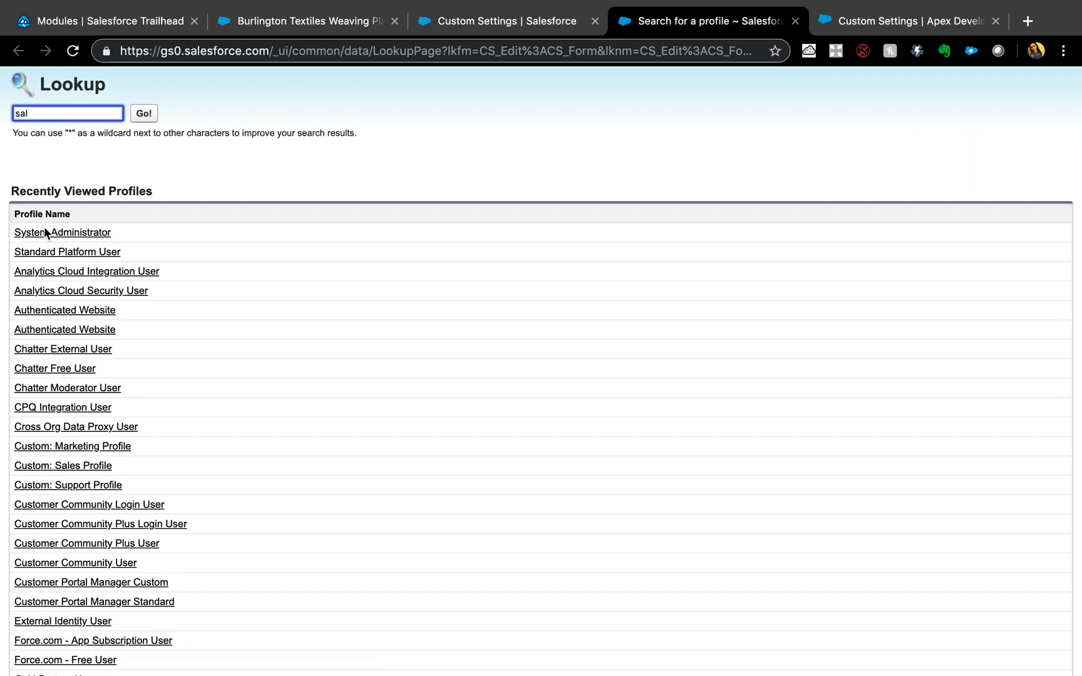
left_click(143, 113)
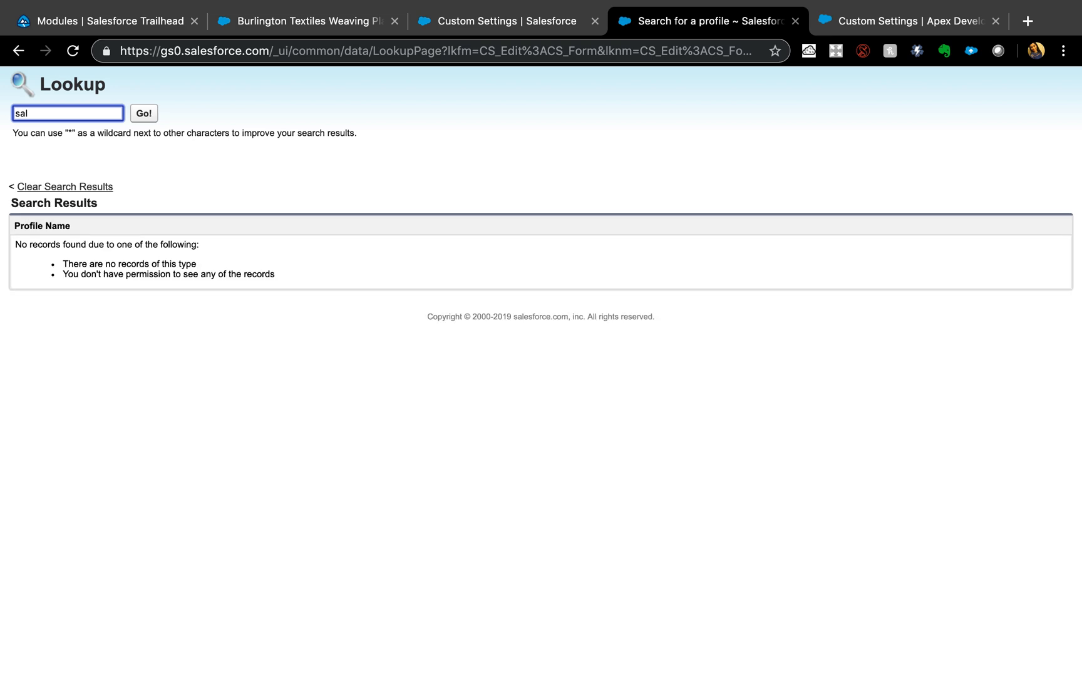
mouse_move(26, 287)
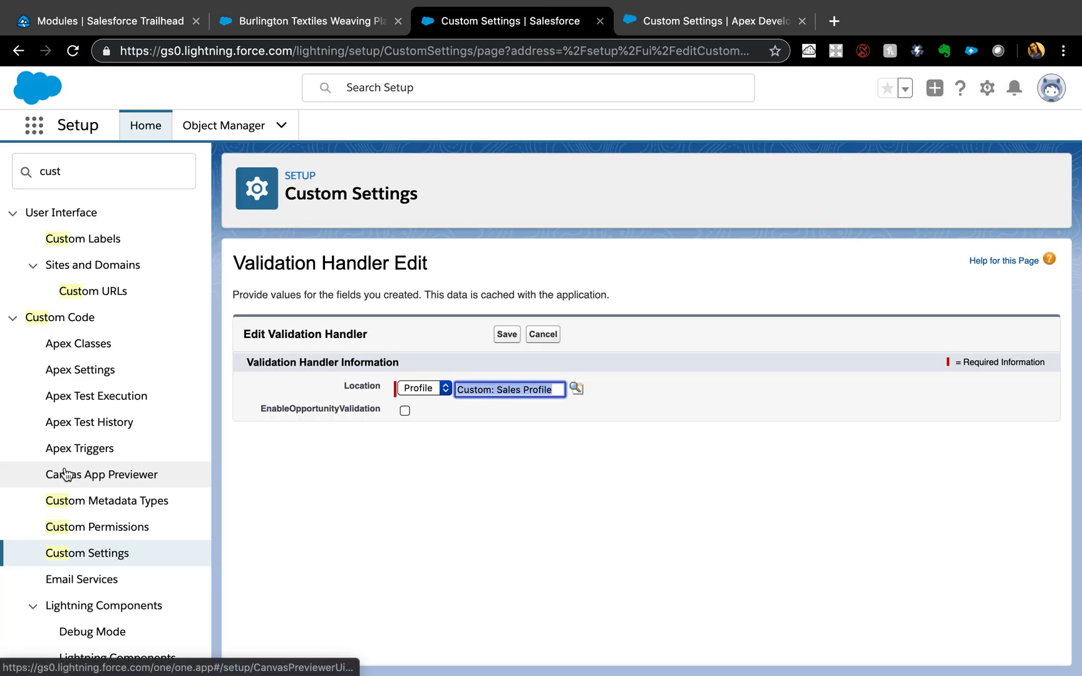
left_click(404, 411)
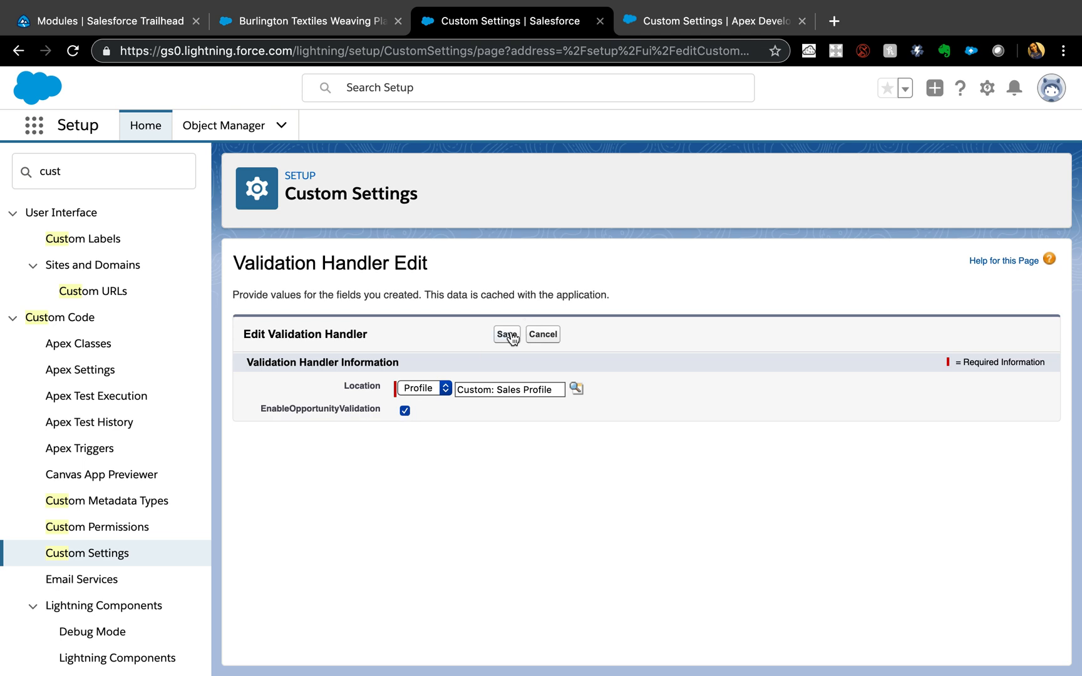
left_click(506, 334)
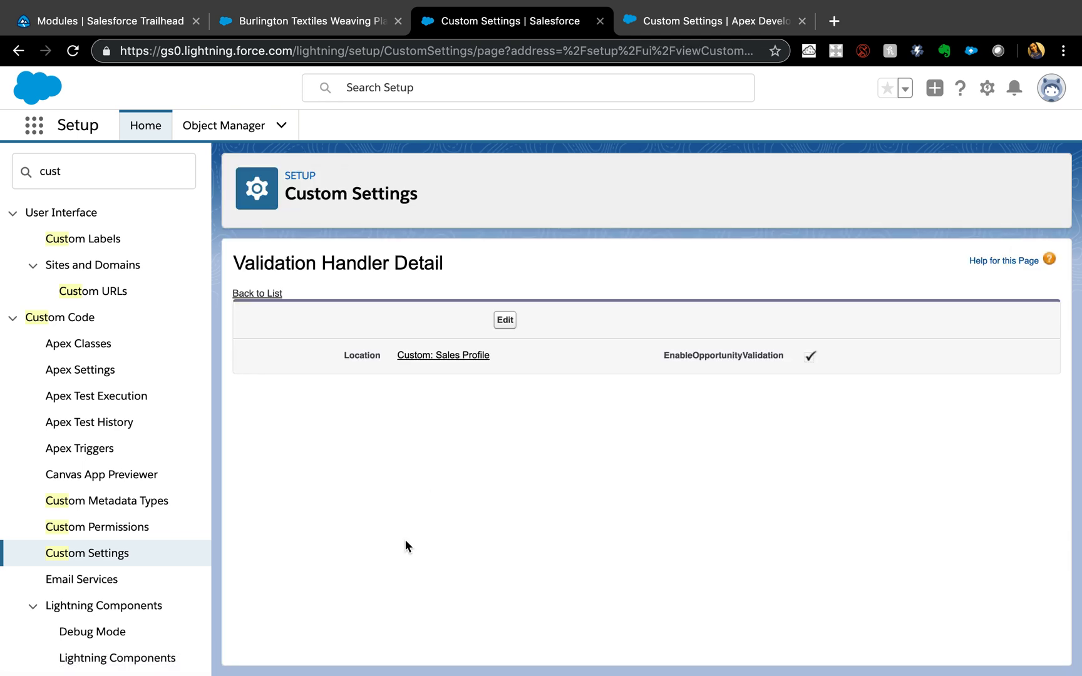
left_click(257, 293)
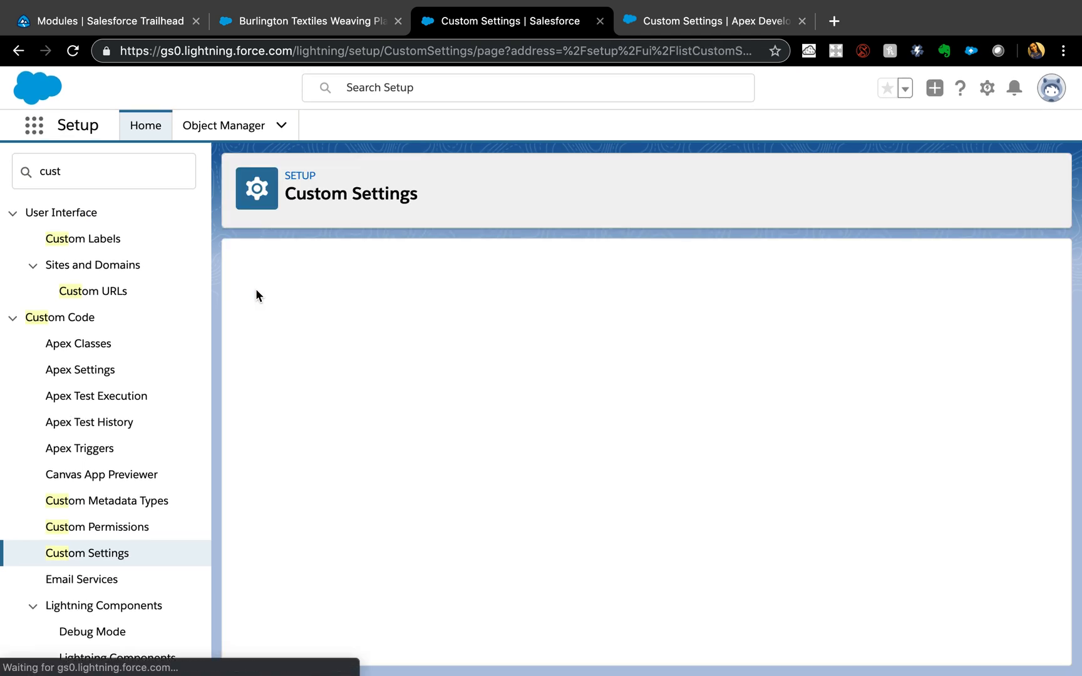